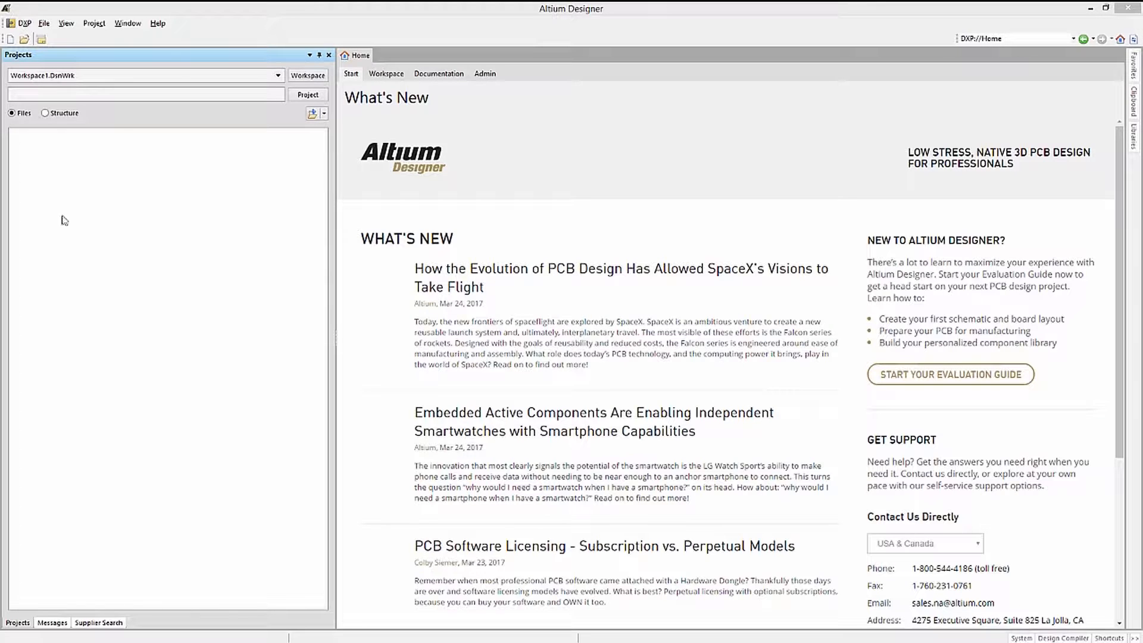
Create a new schematic library and save it as Schlib1.SchLib on the Desktop.
left_click(44, 22)
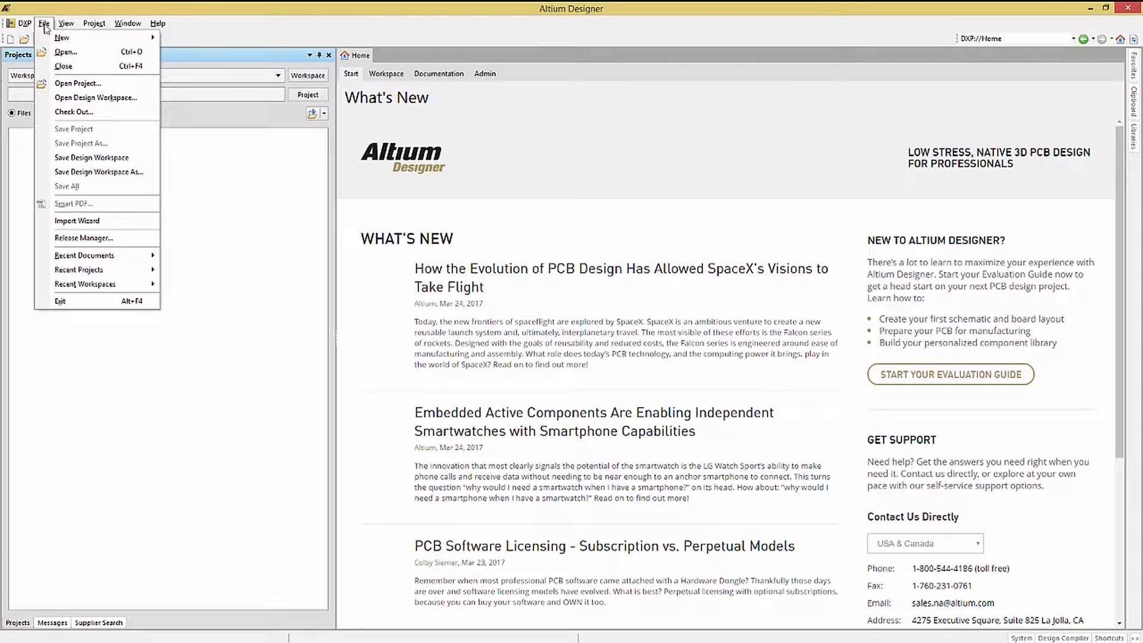
mouse_move(62, 37)
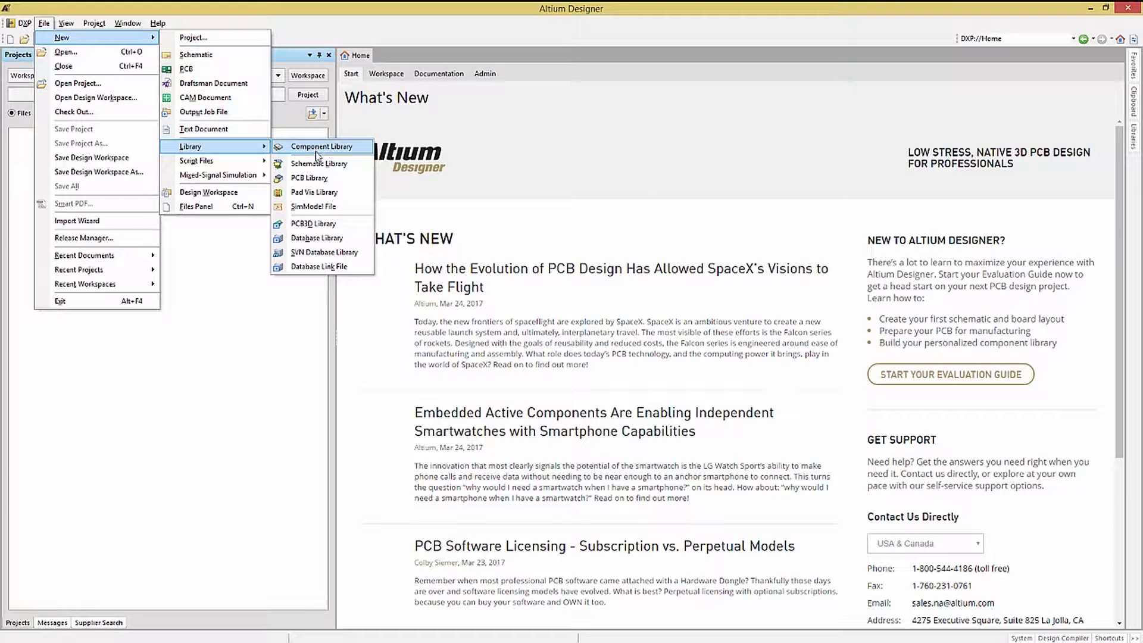
left_click(323, 147)
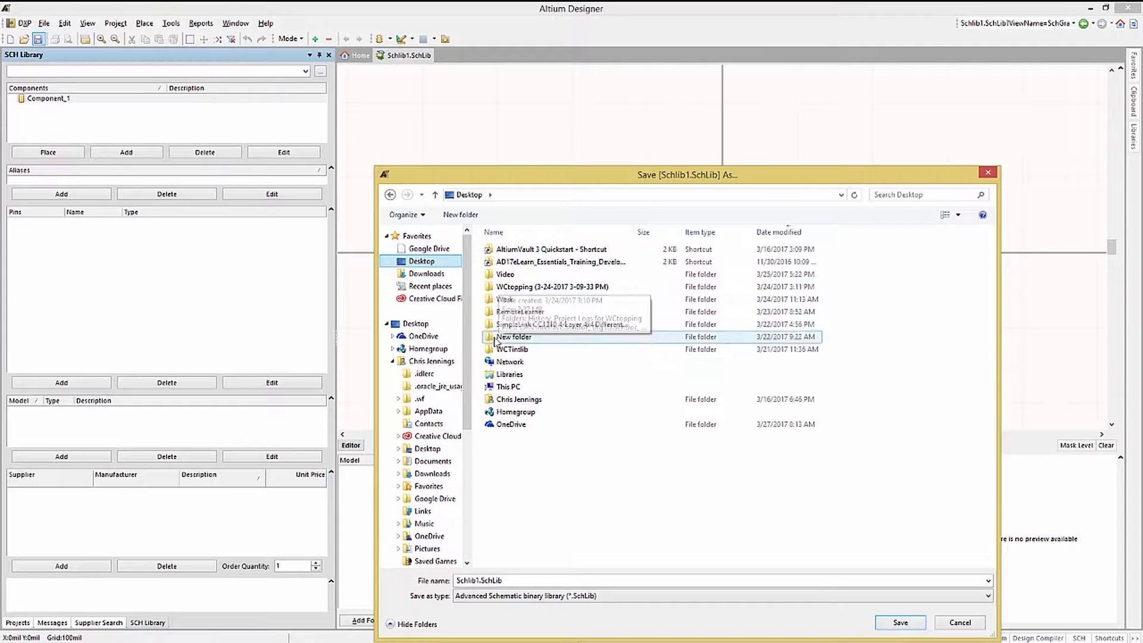
left_click(900, 622)
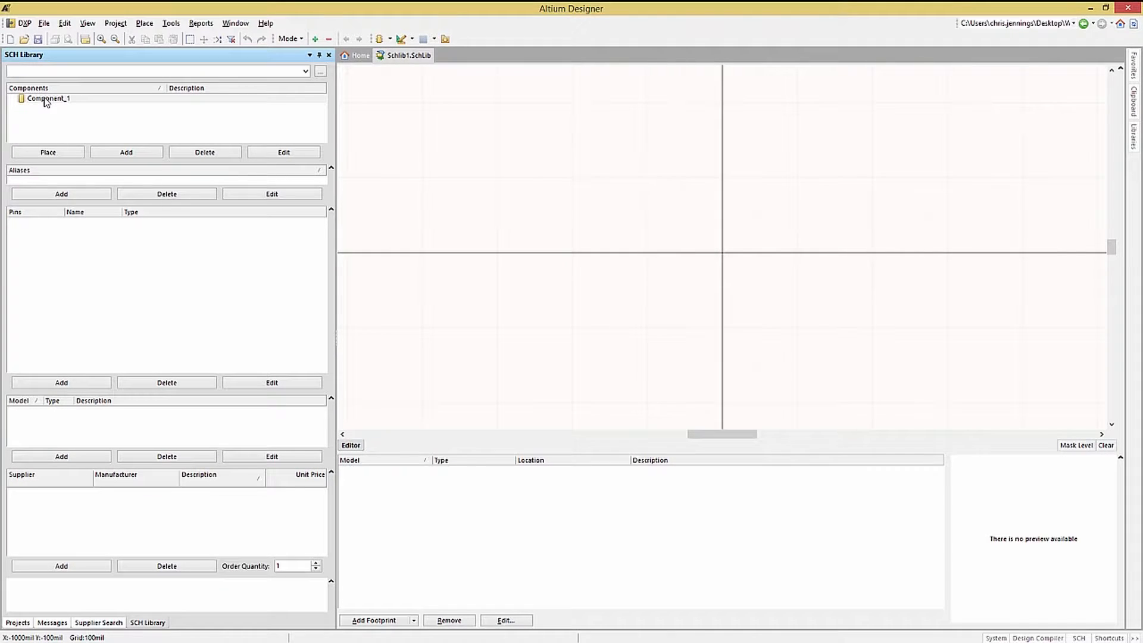
Give Component_1 the designator C? and the comment Capacitor 10pF 16V.
double_click(47, 99)
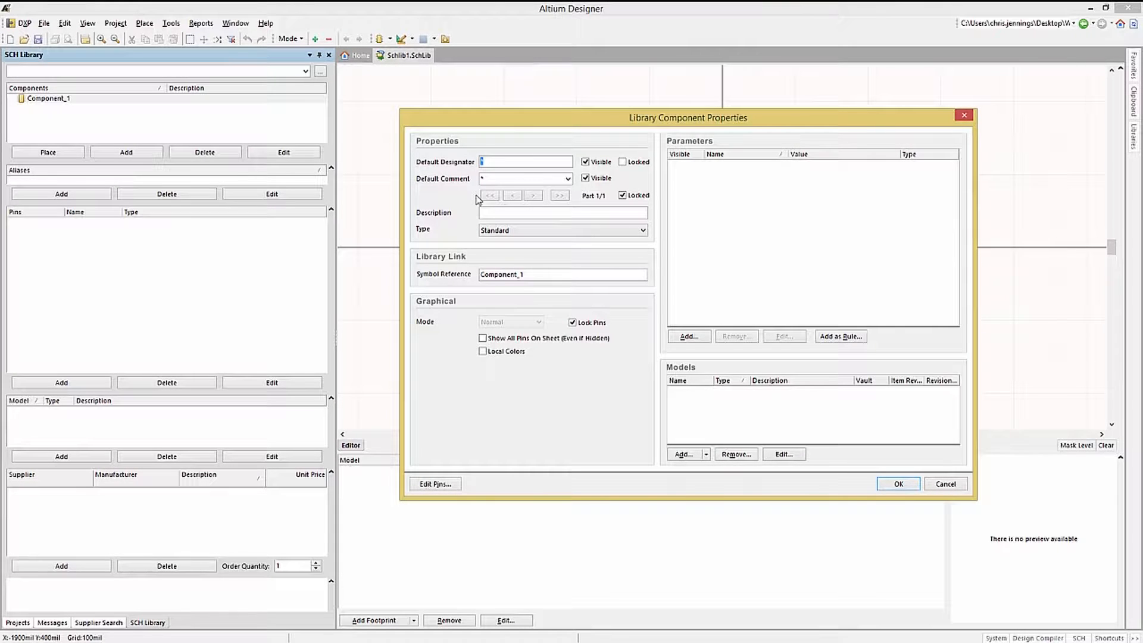
type("C")
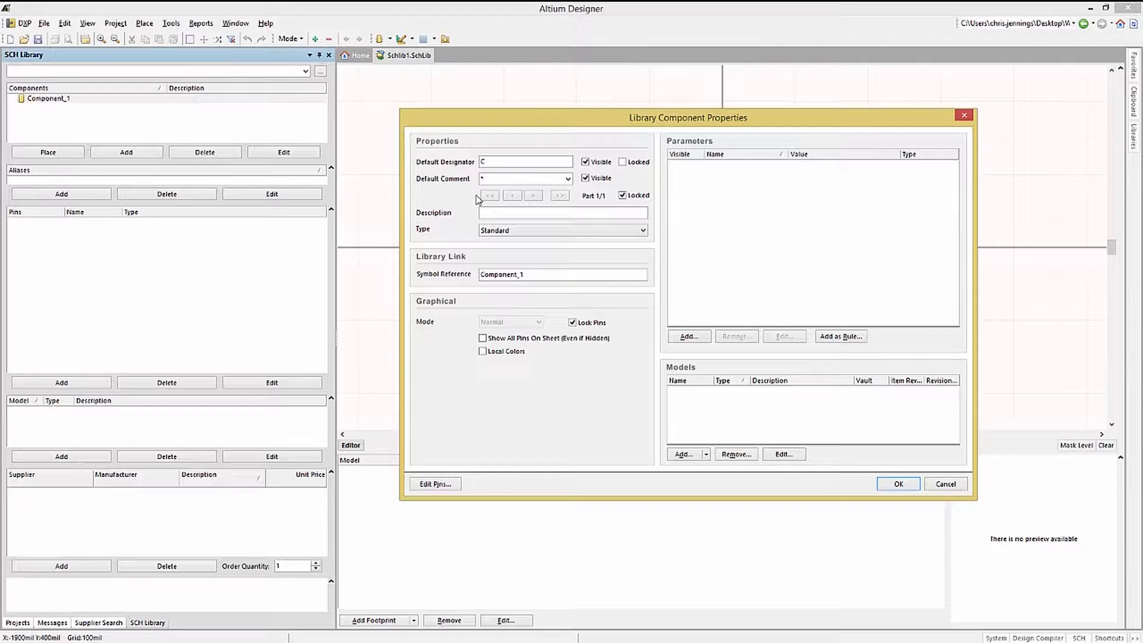
type("?")
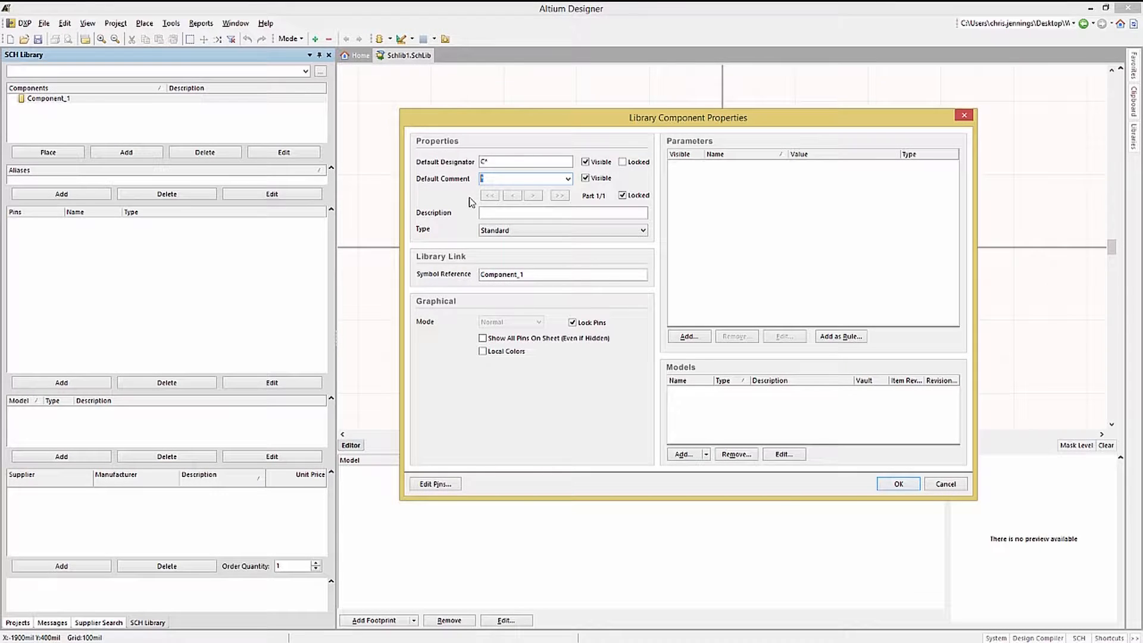
type("Capacitor 10")
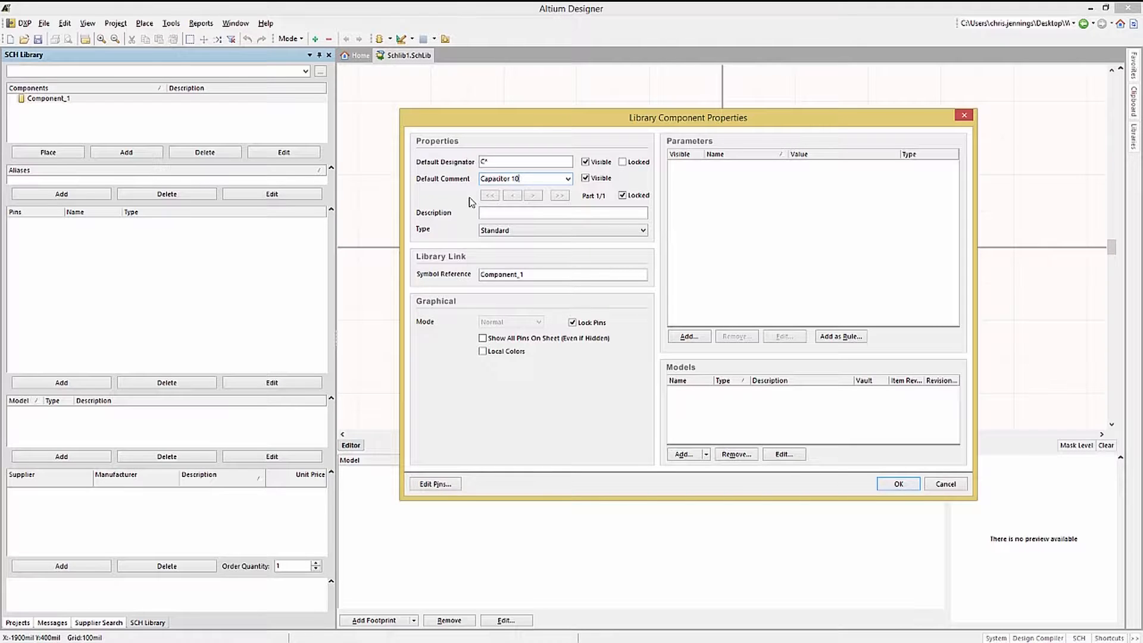
type("pF 16V")
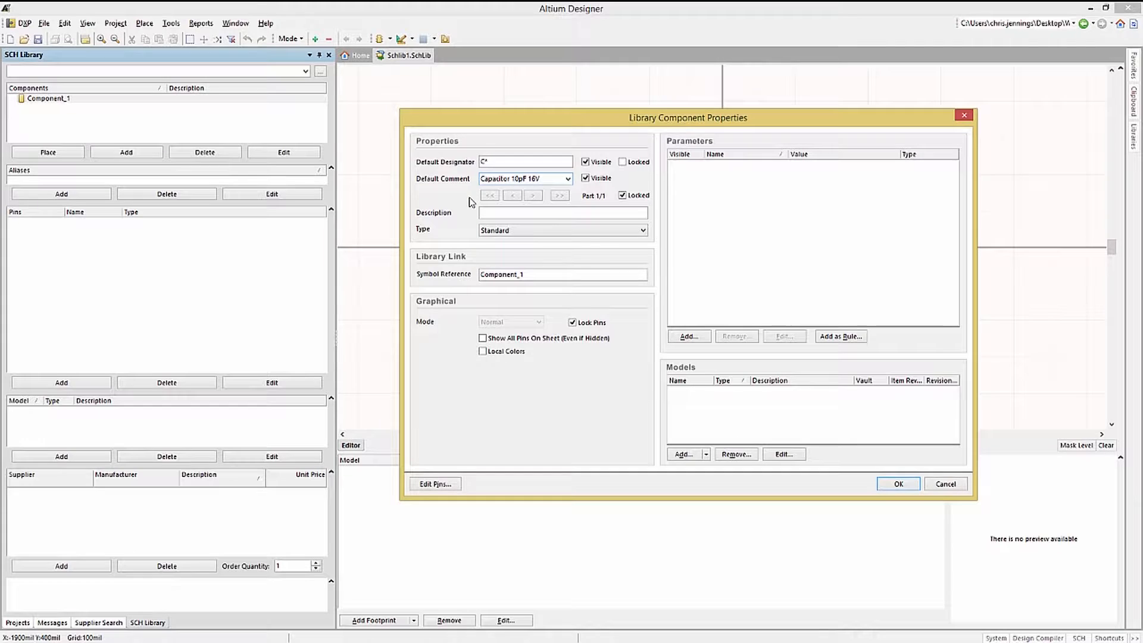
Set the component's symbol reference to CAP_10pF_16V.
left_click(535, 273)
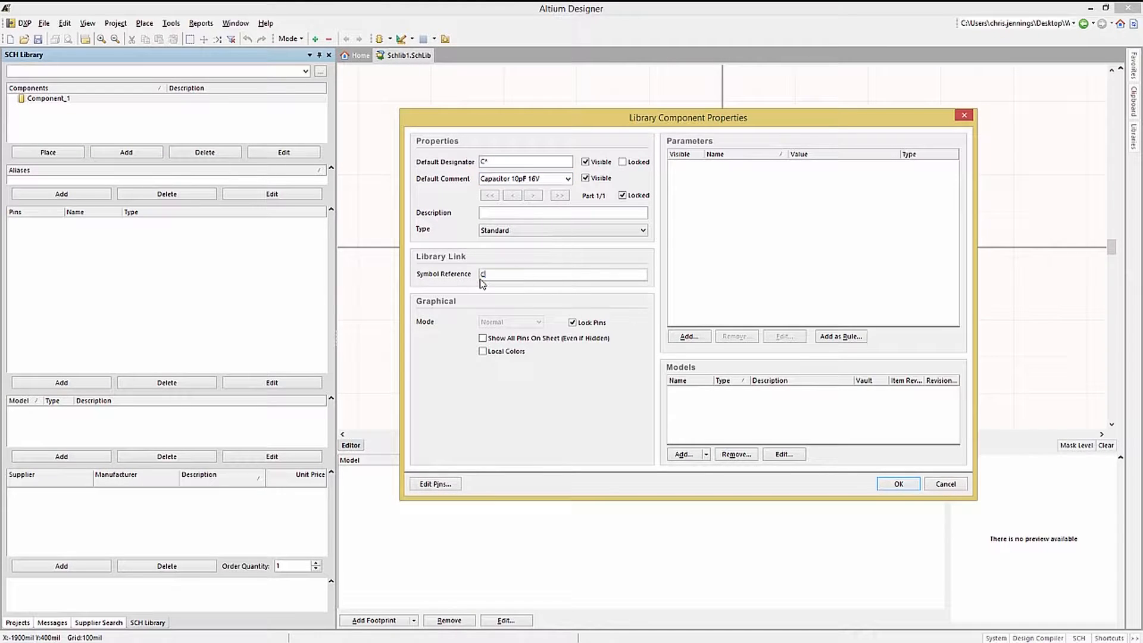
type("CAP_10pF_16V")
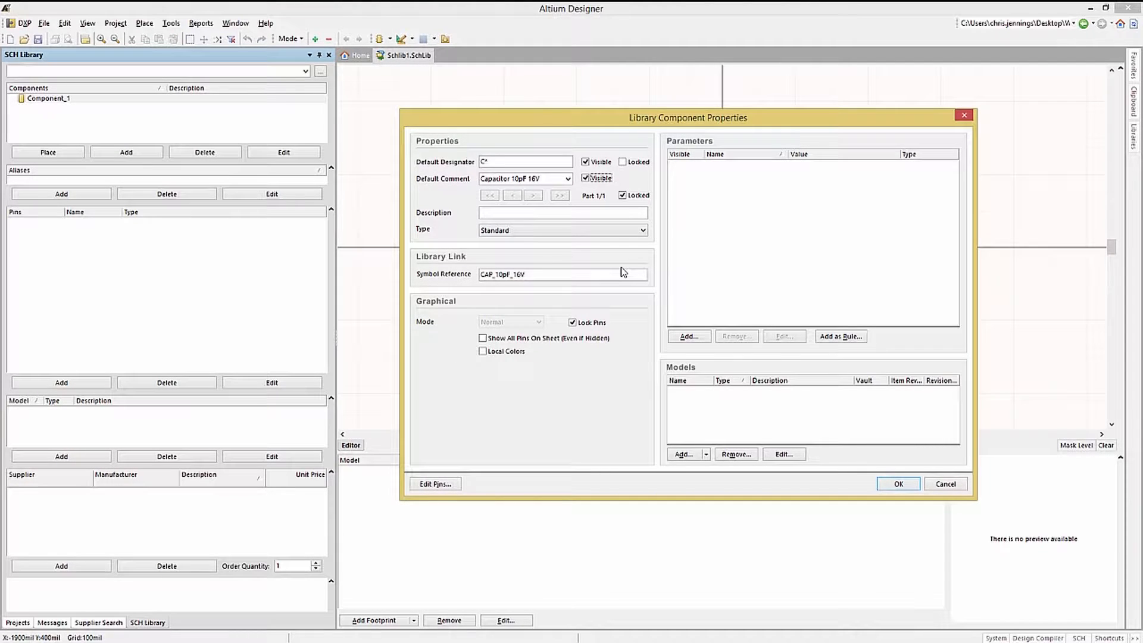
mouse_move(603, 360)
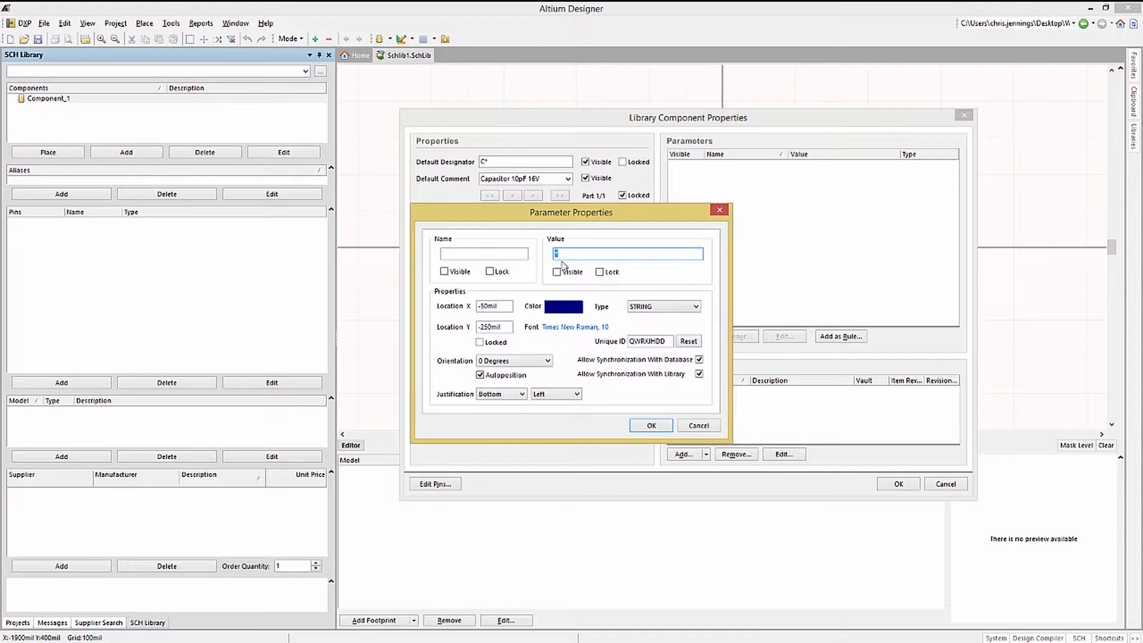
Add a parameter myParam with value 'new parameter' to the capacitor.
type("n")
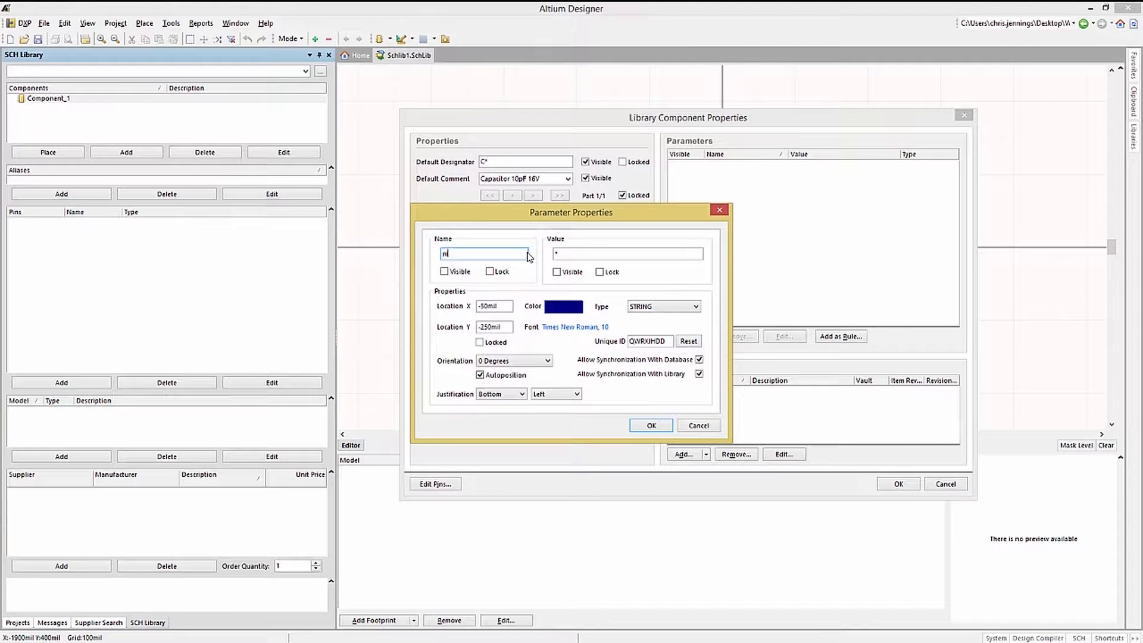
type("myPad")
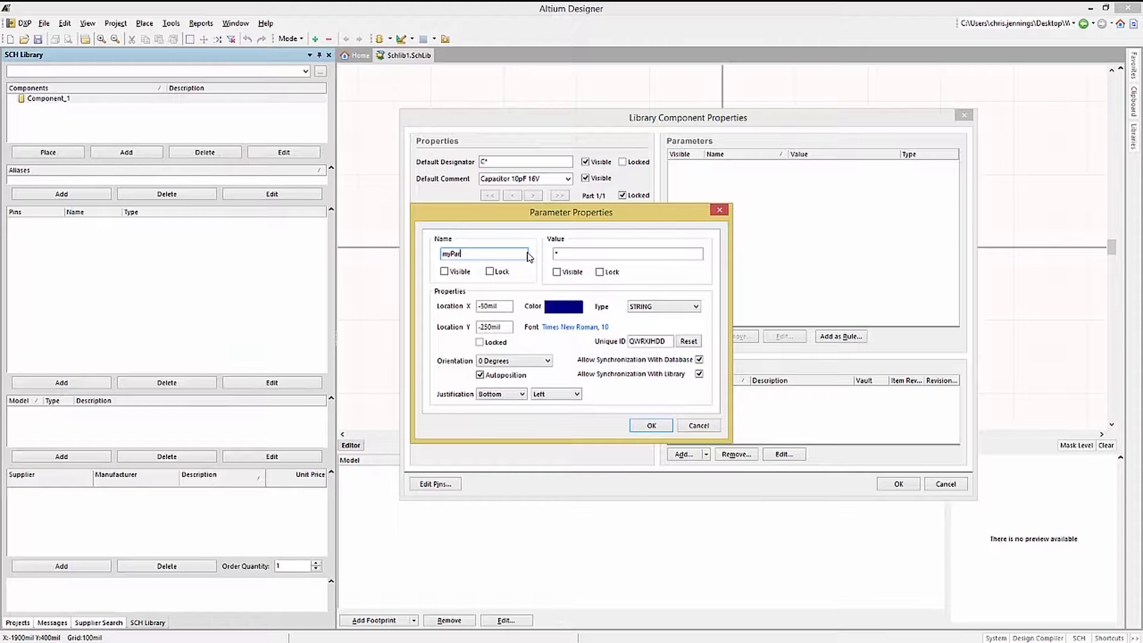
left_click(627, 253)
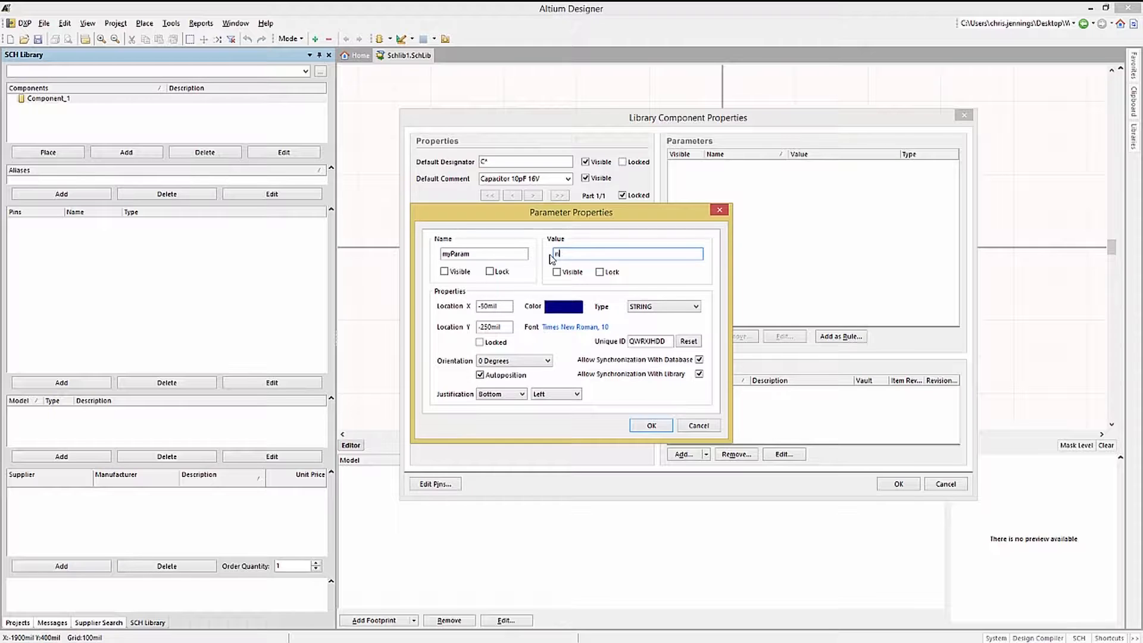
type("new parameter")
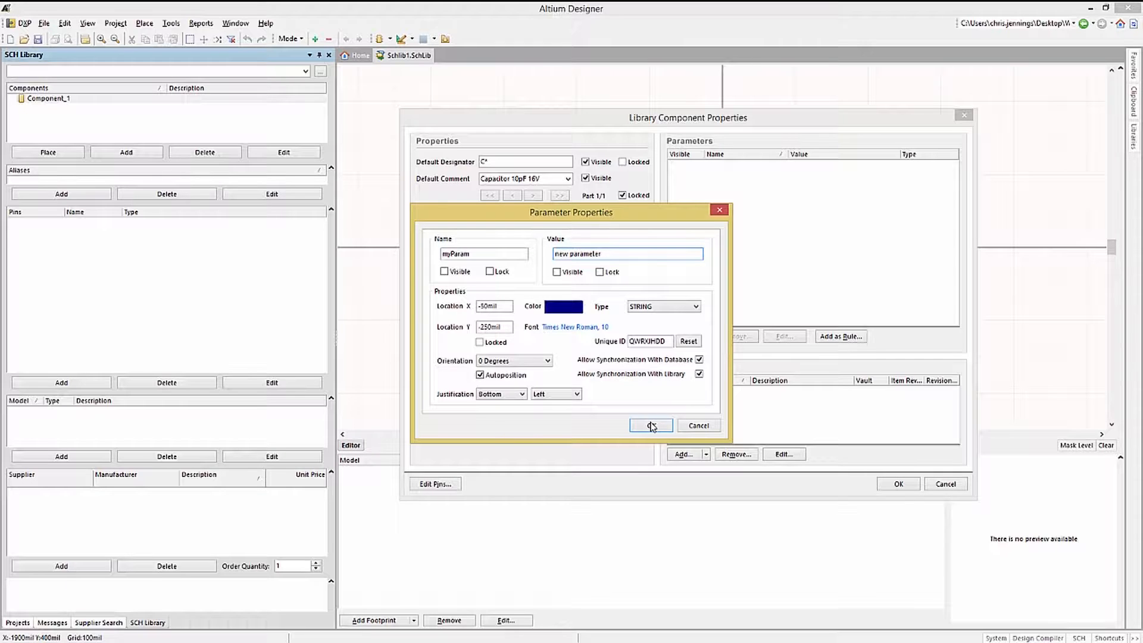
left_click(650, 425)
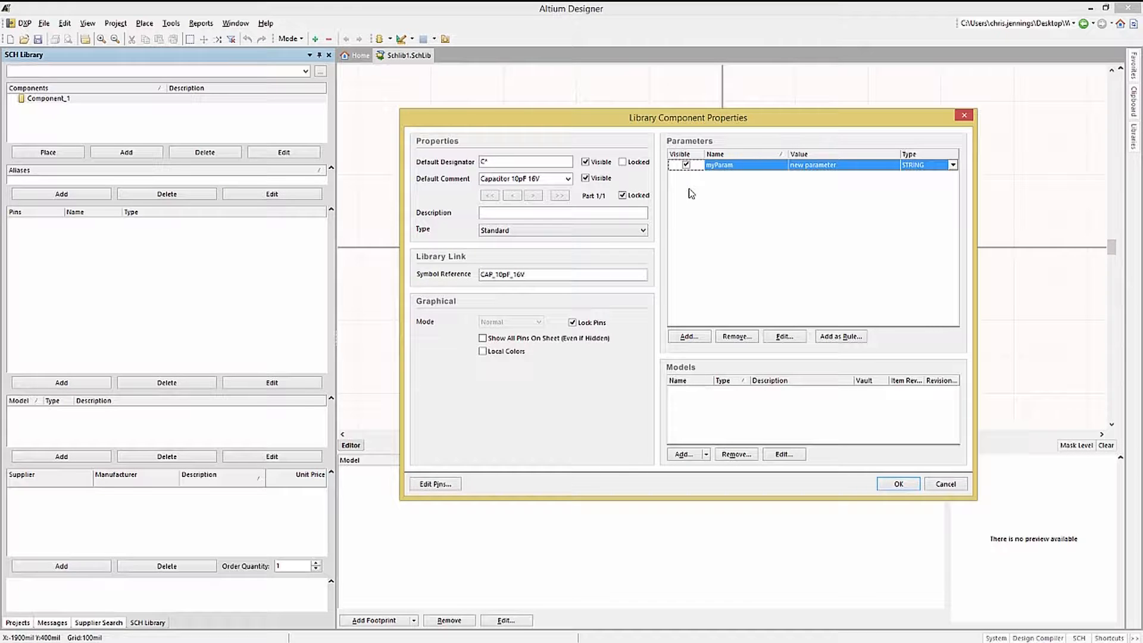
Hide and then remove the myParam parameter, leaving no parameters.
left_click(684, 164)
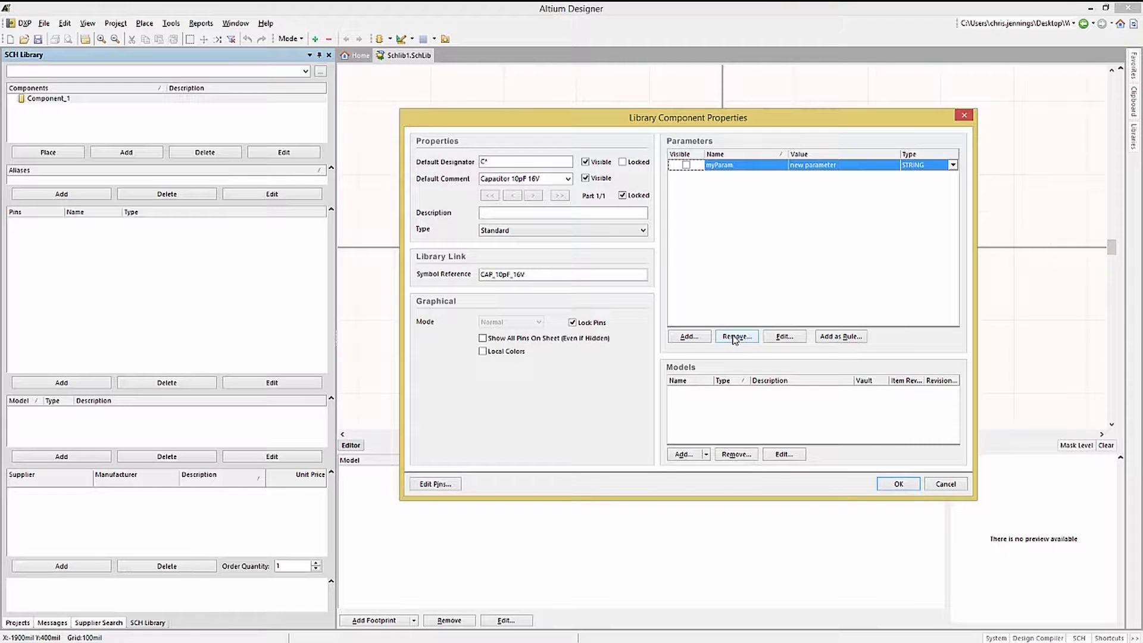
left_click(736, 335)
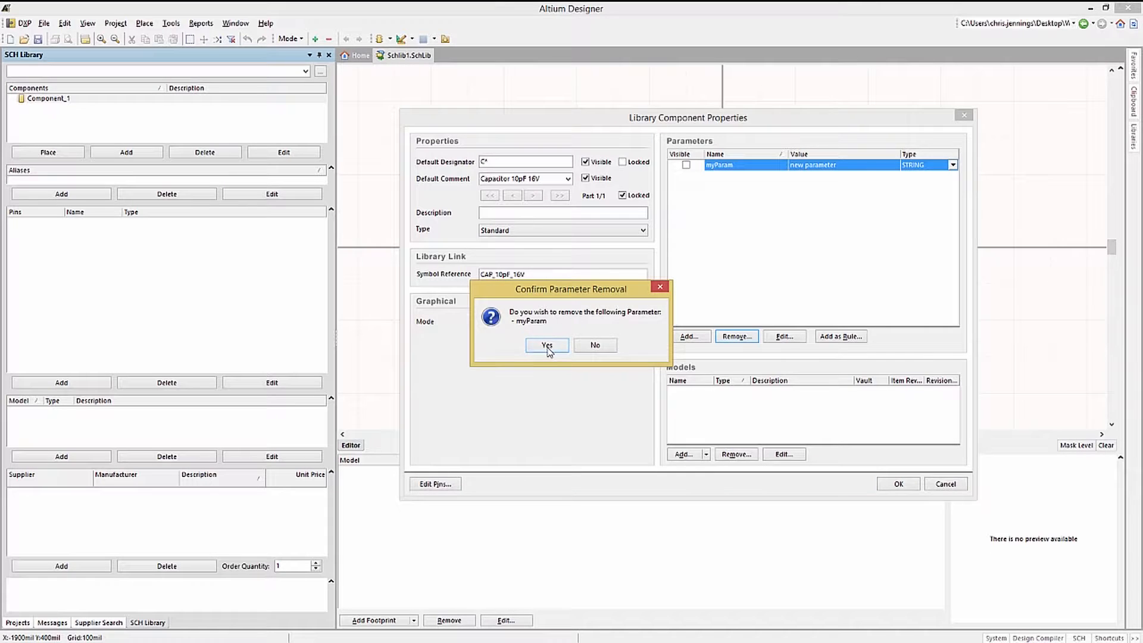
left_click(547, 345)
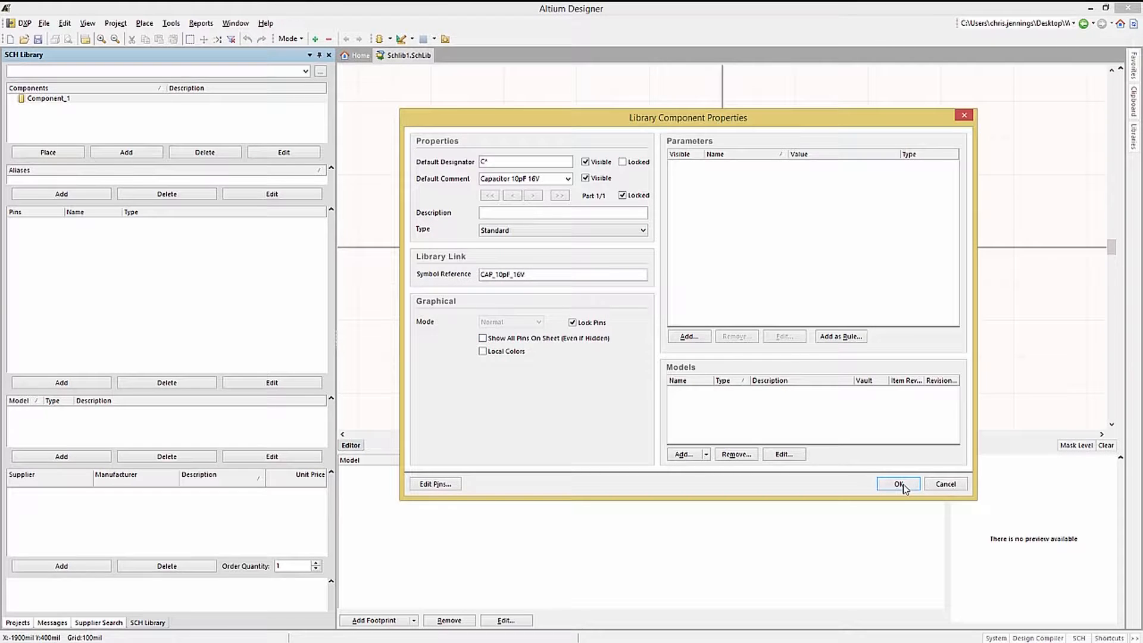
Apply the component properties, then make the polyline small, solid and black.
left_click(898, 484)
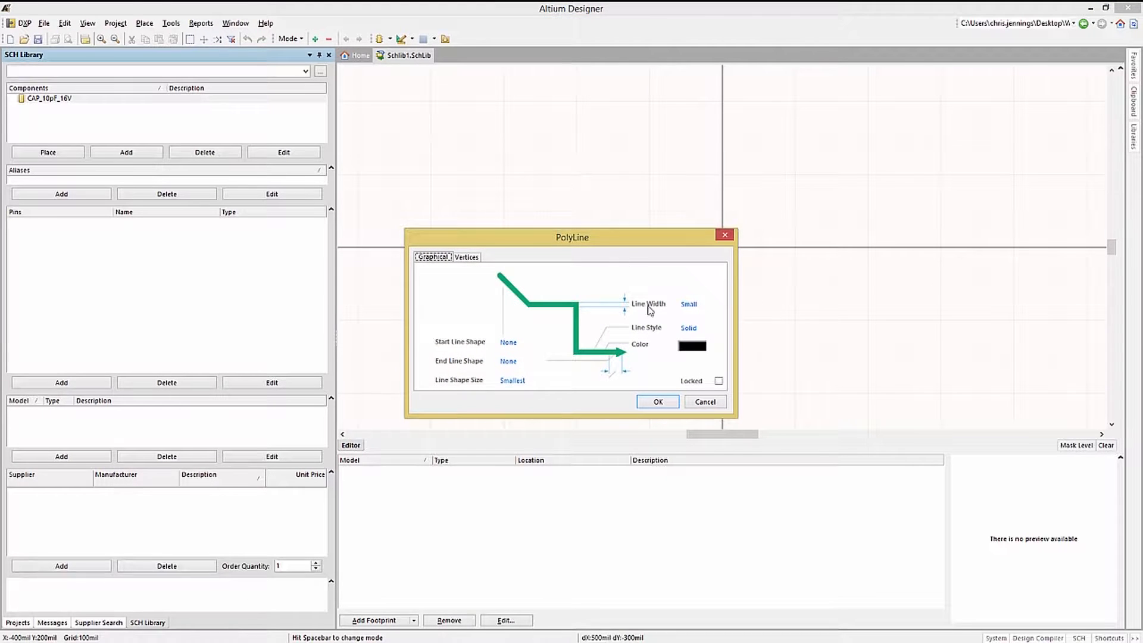
mouse_move(693, 316)
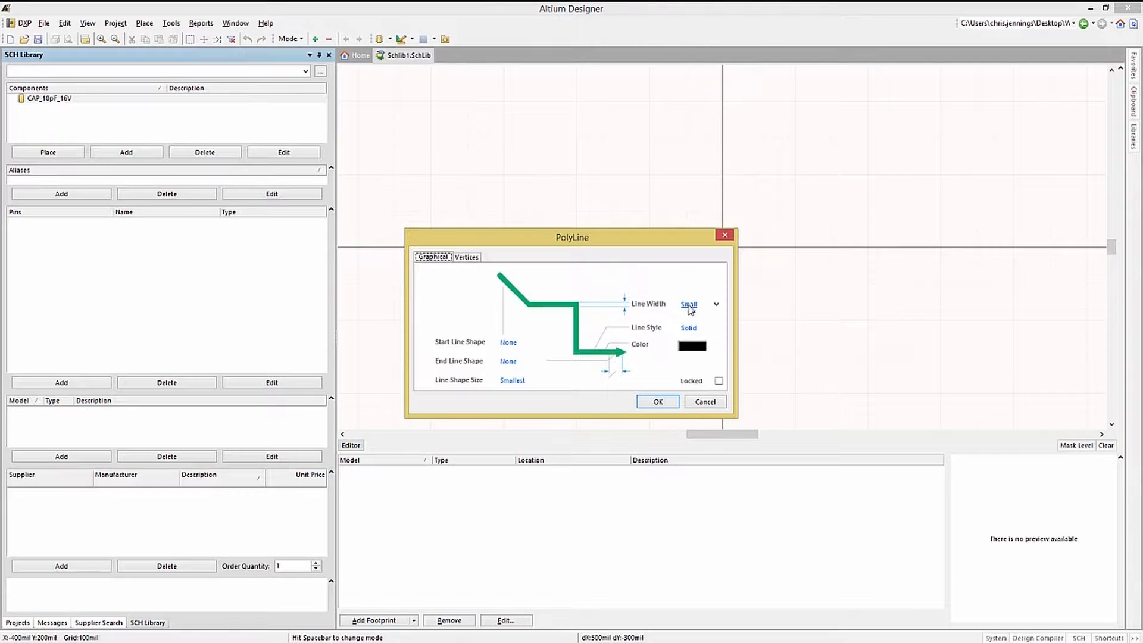
left_click(714, 303)
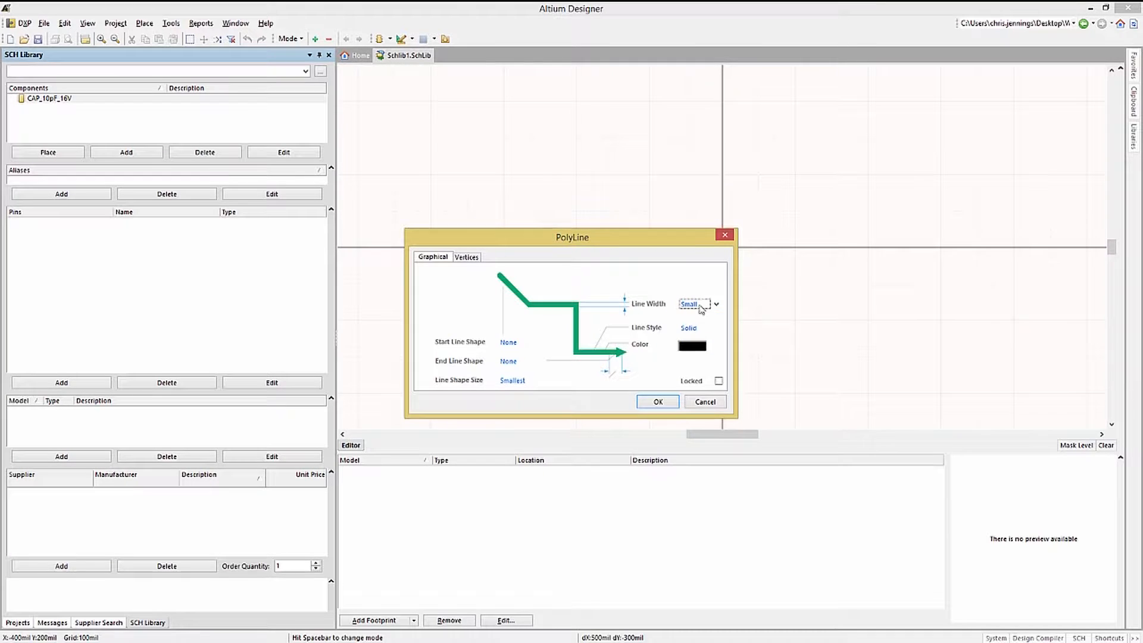
left_click(716, 327)
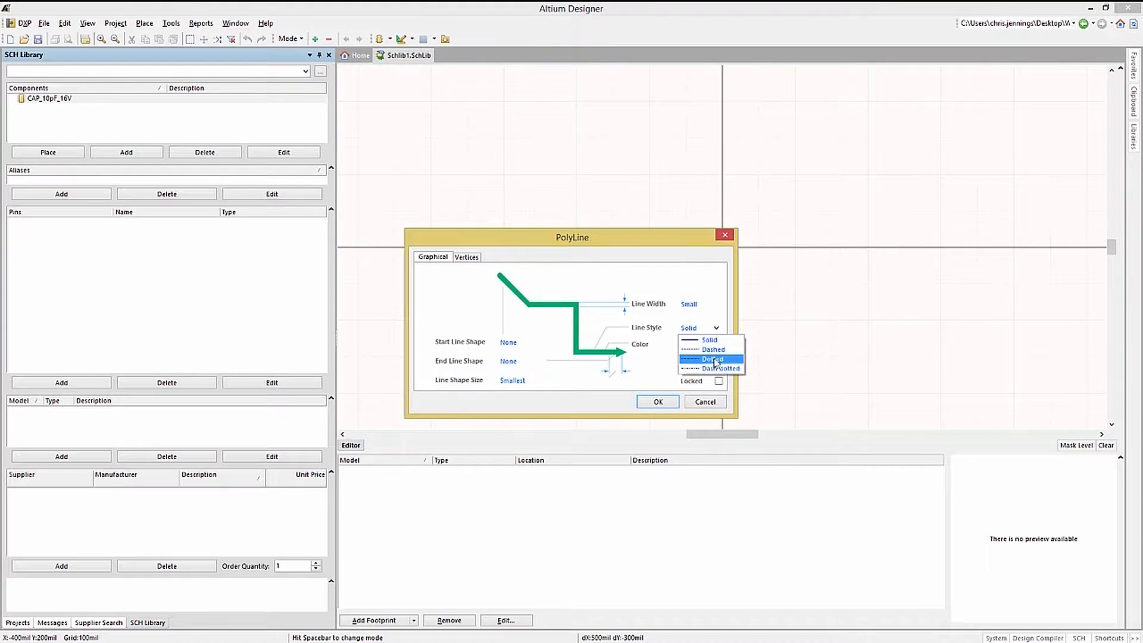
left_click(713, 349)
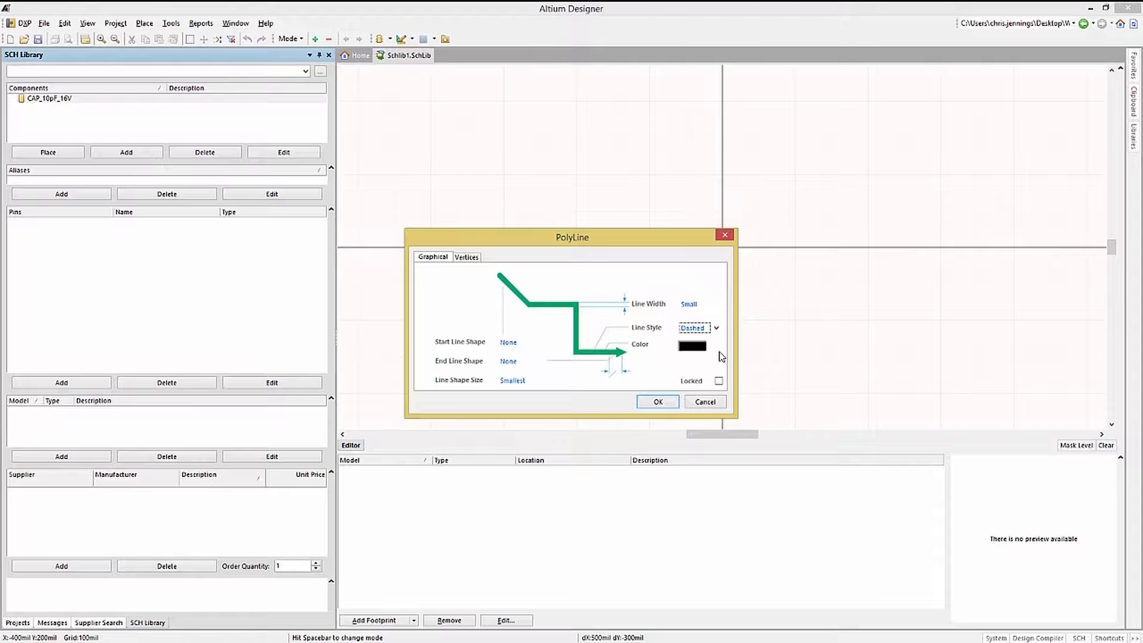
left_click(691, 345)
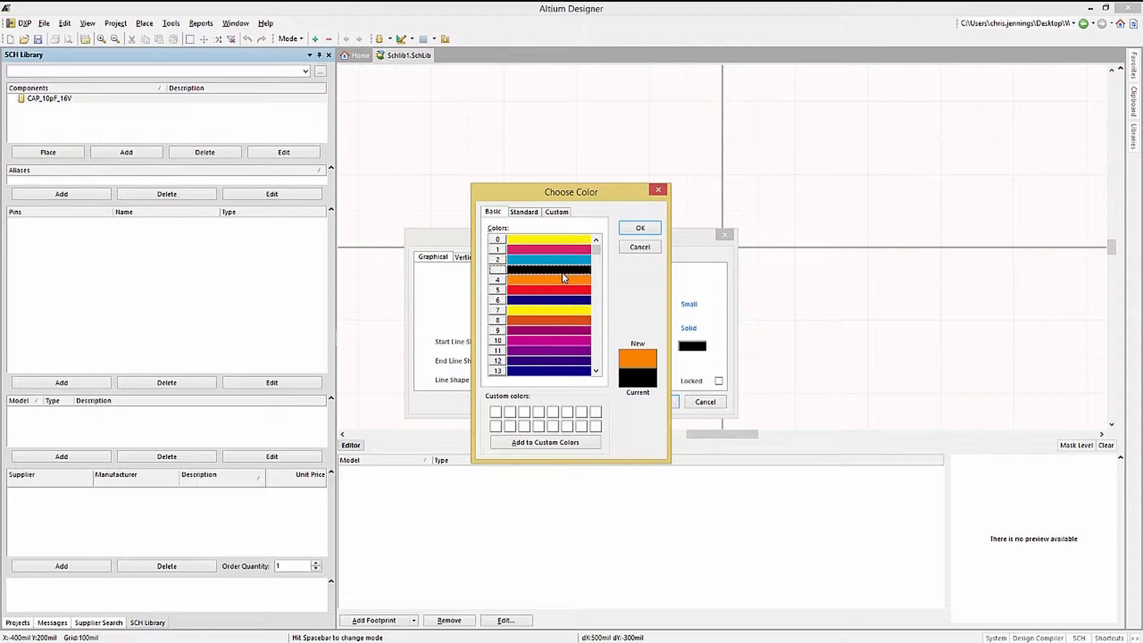
left_click(546, 269)
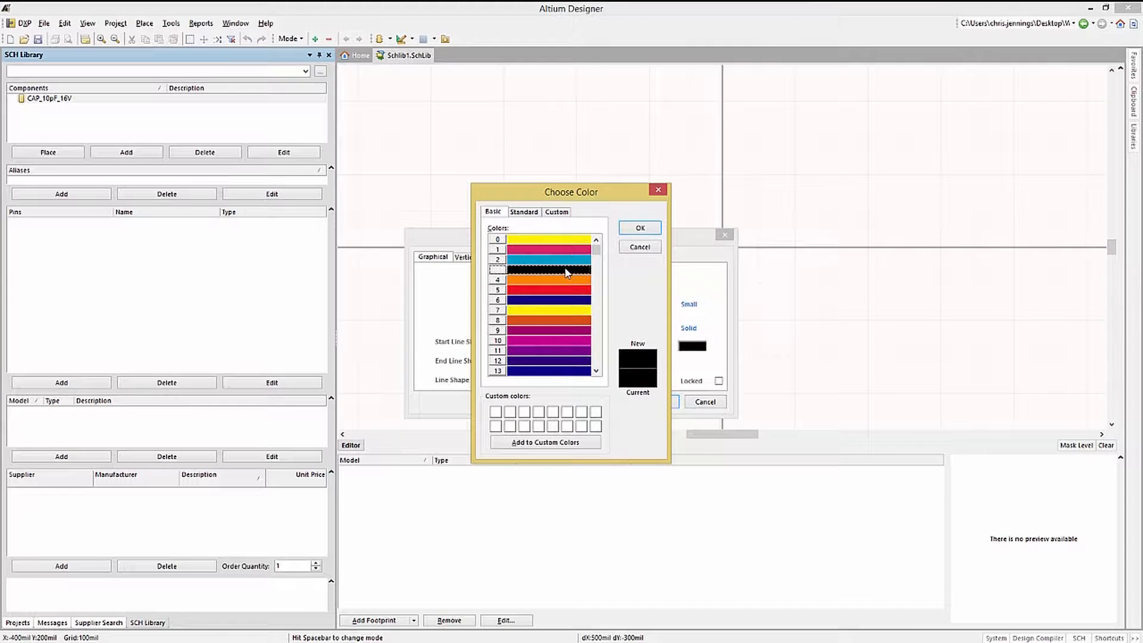
left_click(638, 227)
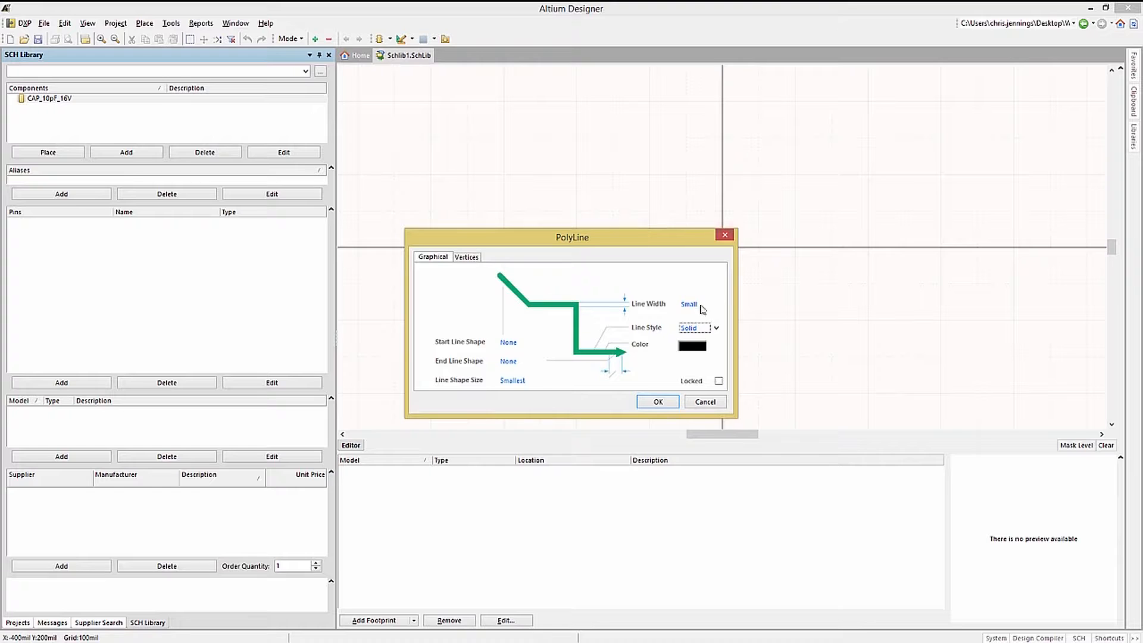
Keep no start or end shapes on the polyline and set the shape size.
left_click(521, 342)
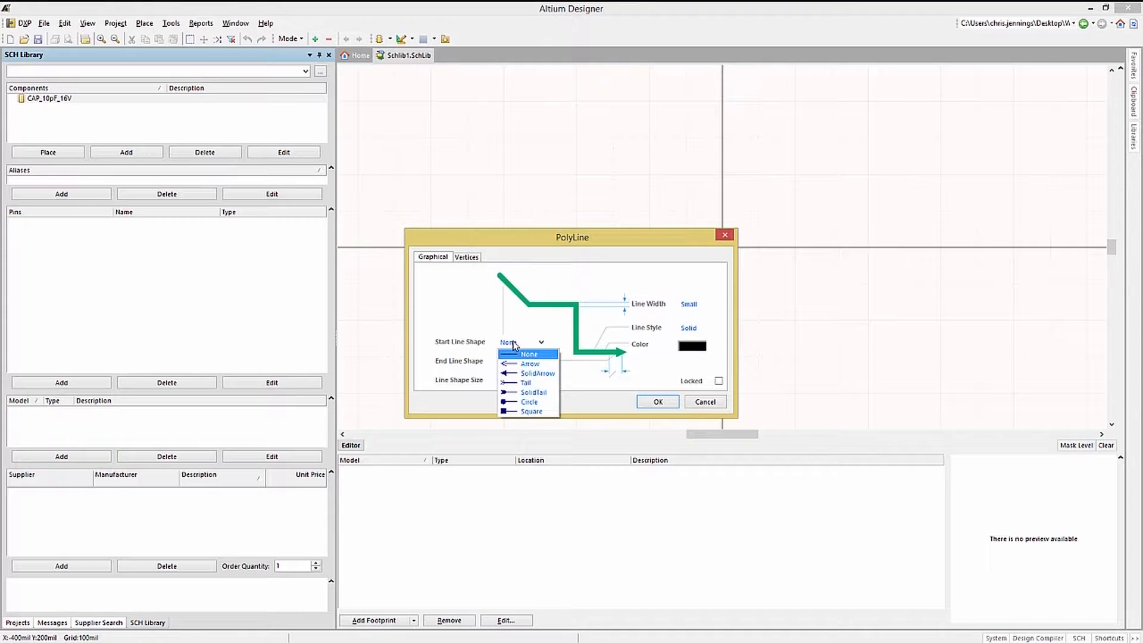
left_click(529, 355)
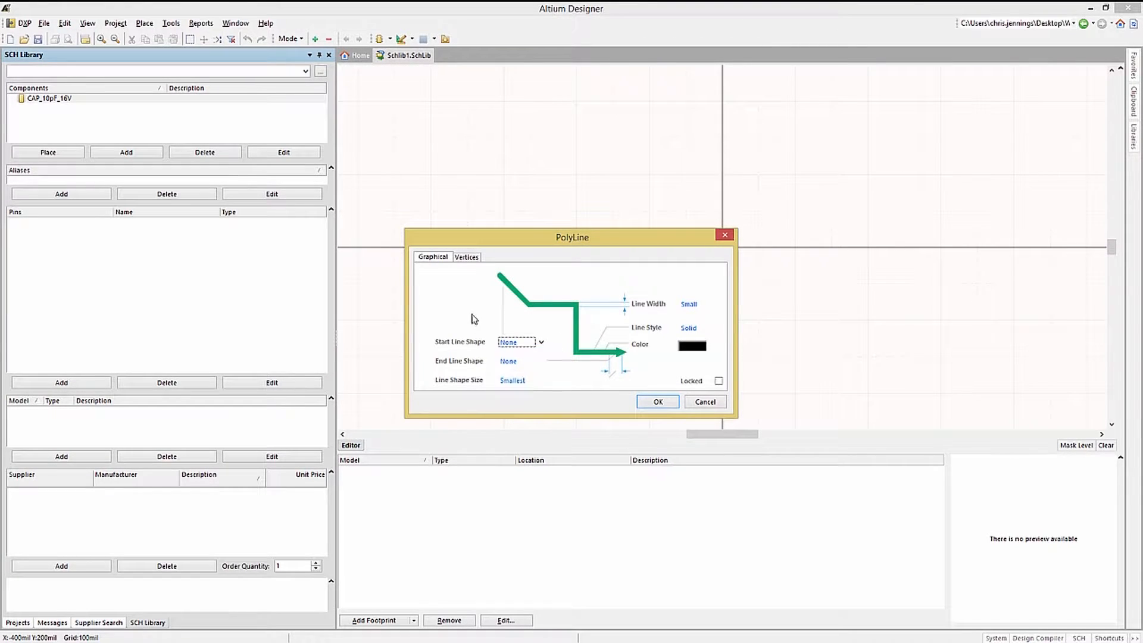
left_click(541, 361)
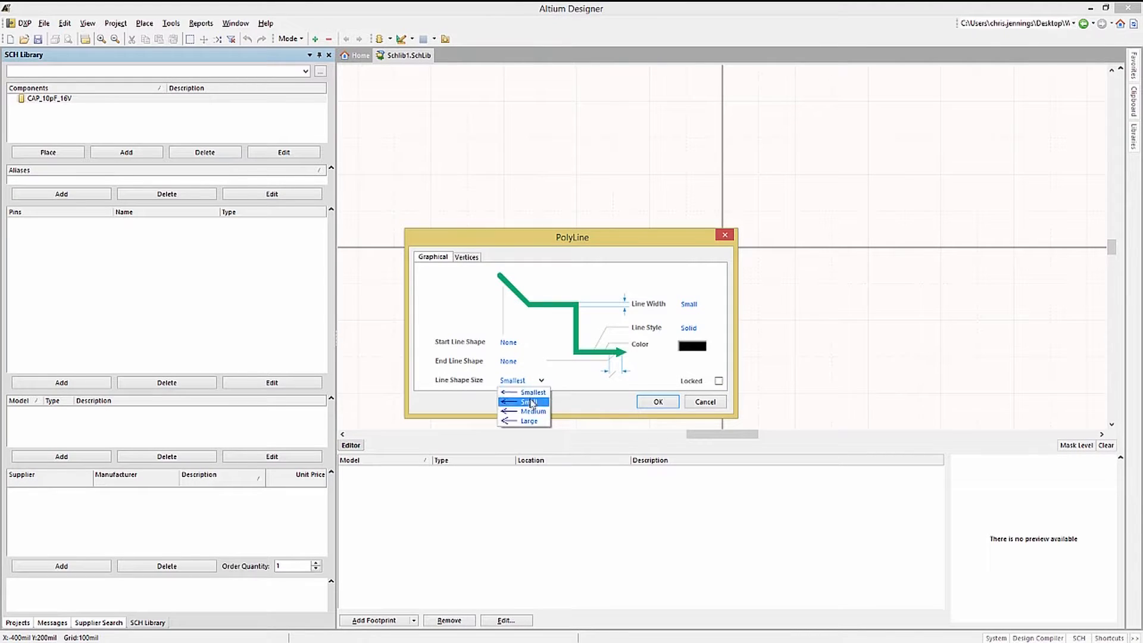
left_click(533, 392)
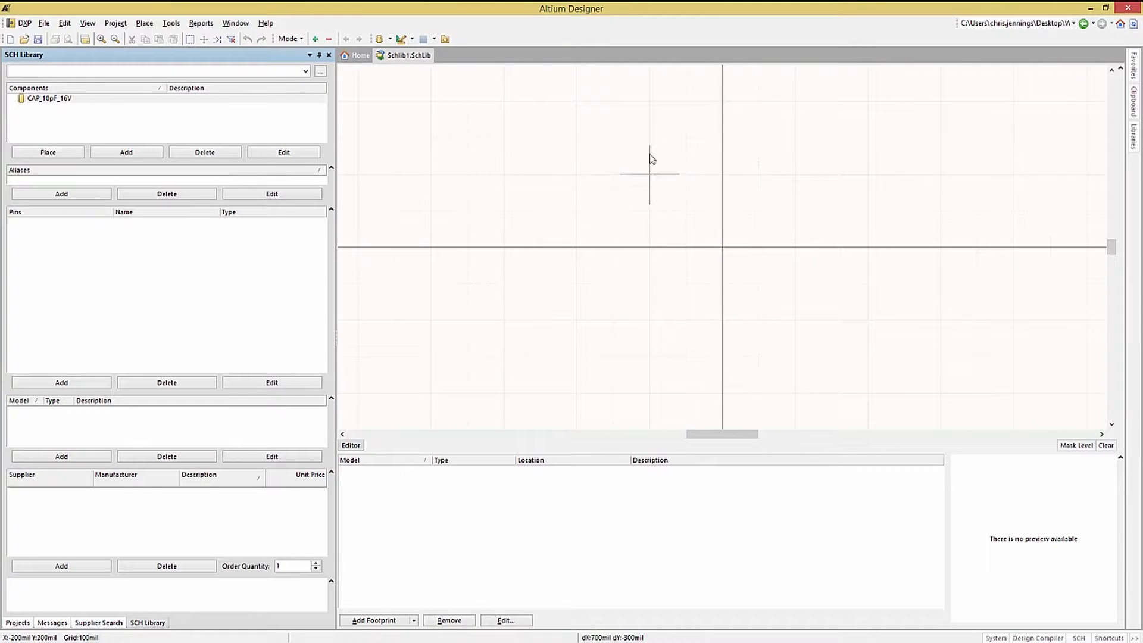
Draw a vertical plate line beside the origin for the capacitor.
left_click_drag(648, 138, 649, 357)
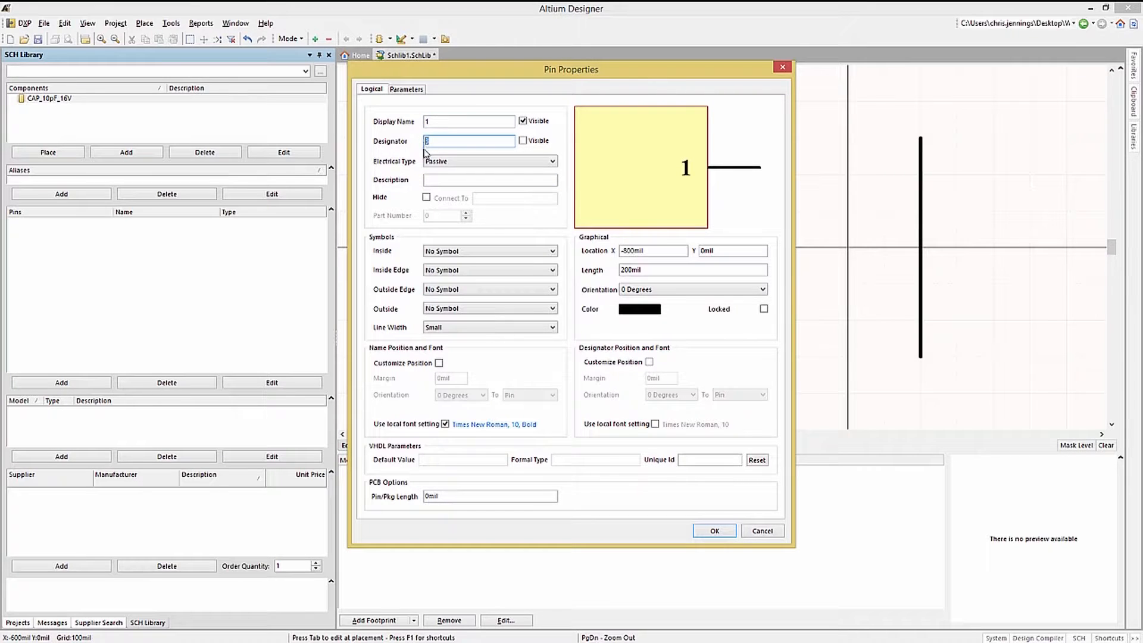
Give the new pin the designator 1 to match its display name.
left_click(523, 140)
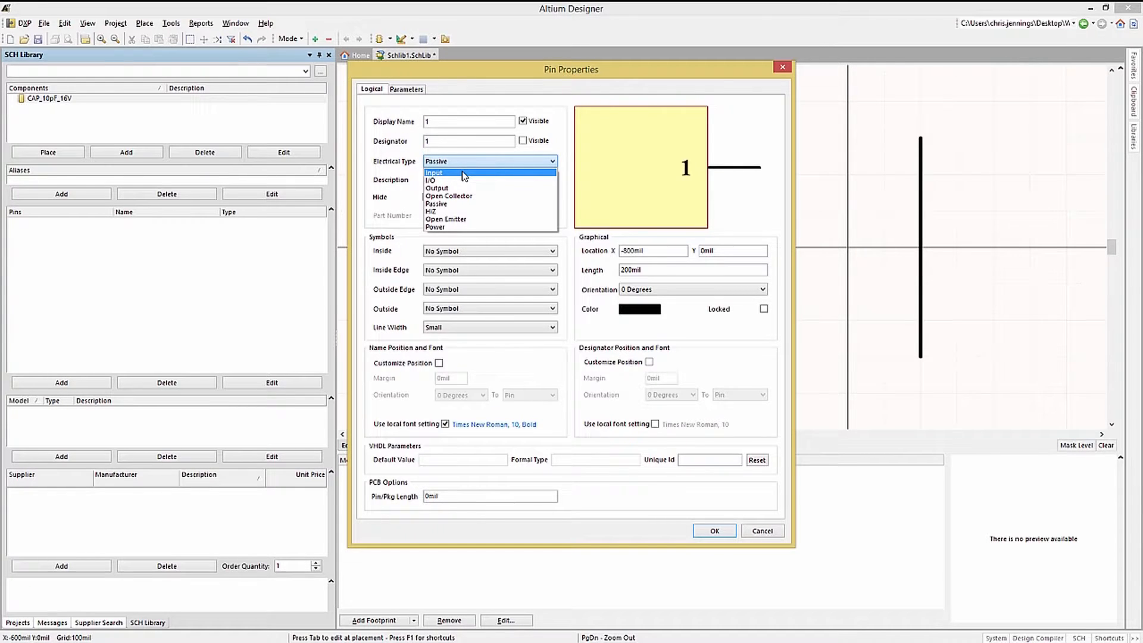
Try Input, then keep pin 1 Passive with no inside or edge symbols.
left_click(433, 172)
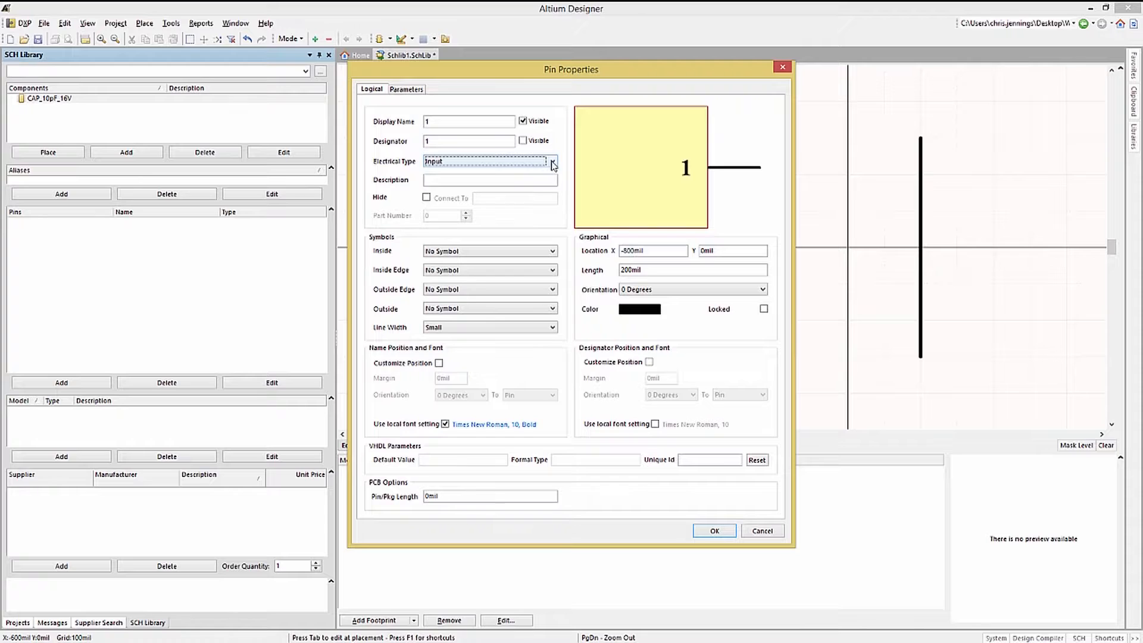
left_click(553, 160)
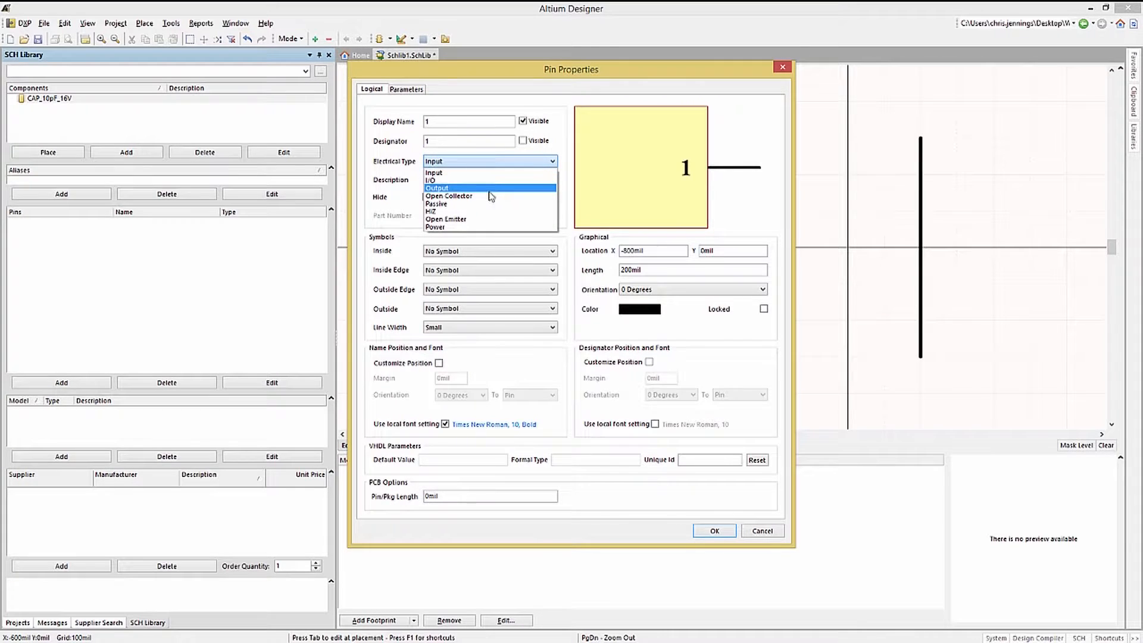
mouse_move(445, 212)
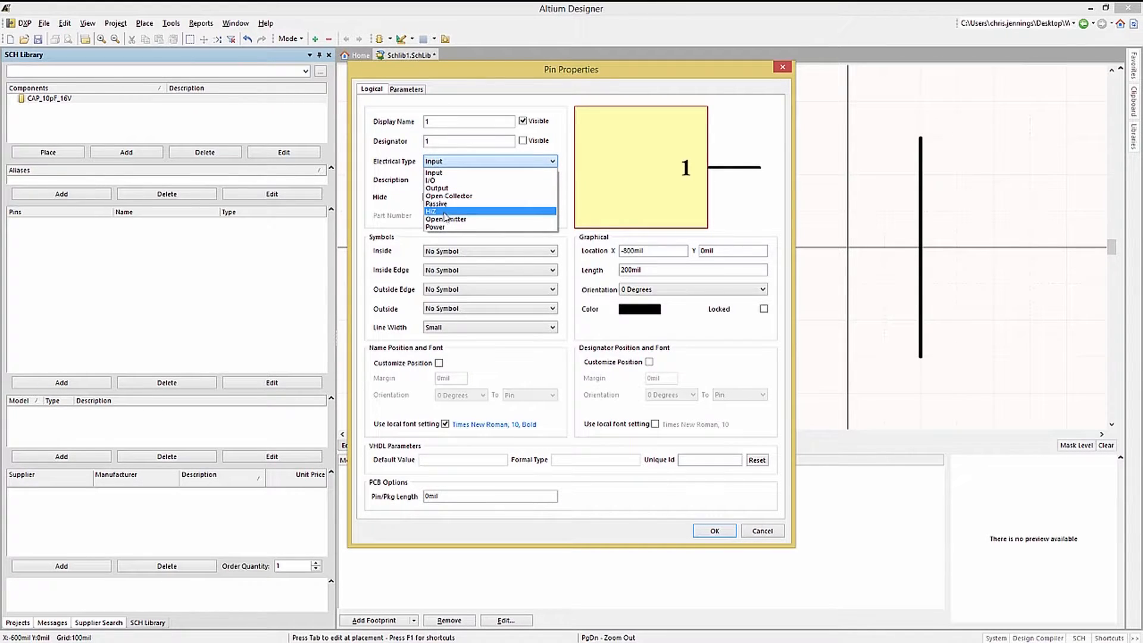
left_click(436, 203)
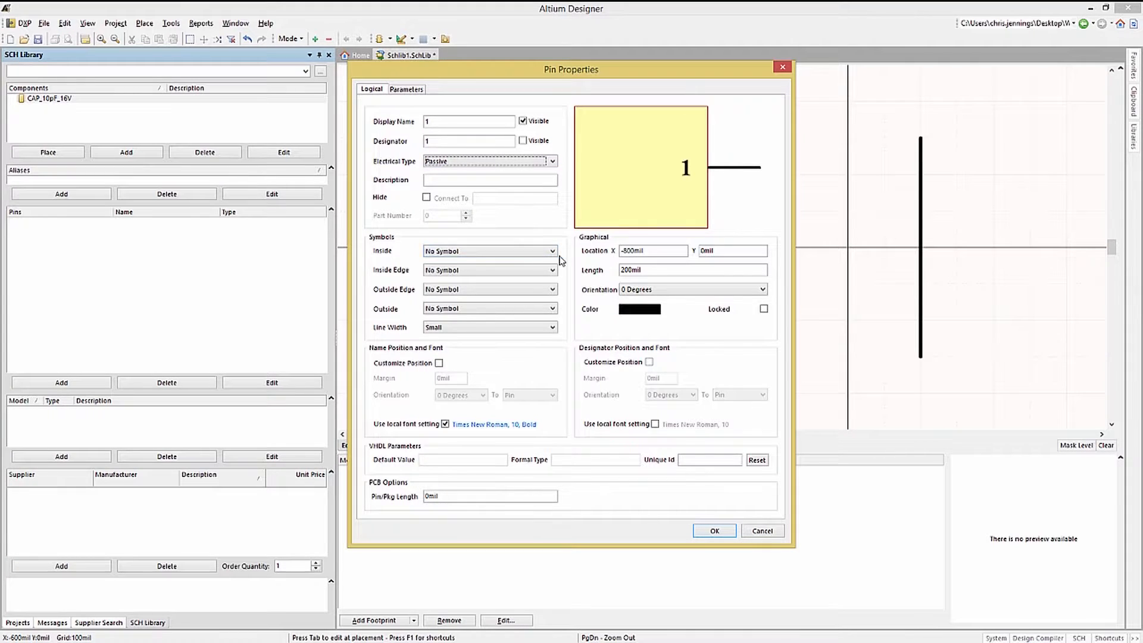
left_click(551, 251)
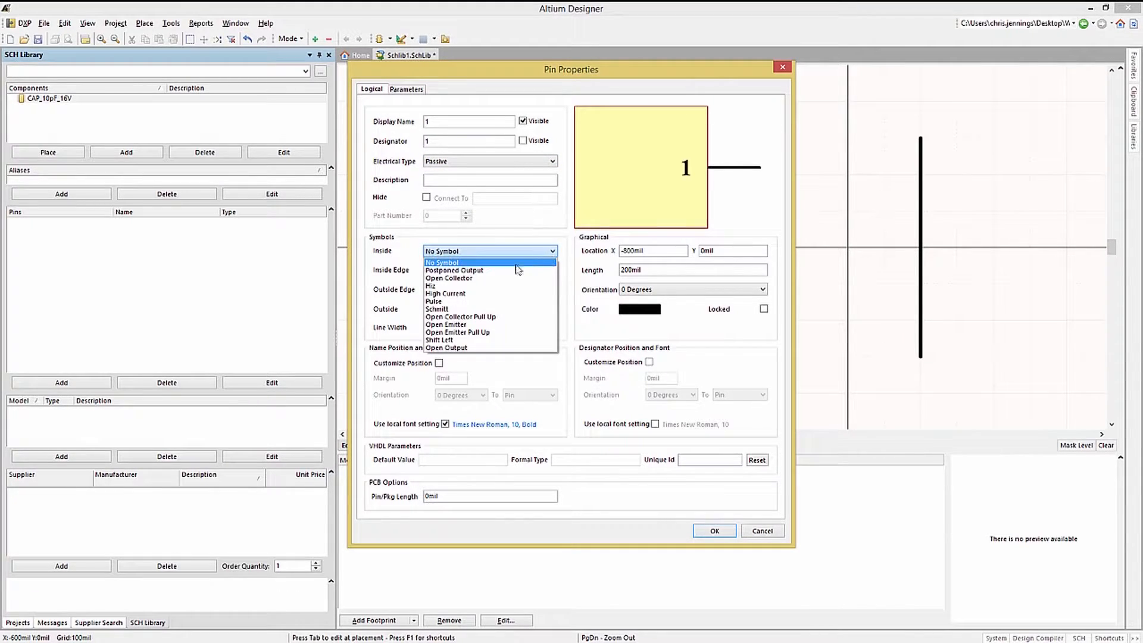
left_click(449, 278)
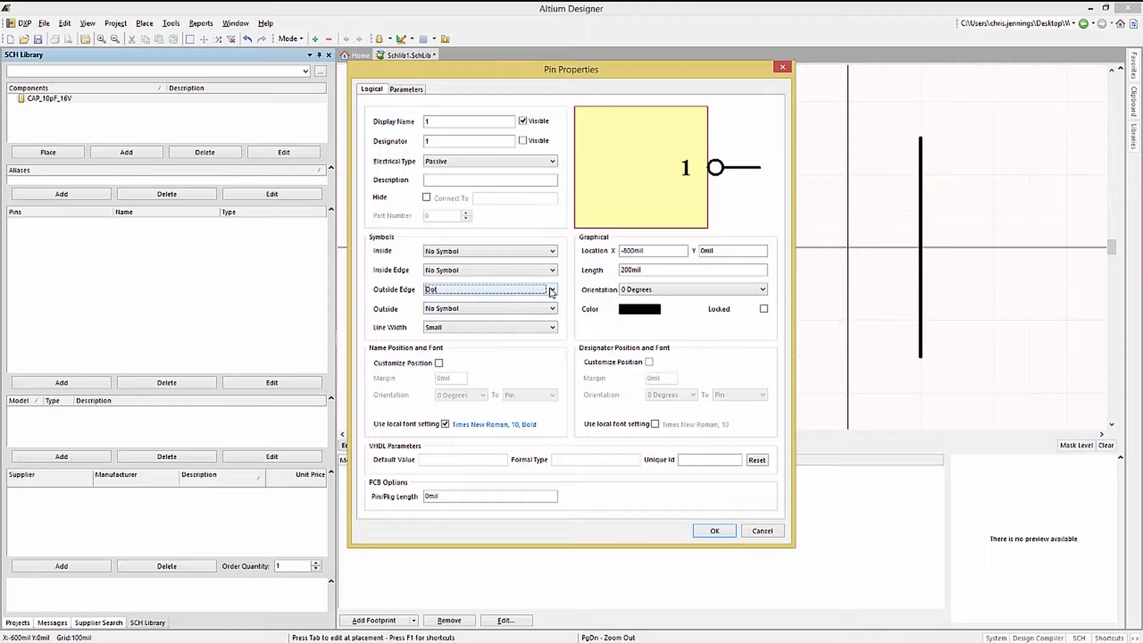
left_click(551, 308)
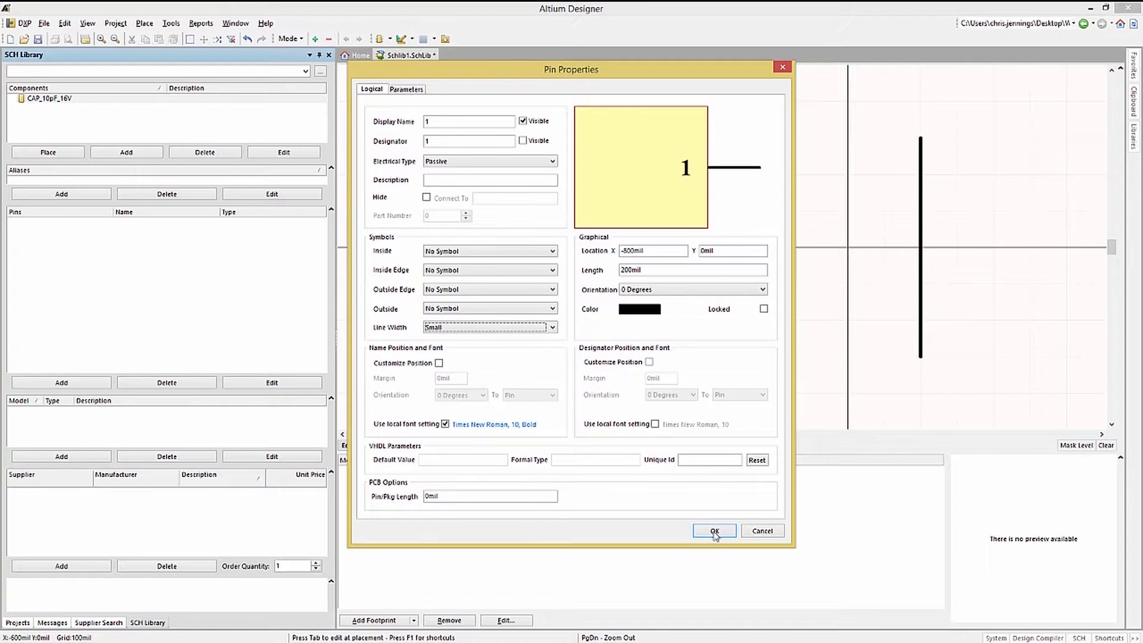
Place pin 1 on the left plate and pin 2 on the right plate, facing outward.
left_click(713, 531)
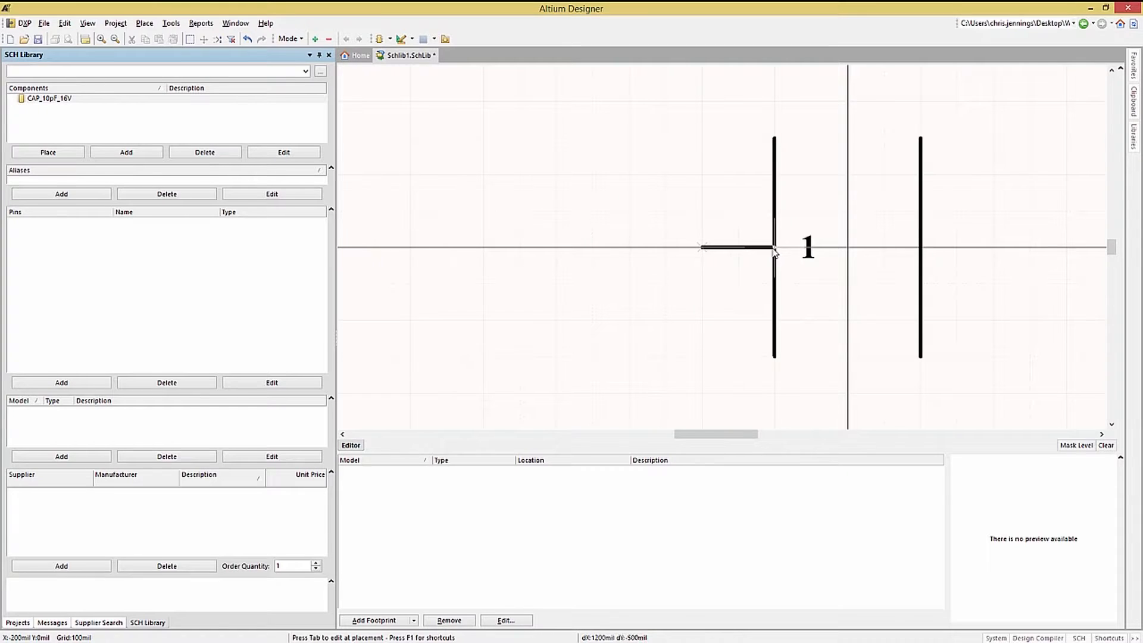
key("Up")
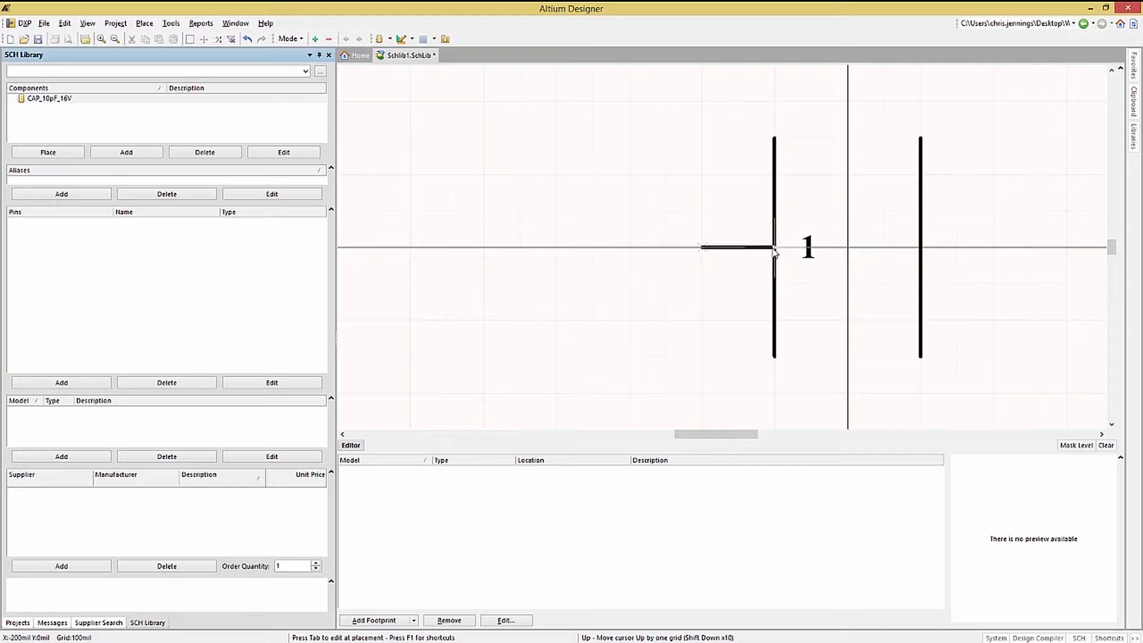
left_click(775, 246)
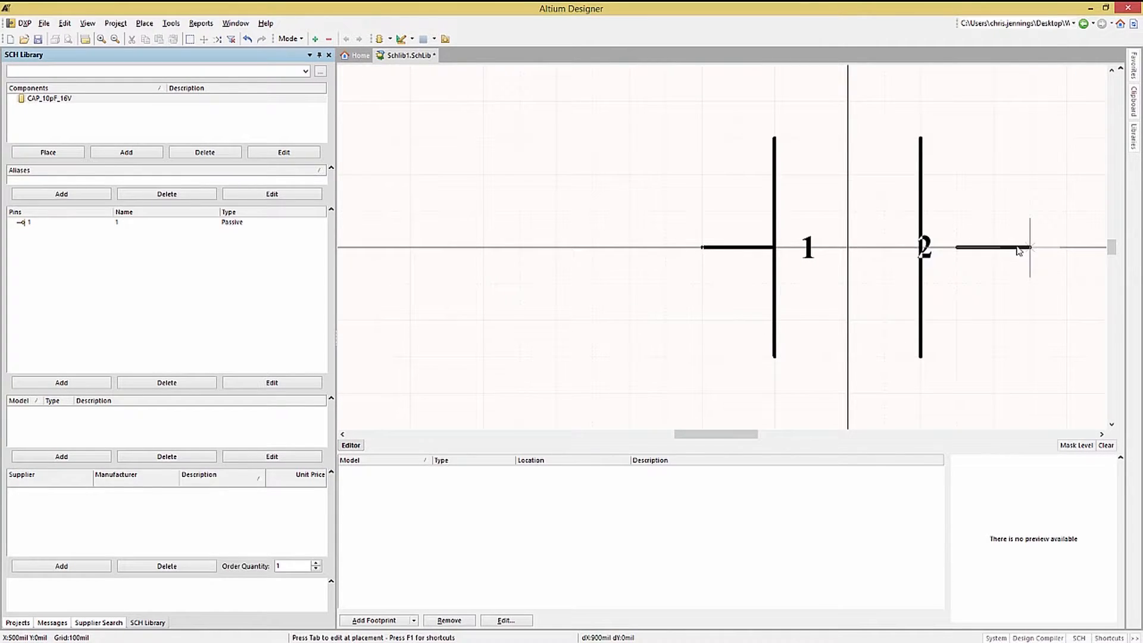
left_click(1027, 247)
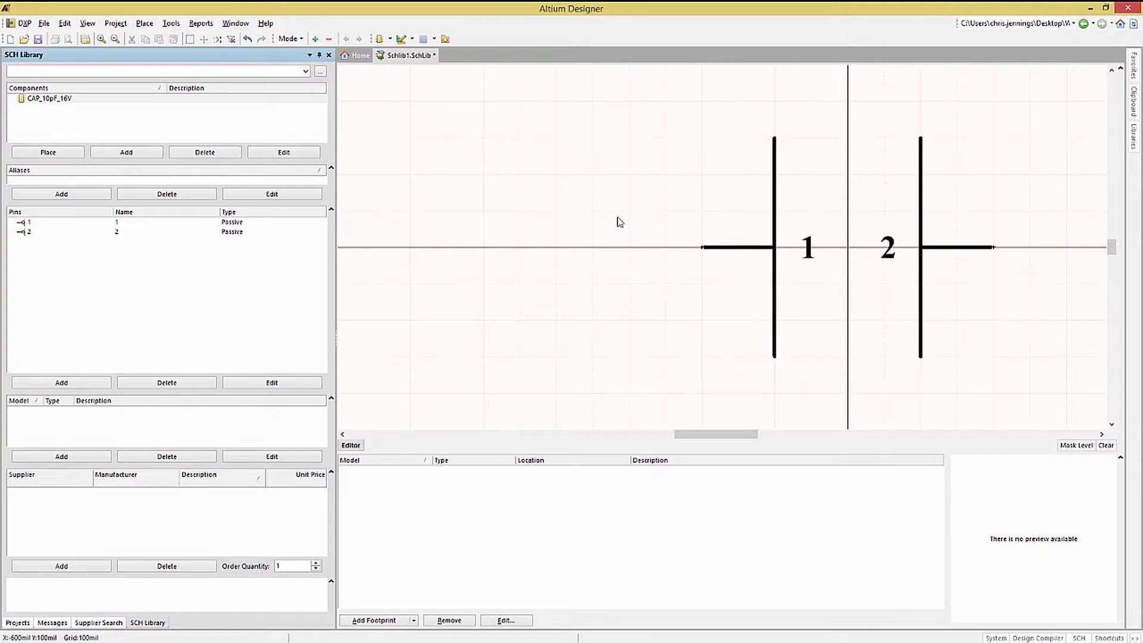
mouse_move(587, 210)
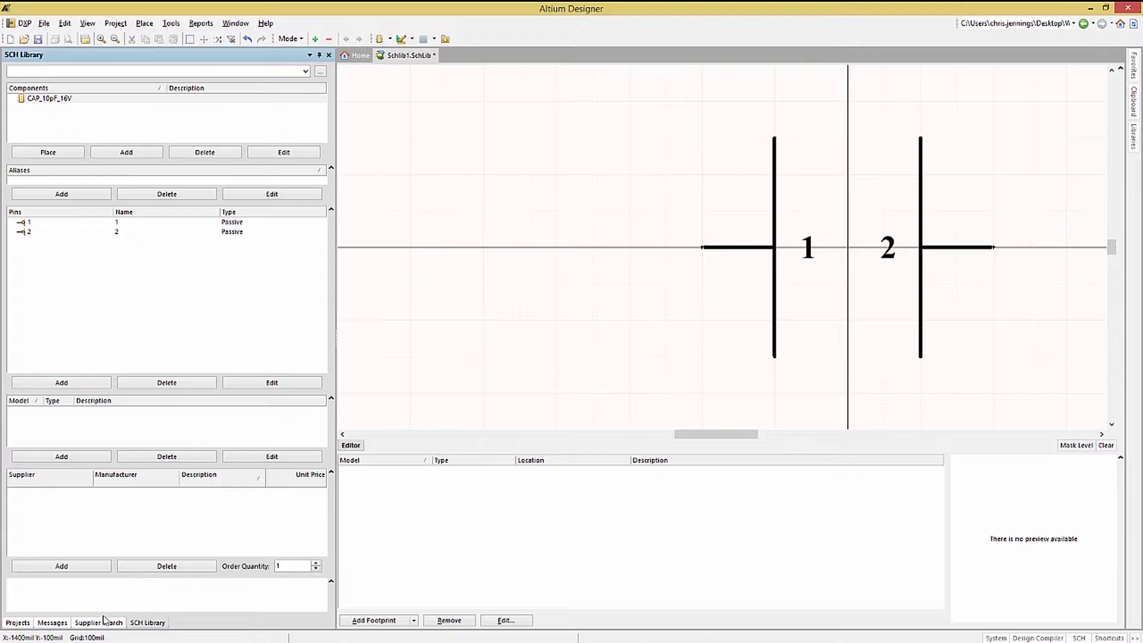
Search Mouser for the Kemet 10pF 16V 0603 MLCC and link it with parameters to CAP_10pF_16V.
left_click(99, 621)
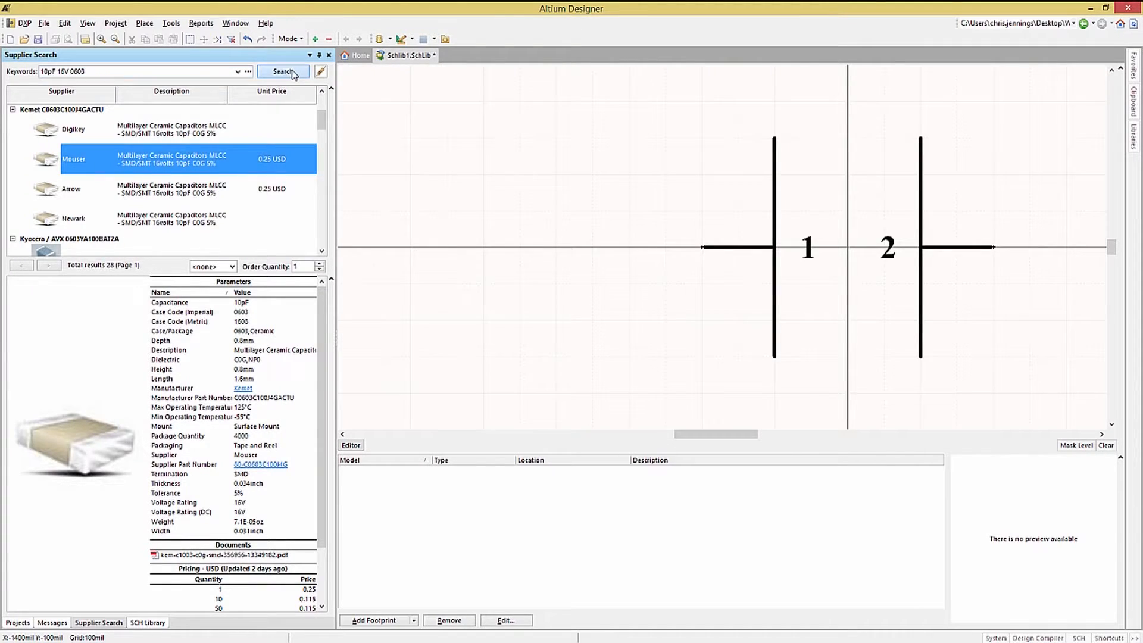
left_click(283, 70)
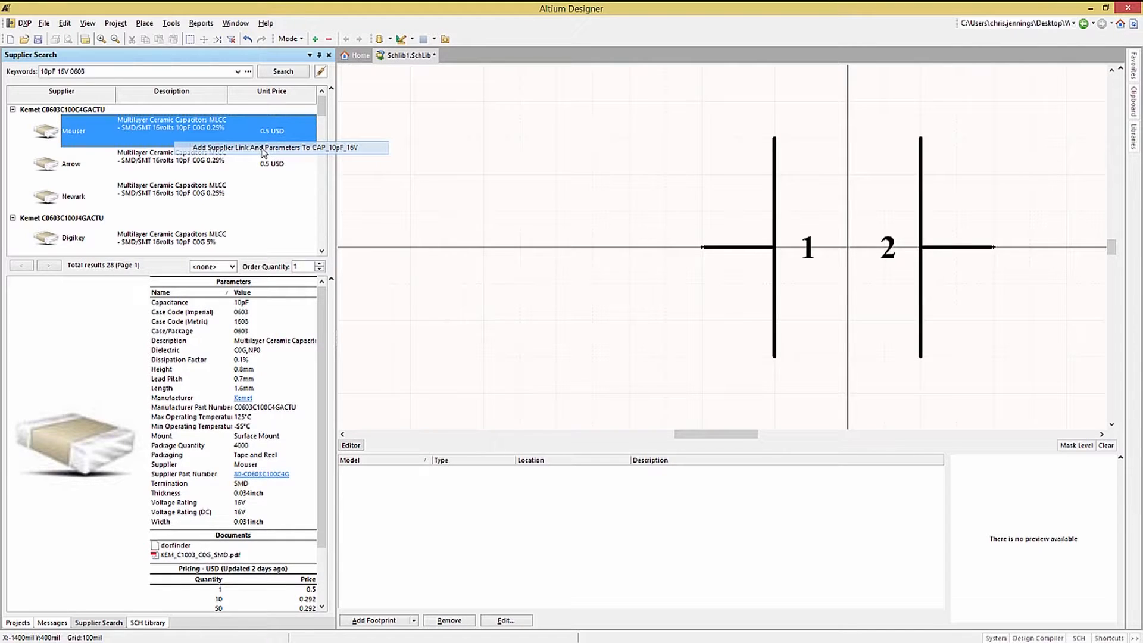
left_click(73, 131)
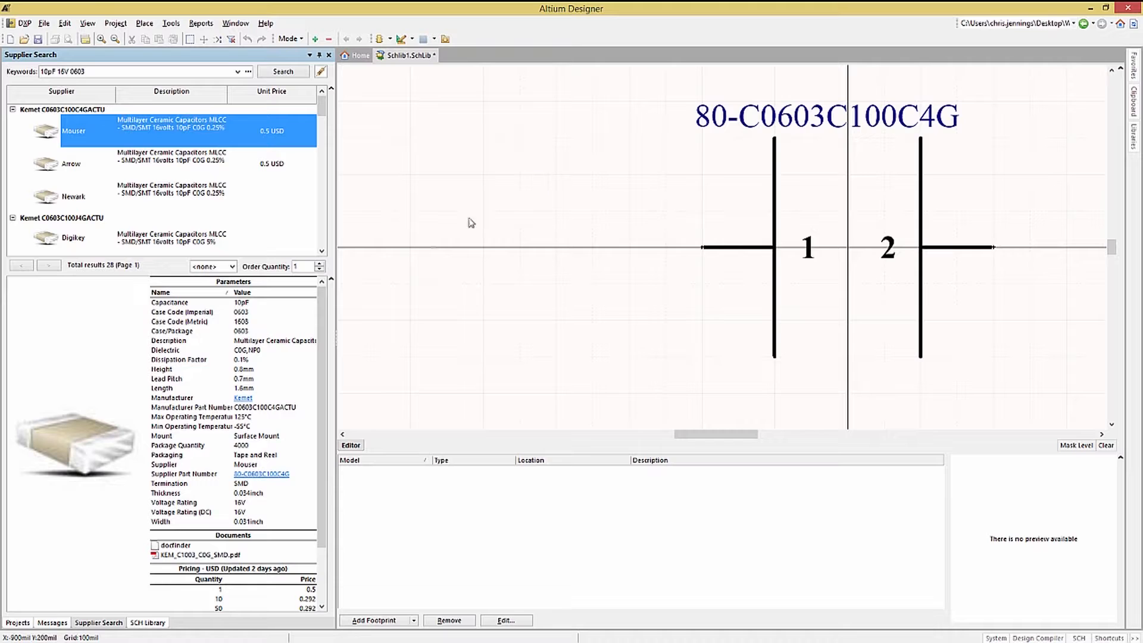
left_click(148, 625)
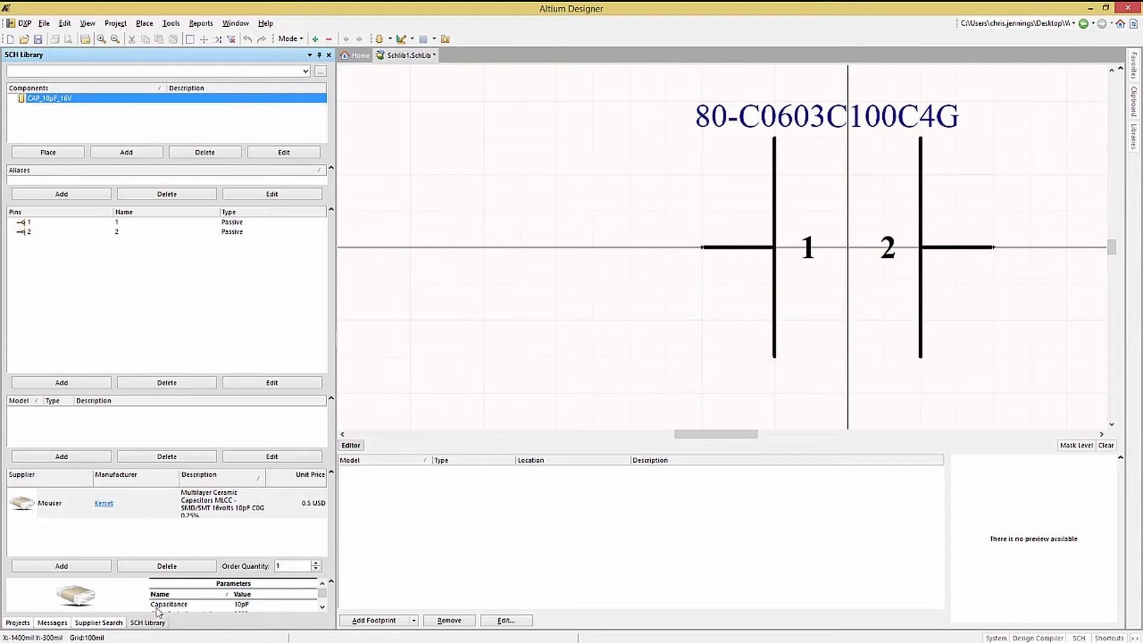
Hide the capacitor's supplier part-number comment via Library Component Properties and save.
double_click(47, 99)
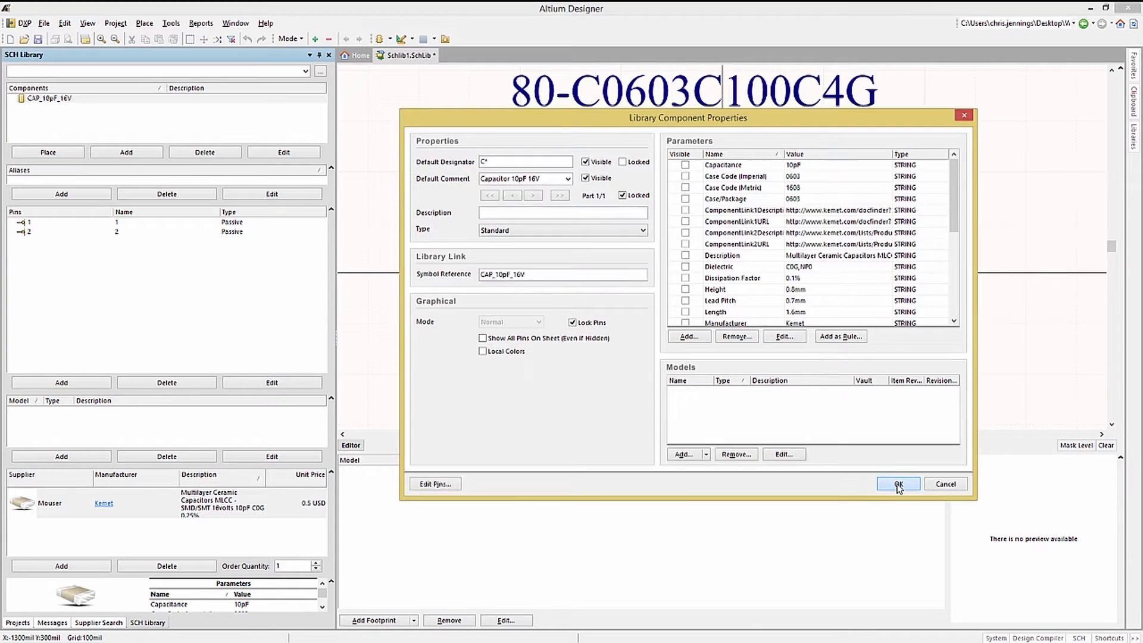
left_click(898, 484)
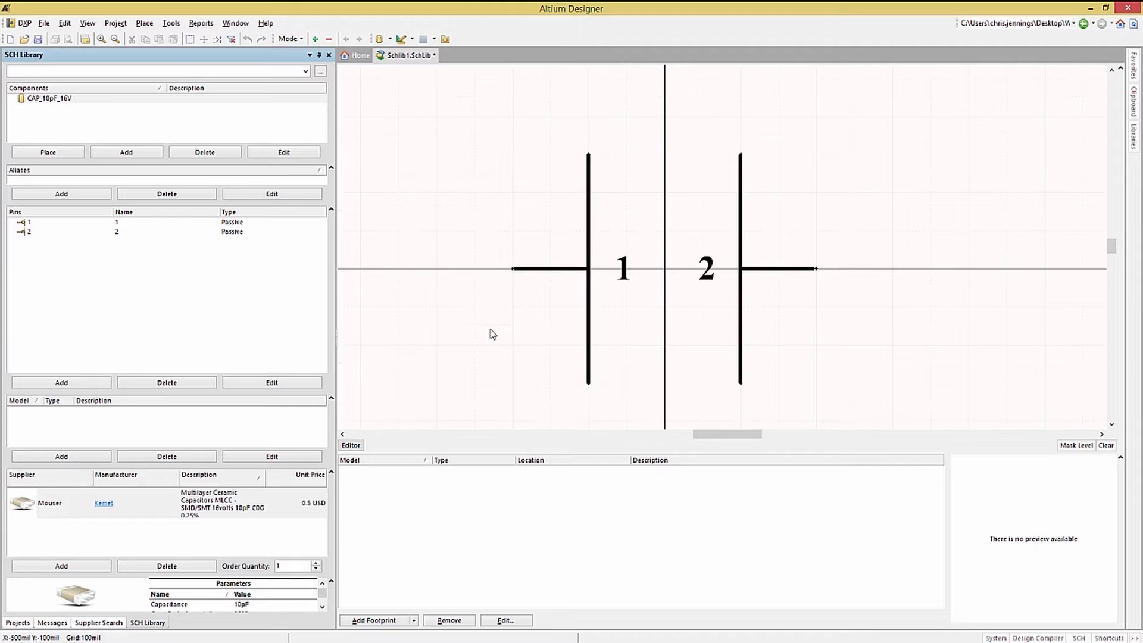
mouse_move(438, 261)
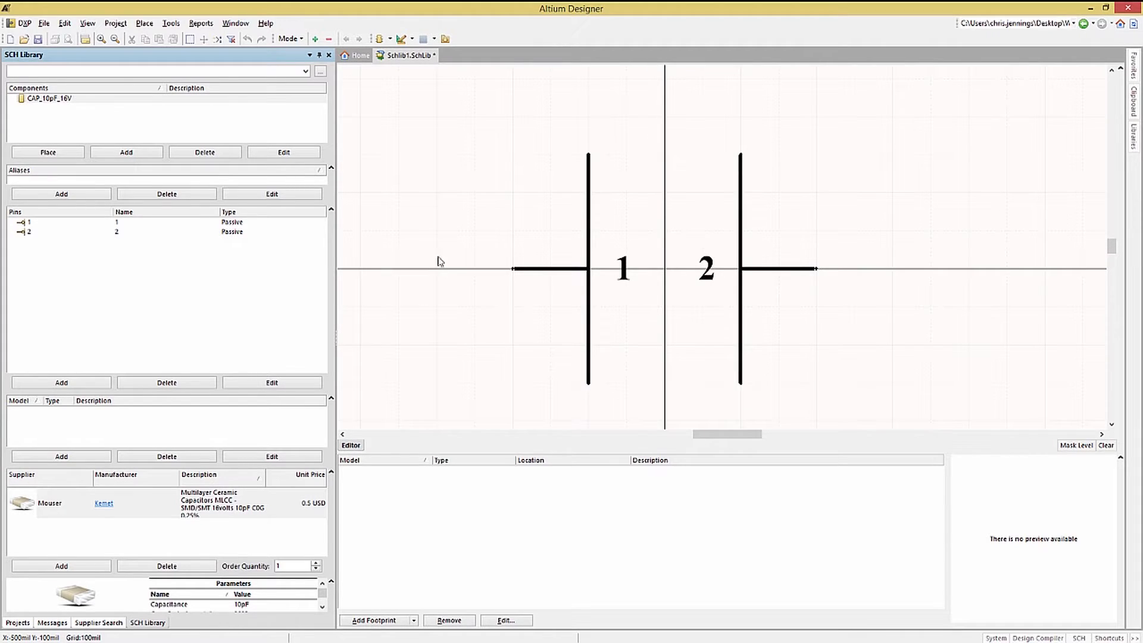
left_click(37, 38)
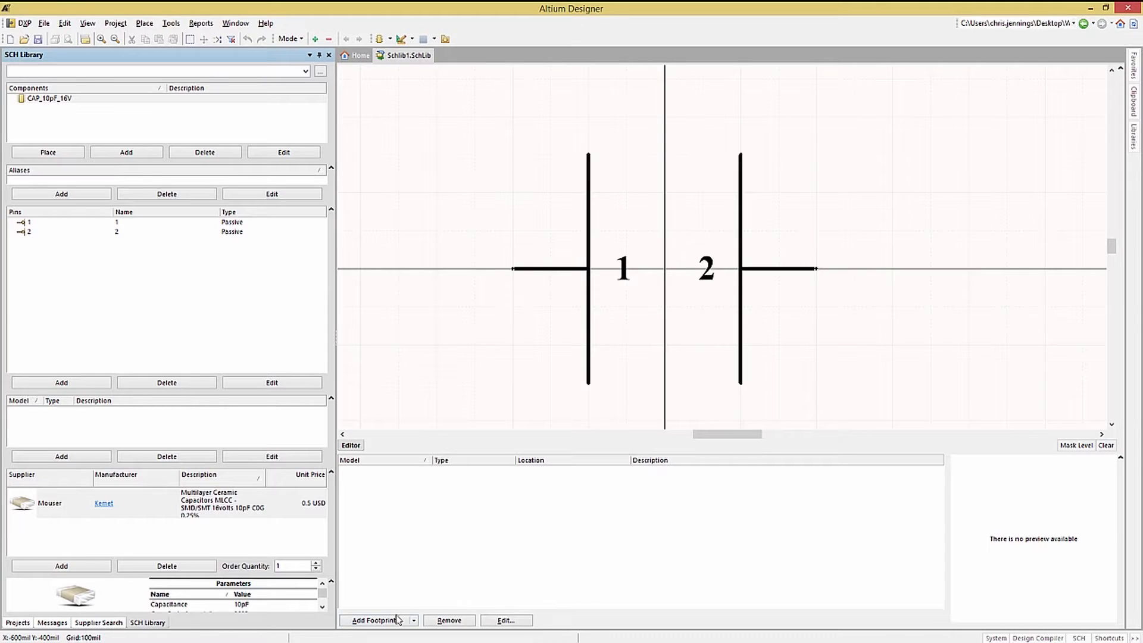
Add a footprint model named 0603_L sourced from the WCTopping.PcbLib library path.
left_click(375, 620)
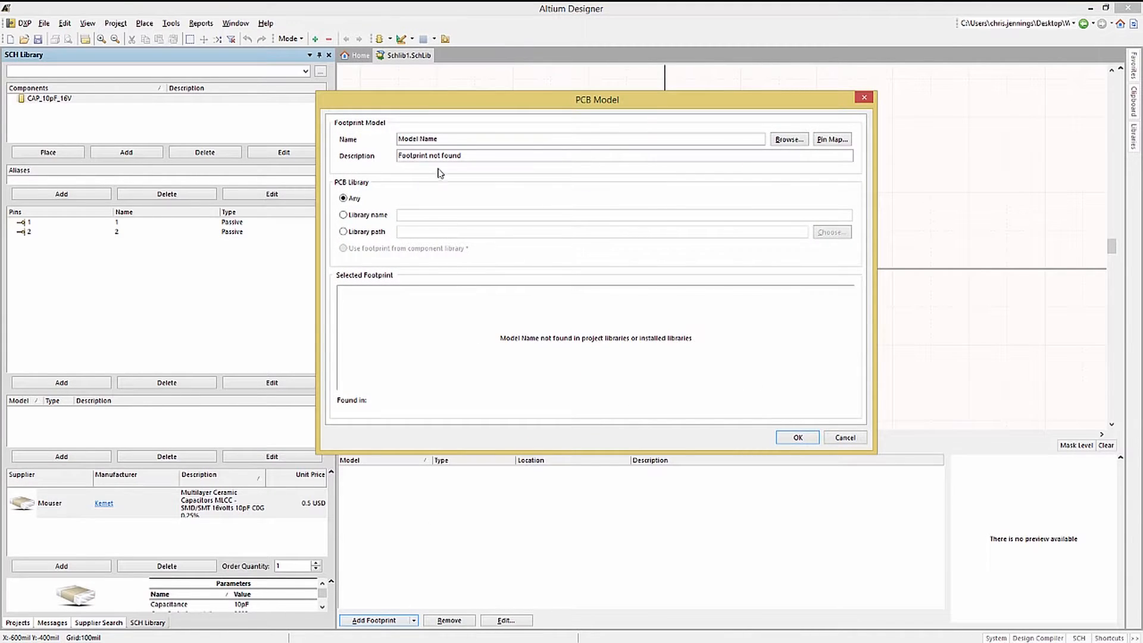
type("0603_L")
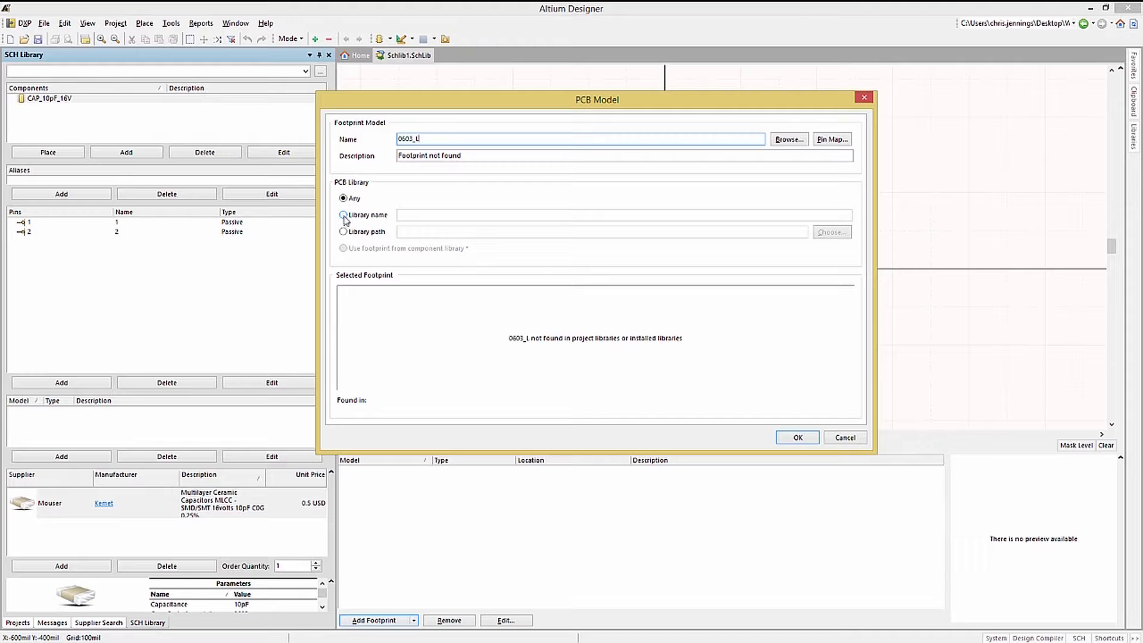
left_click(343, 232)
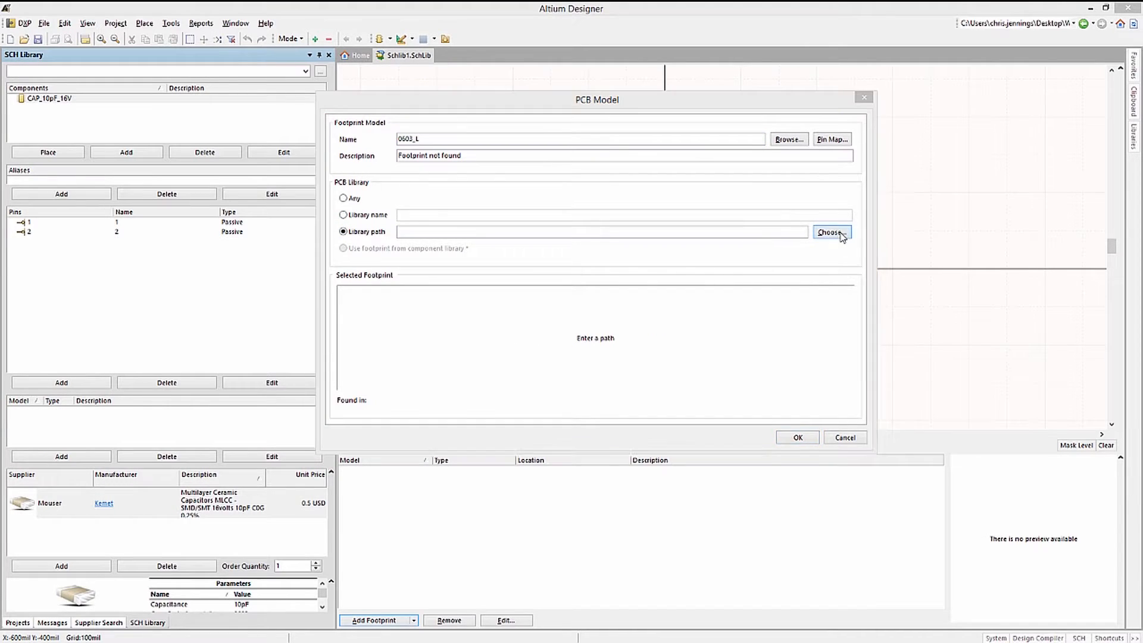
left_click(830, 233)
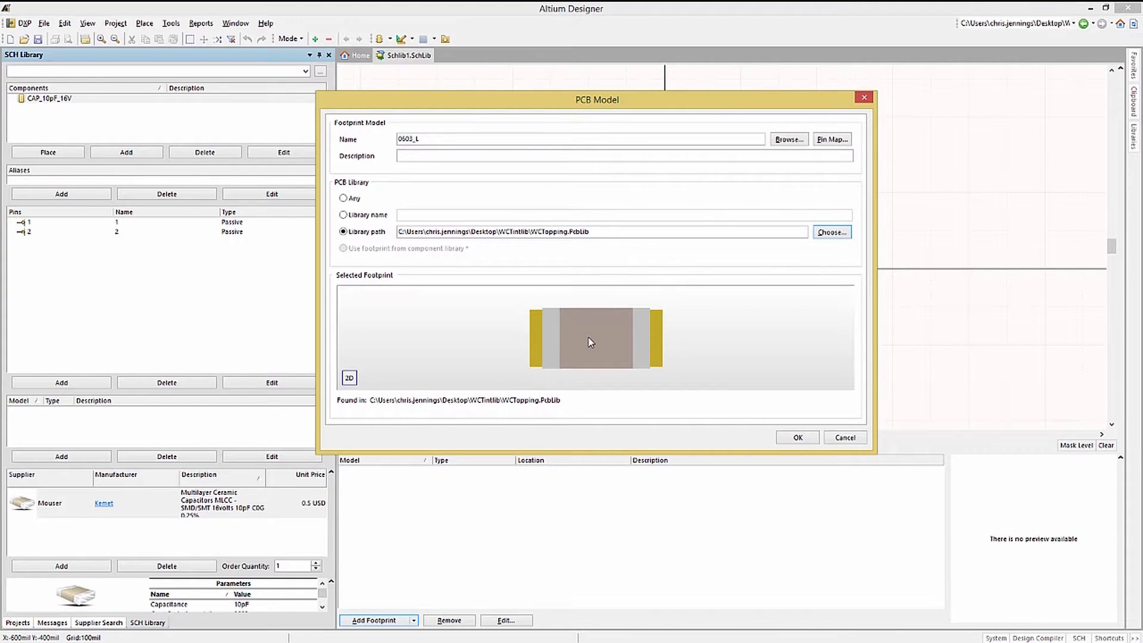
left_click(349, 378)
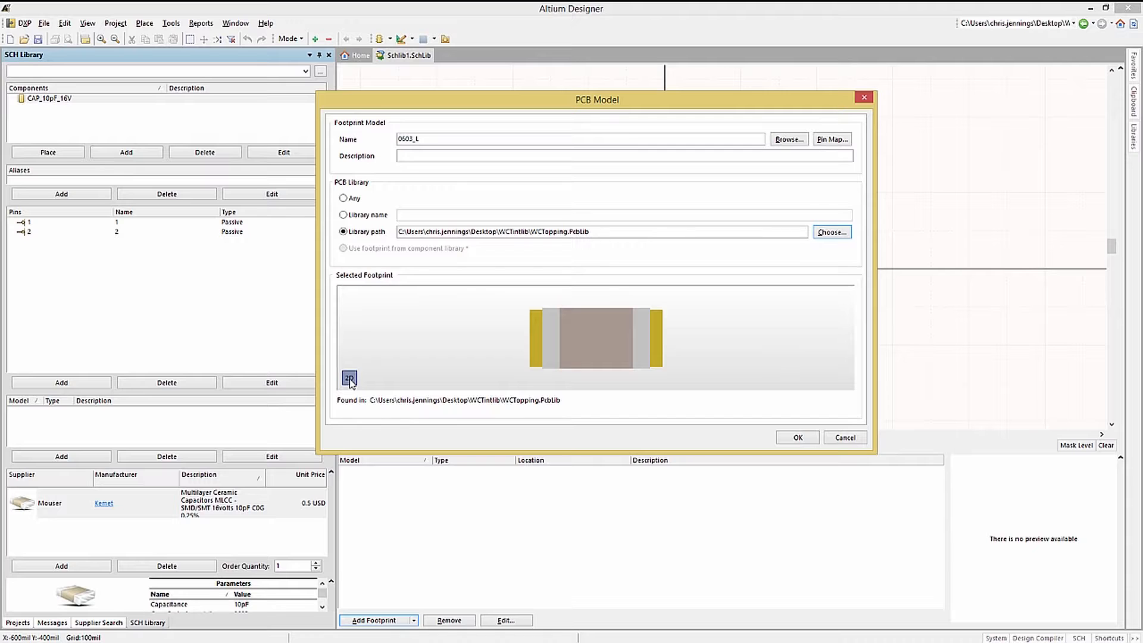
mouse_move(414, 379)
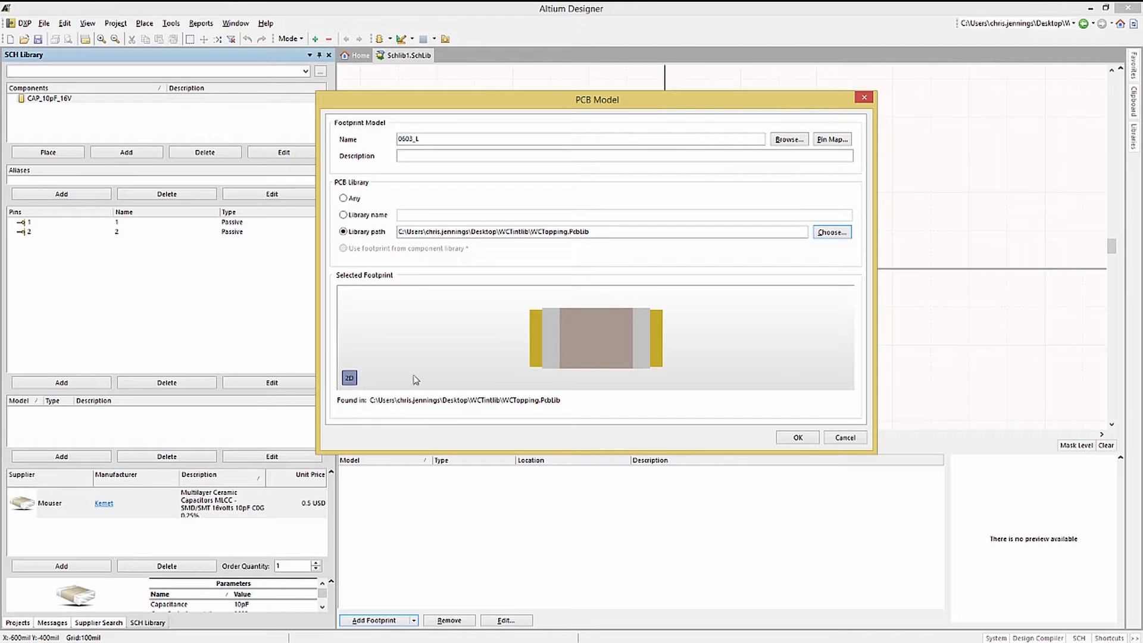
Confirm the 0603_L footprint on CAP_10pF_16V and save the schematic library.
left_click(797, 437)
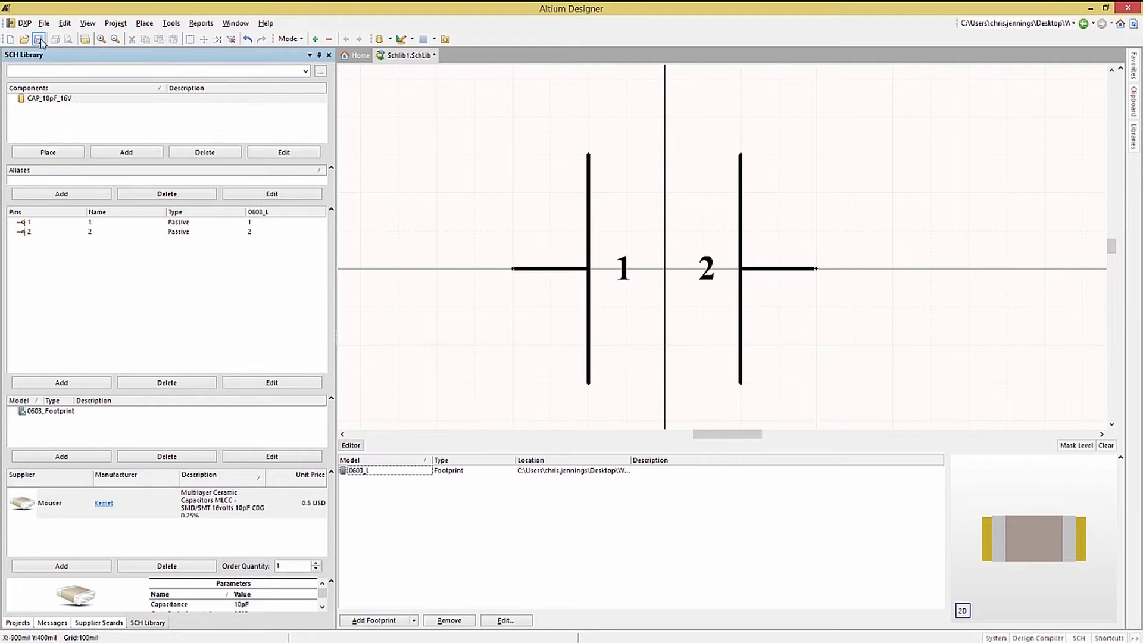
mouse_move(40, 40)
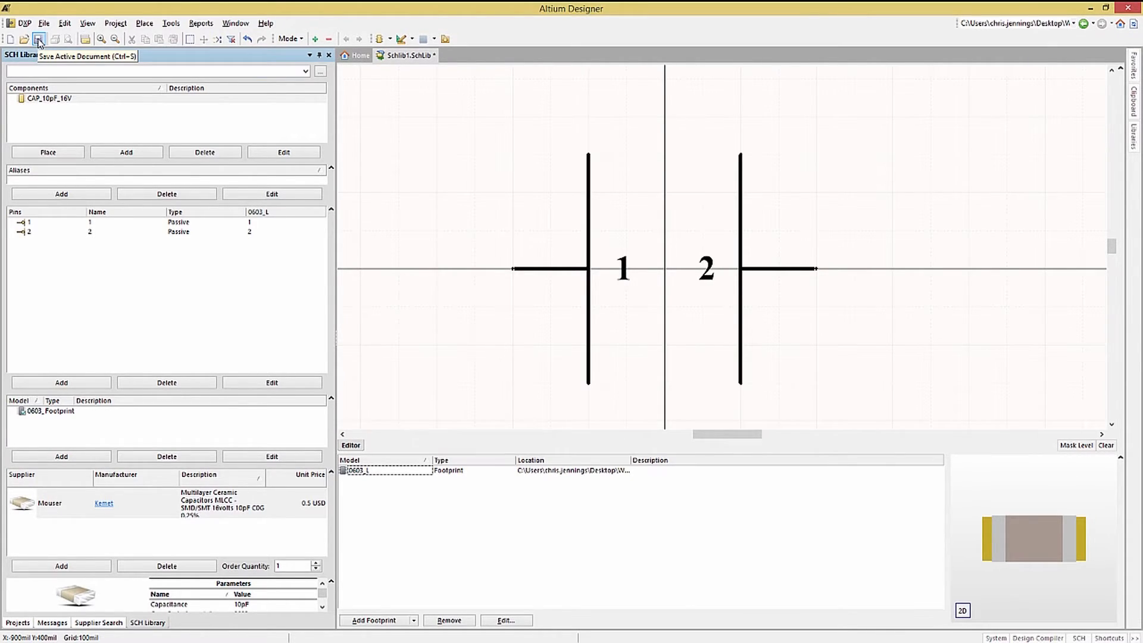
left_click(38, 39)
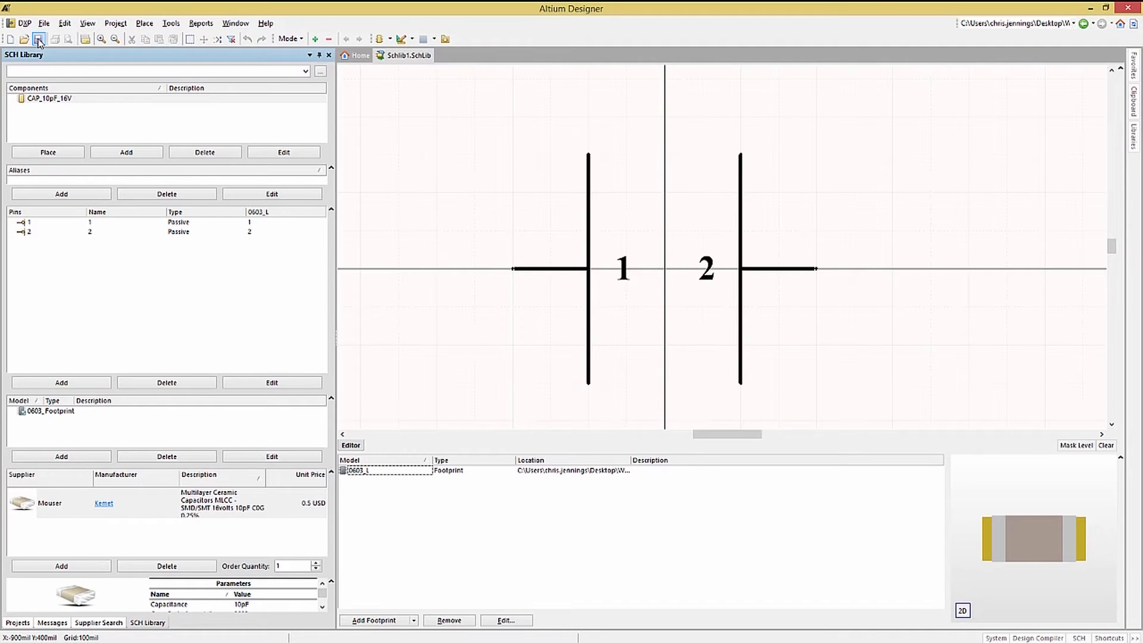
mouse_move(37, 38)
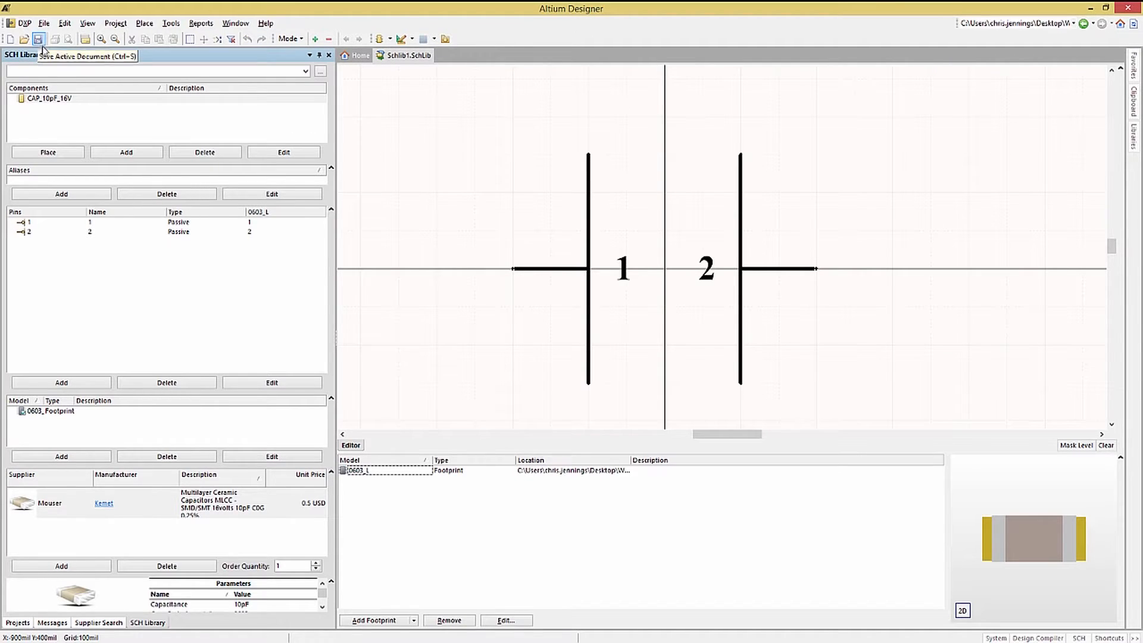
mouse_move(101, 109)
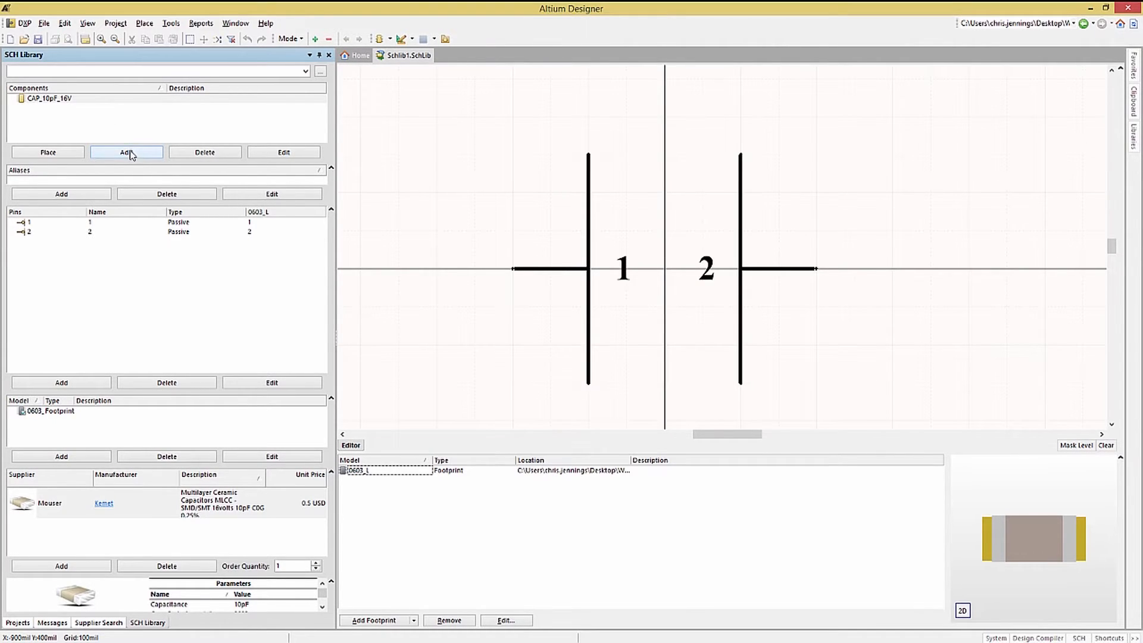
Add a new empty component with the default name Component_1.
left_click(126, 151)
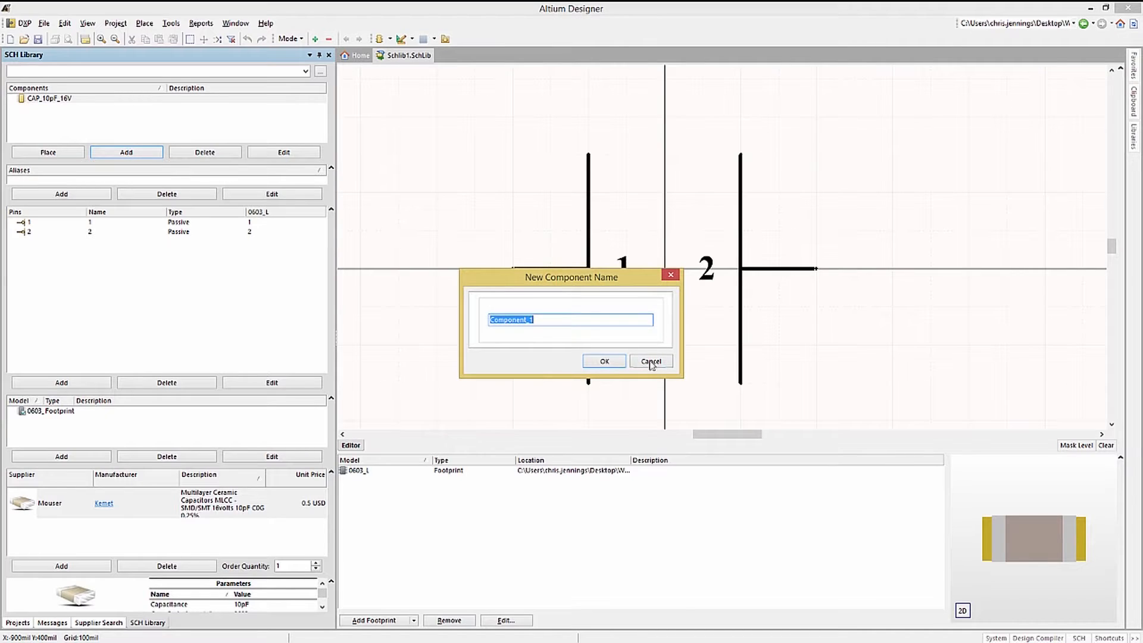
left_click(603, 361)
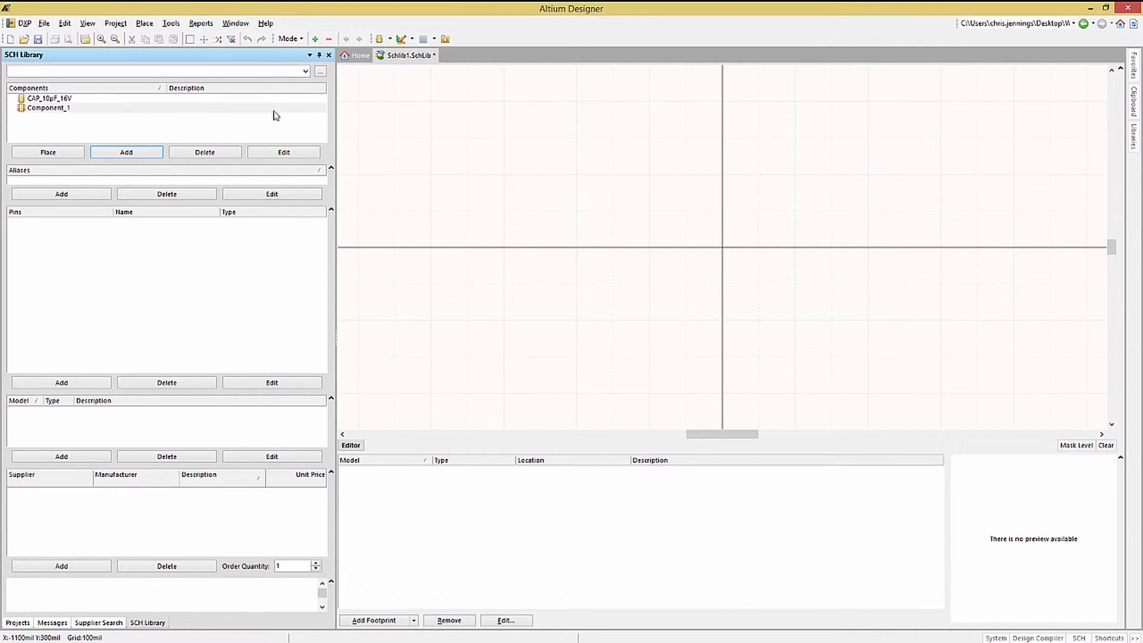
left_click(170, 23)
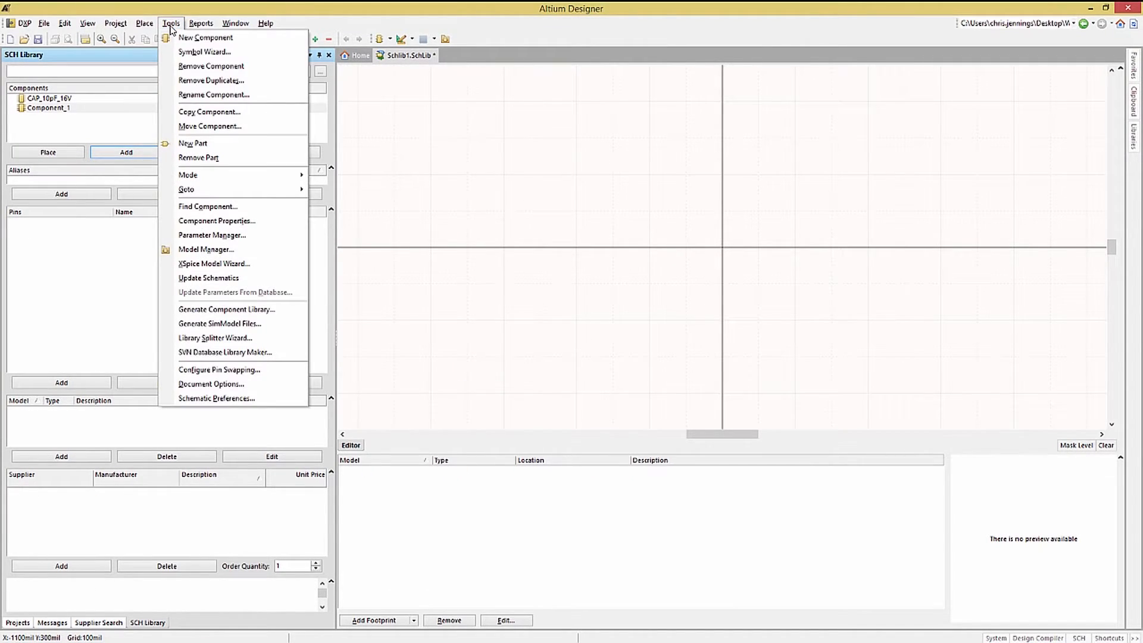
Start the Symbol Wizard with 44 pins in Quad side layout and select the group cells.
left_click(203, 51)
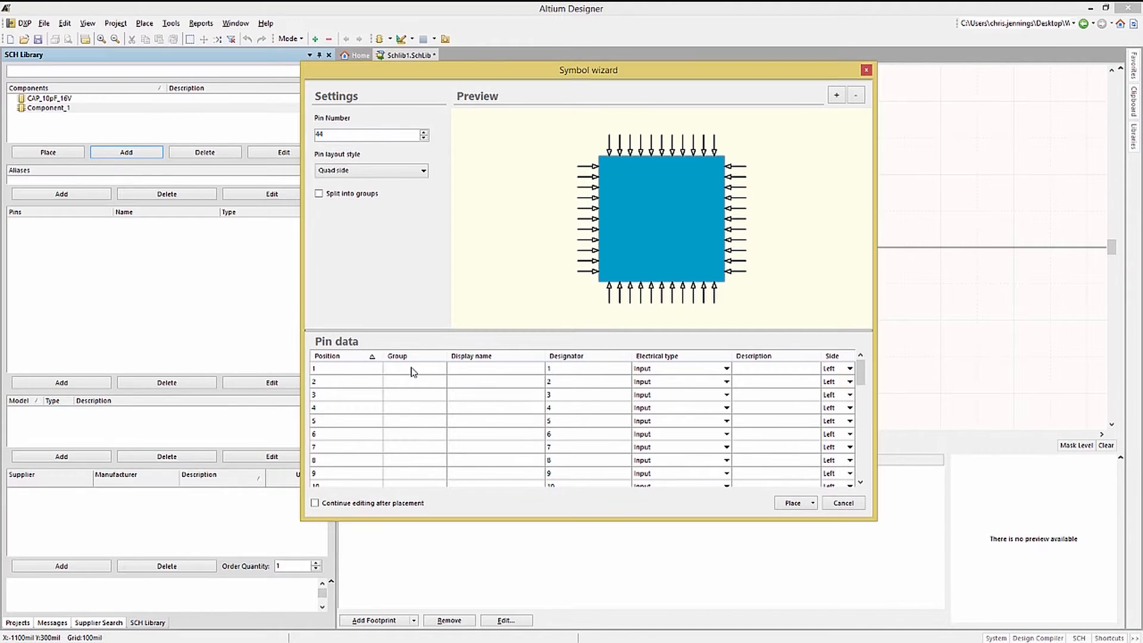
left_click_drag(414, 368, 421, 470)
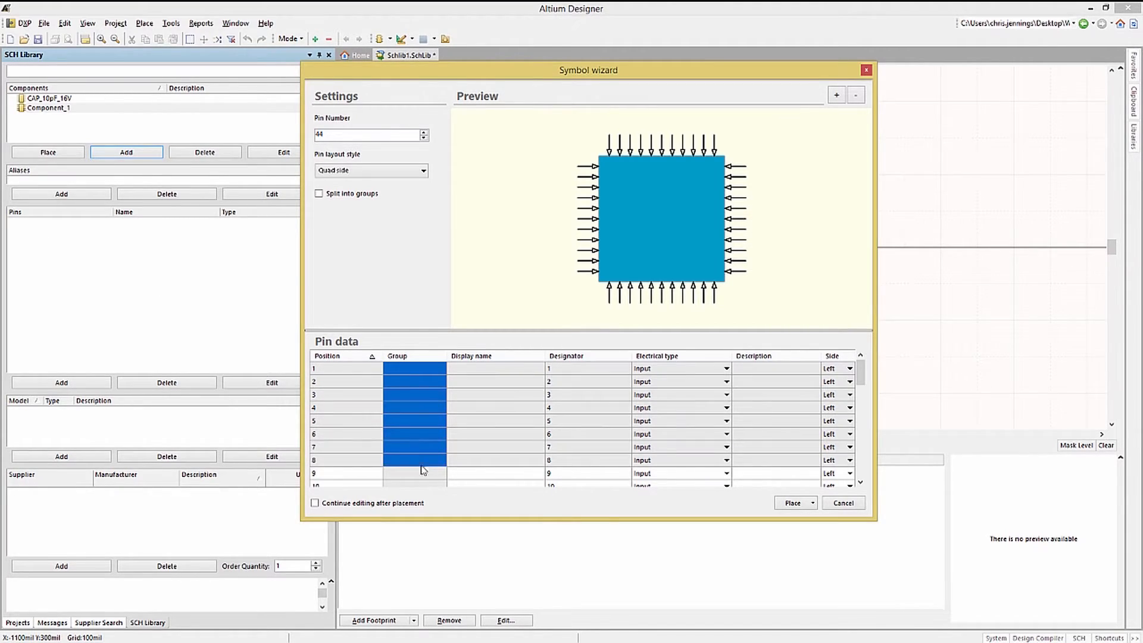
scroll("down", 3)
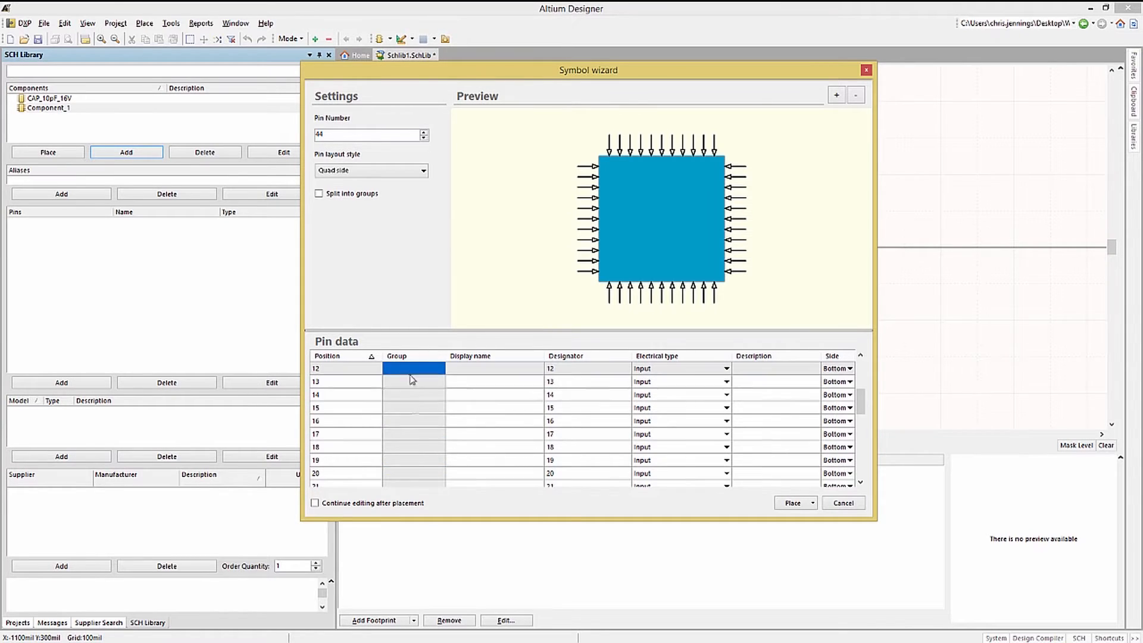
scroll("down", 3)
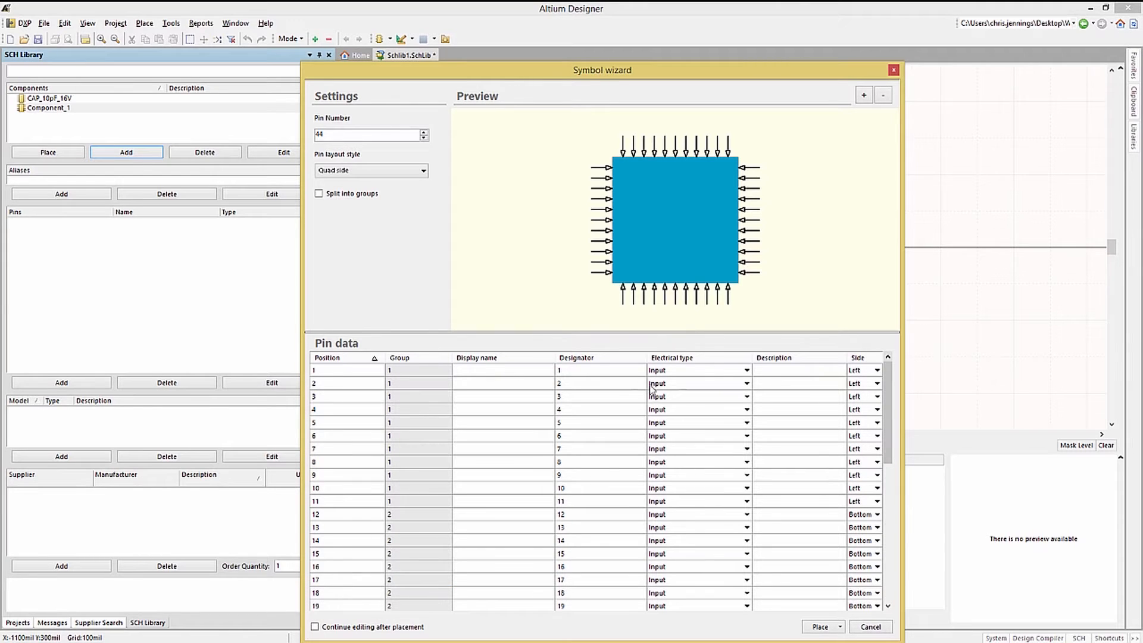
Select the first pins' display names and electrical type cells in the pin table.
left_click(503, 369)
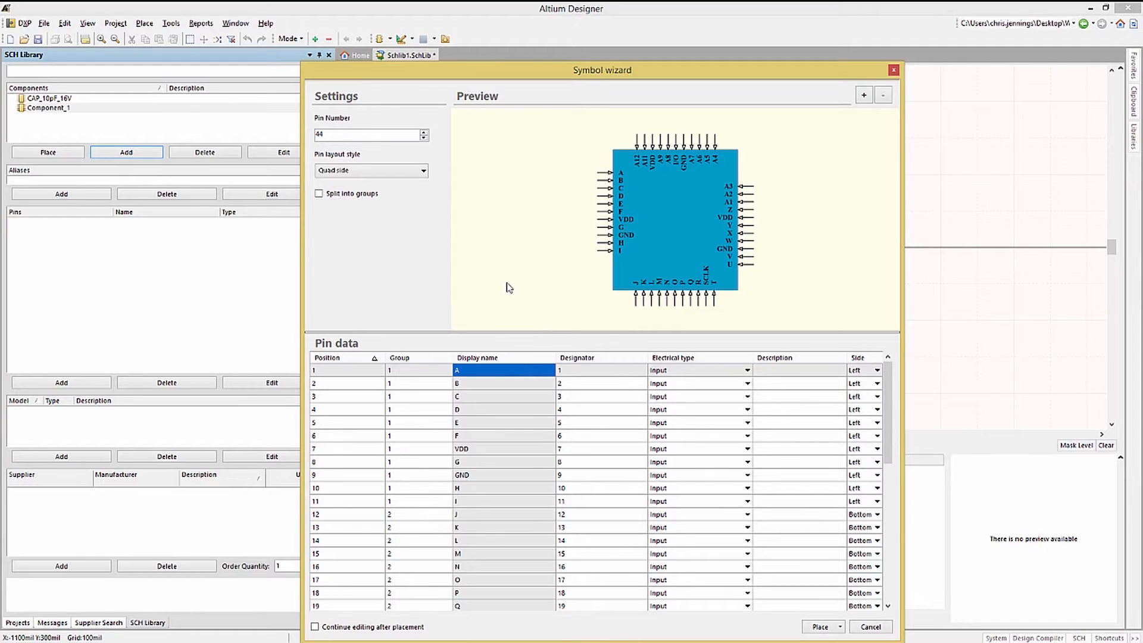
left_click(697, 370)
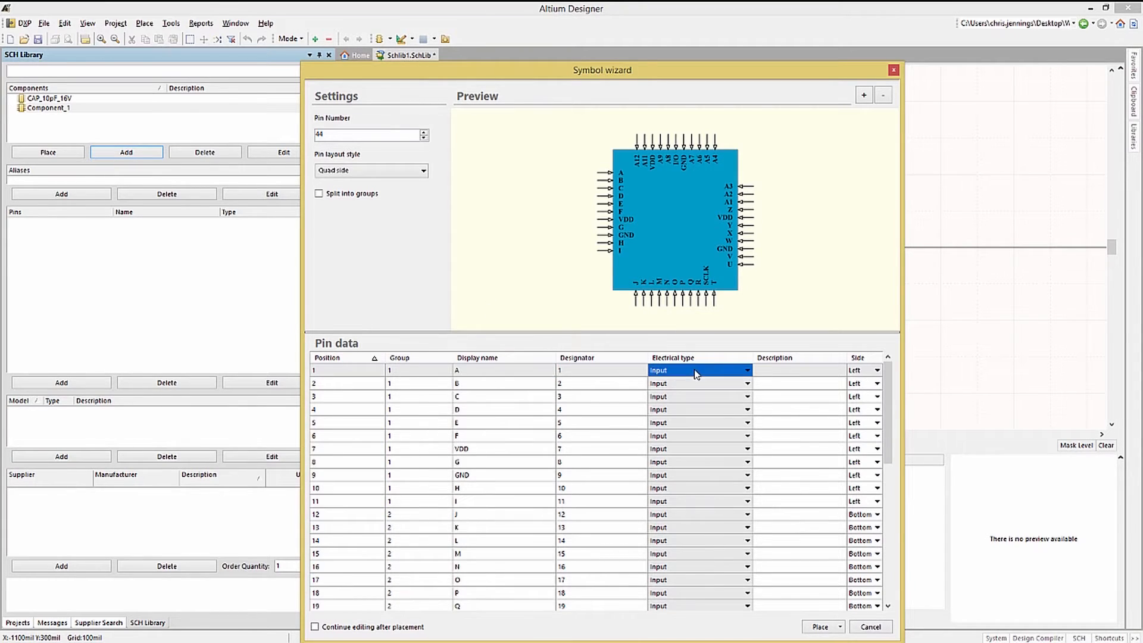
left_click_drag(696, 370, 689, 435)
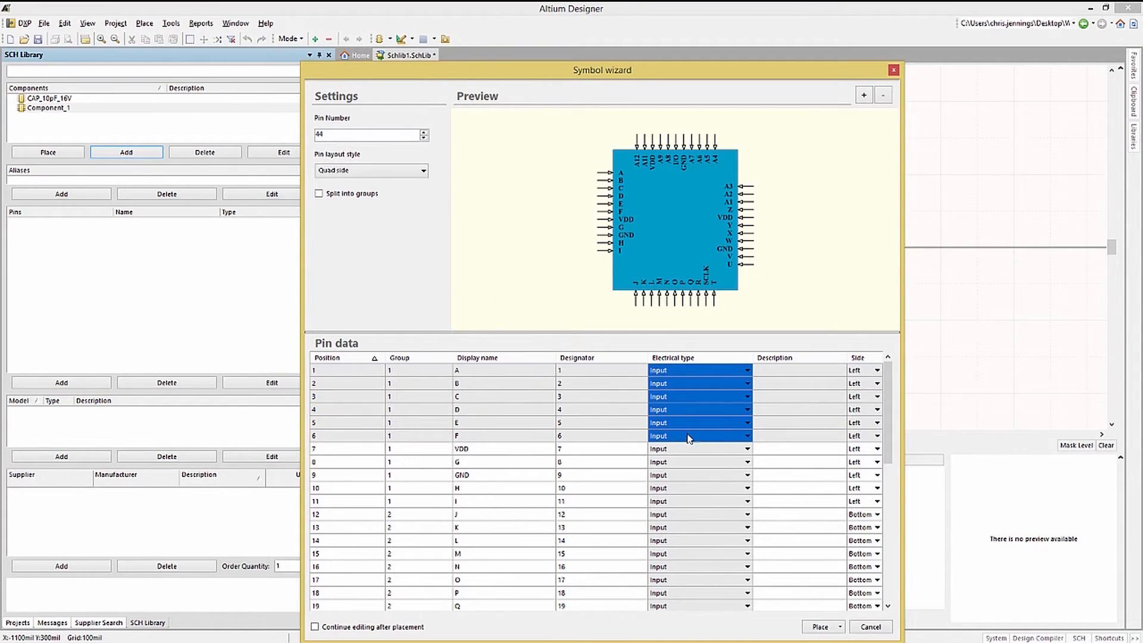
left_click(746, 436)
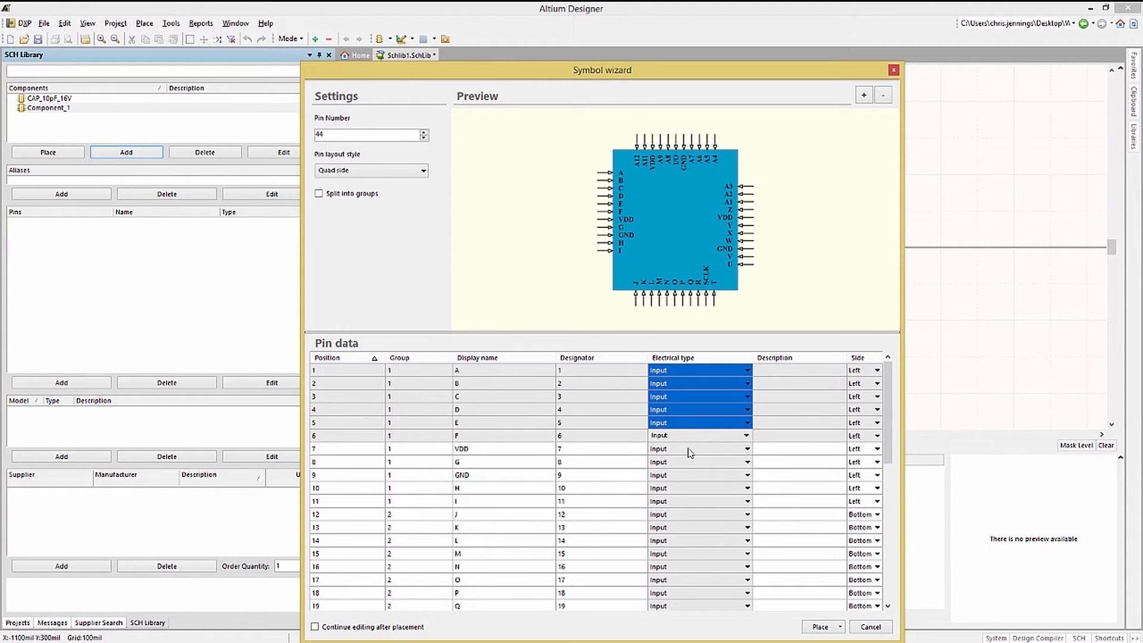
Set the VDD and GND pins to Power and the following pins to Output.
left_click(697, 449)
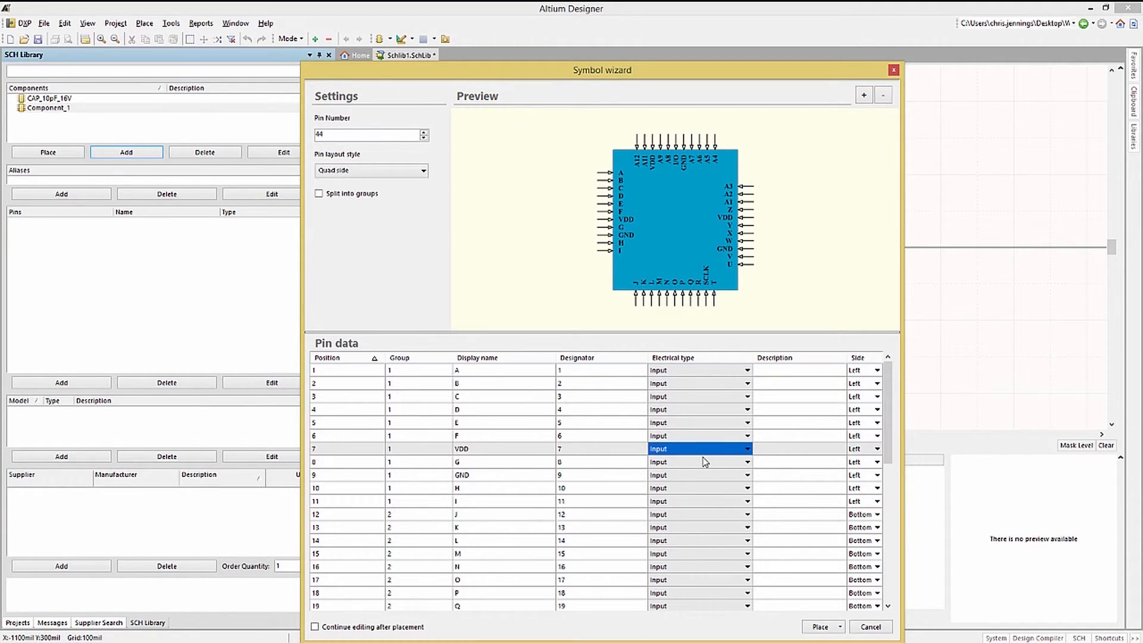
mouse_move(696, 481)
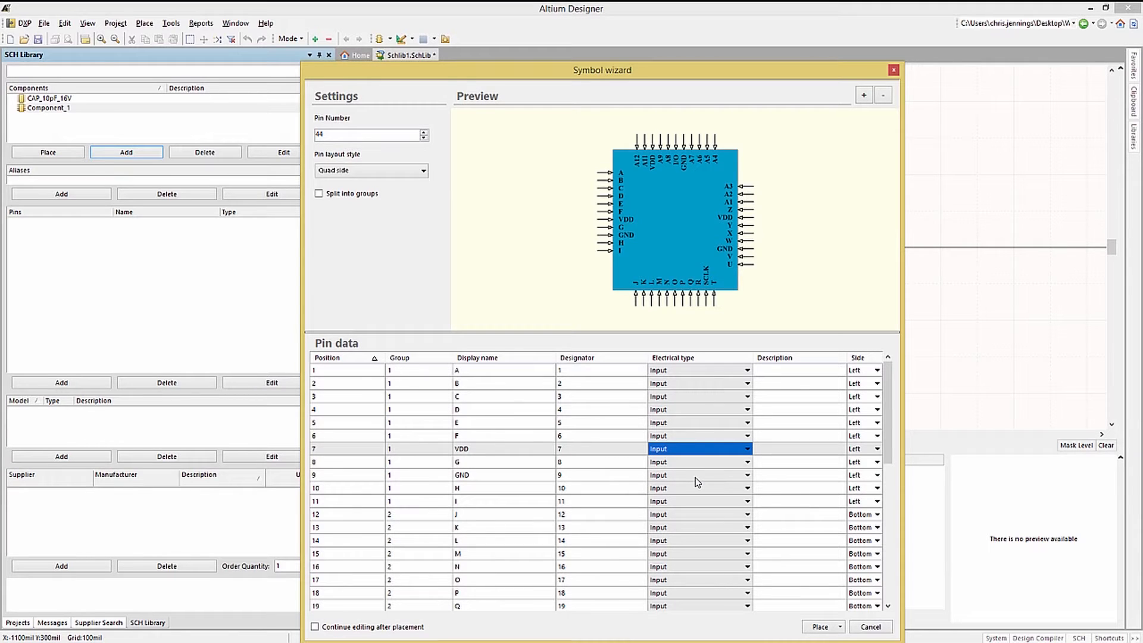
left_click(746, 475)
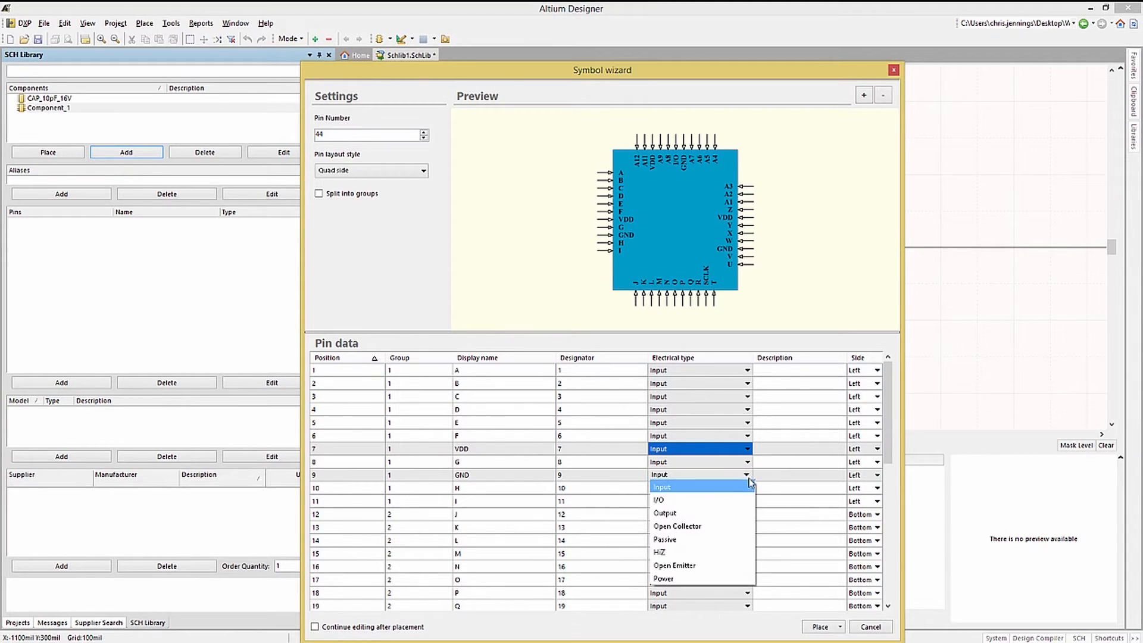
mouse_move(662, 579)
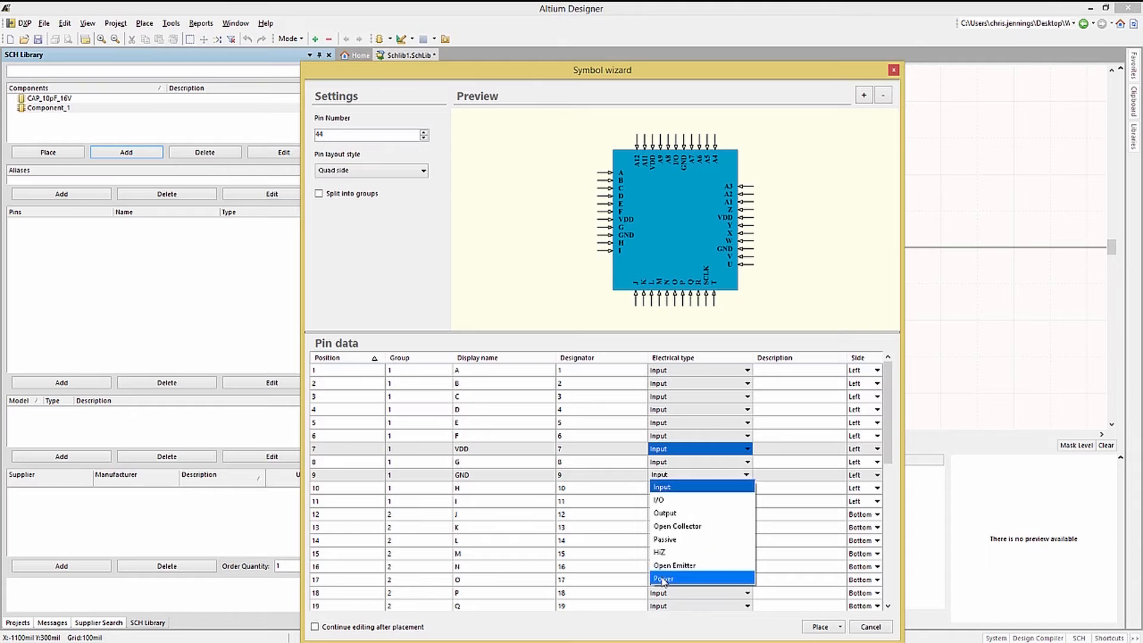
left_click(663, 578)
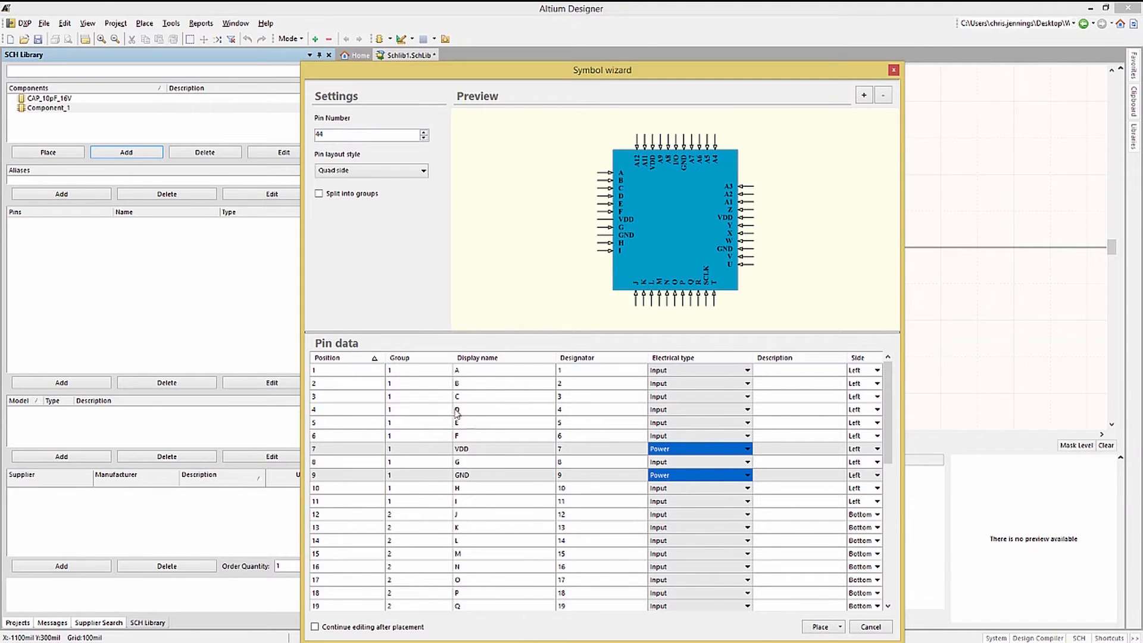
left_click(746, 501)
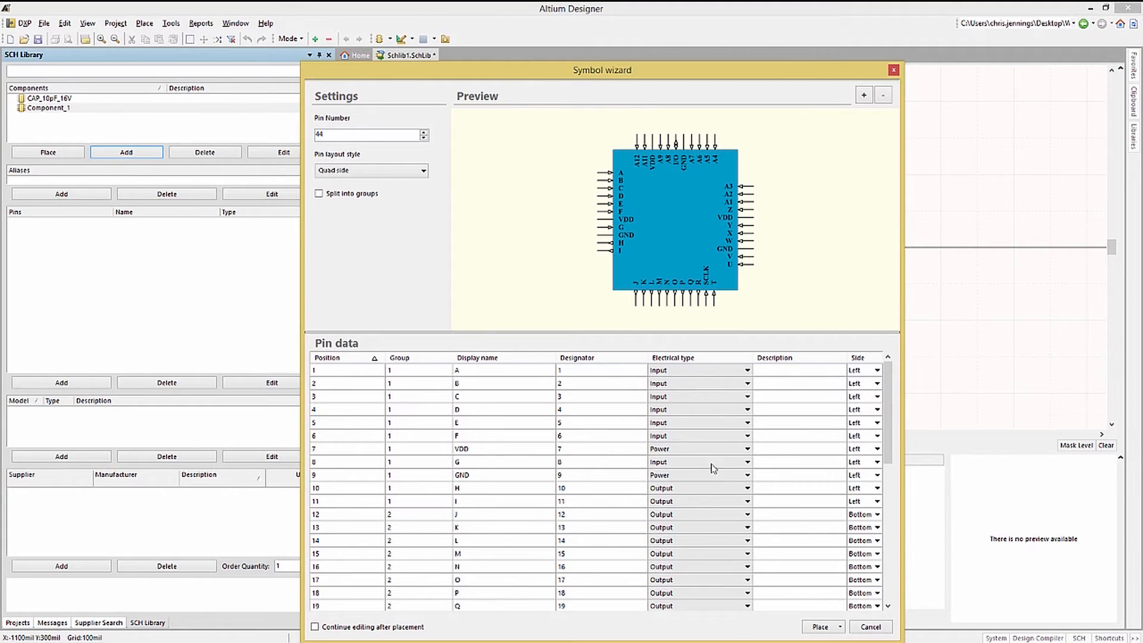
Toggle Split into groups on and off, then enable Continue editing after placement.
left_click(319, 193)
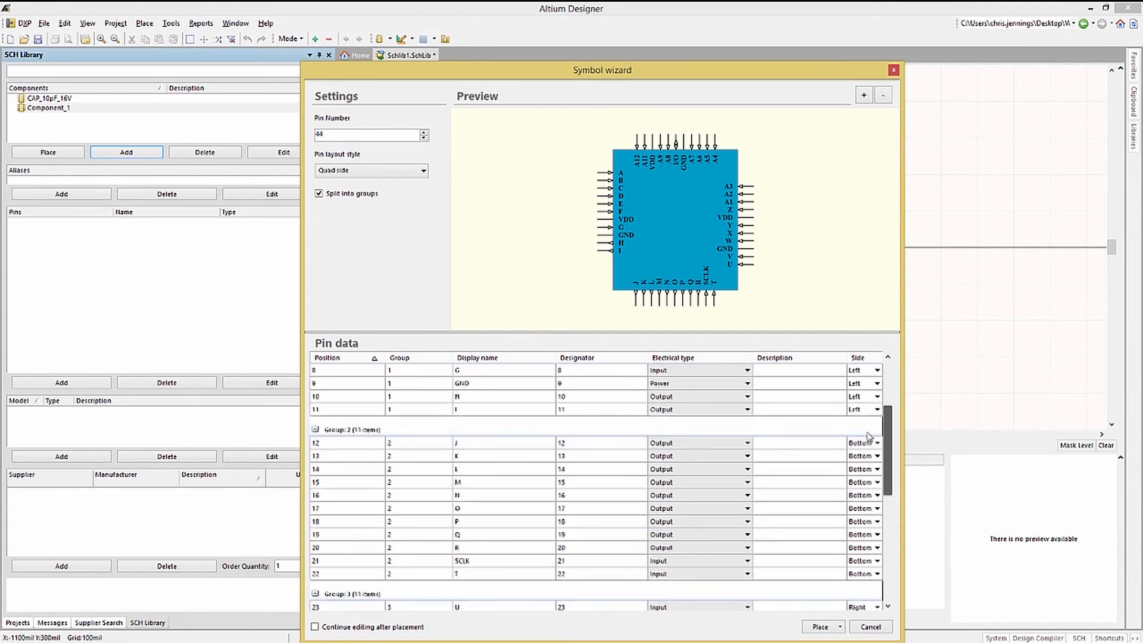
scroll("down", 3)
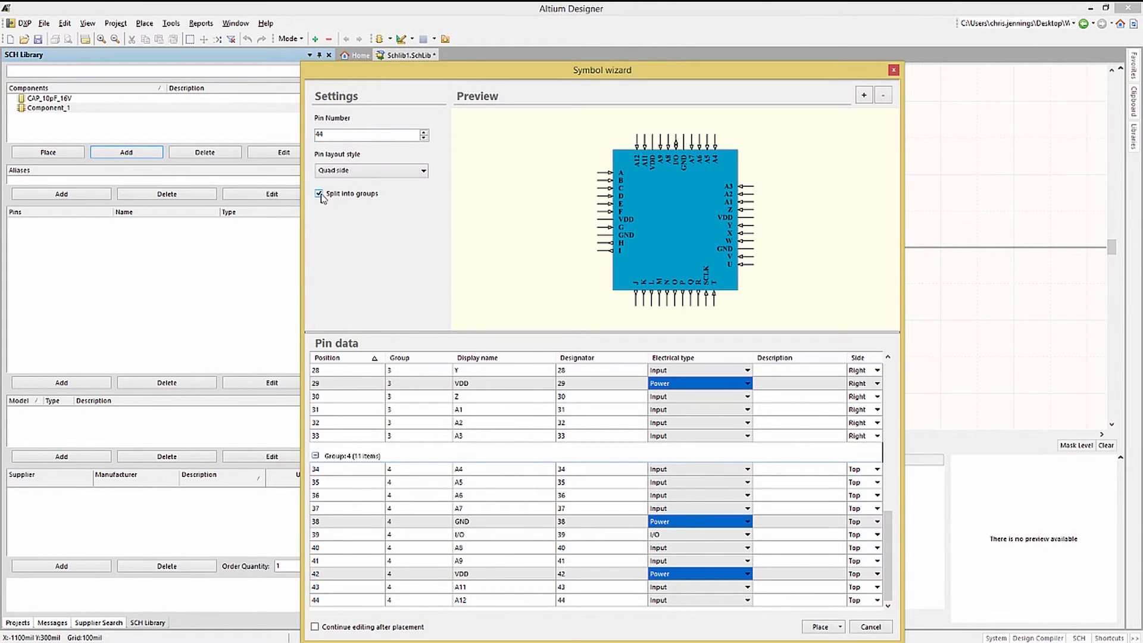
left_click(320, 193)
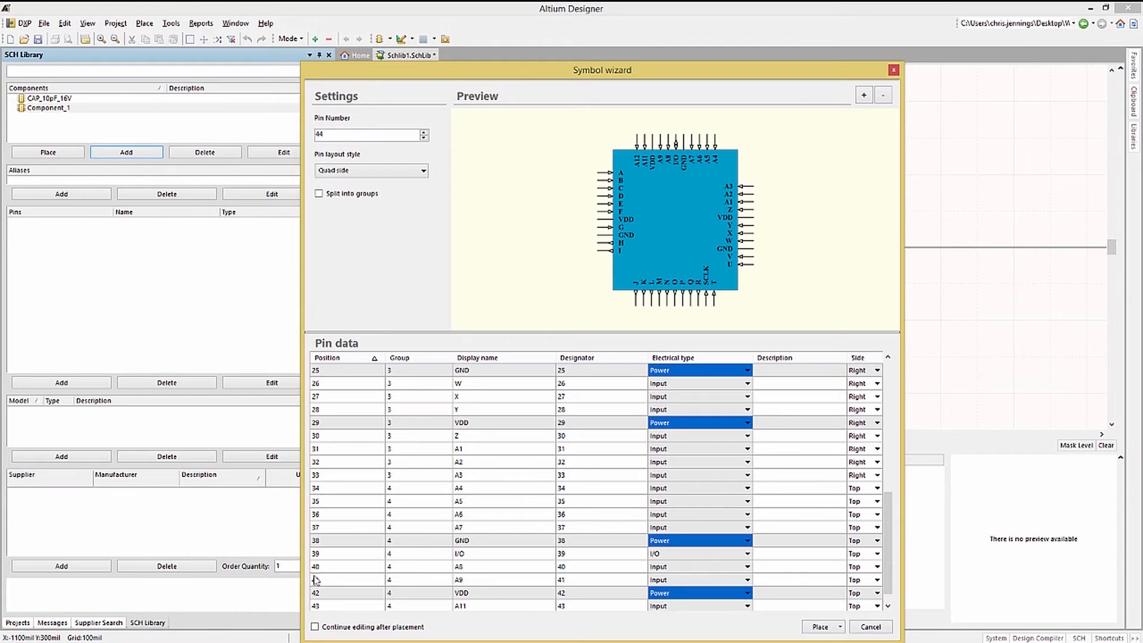
left_click(314, 627)
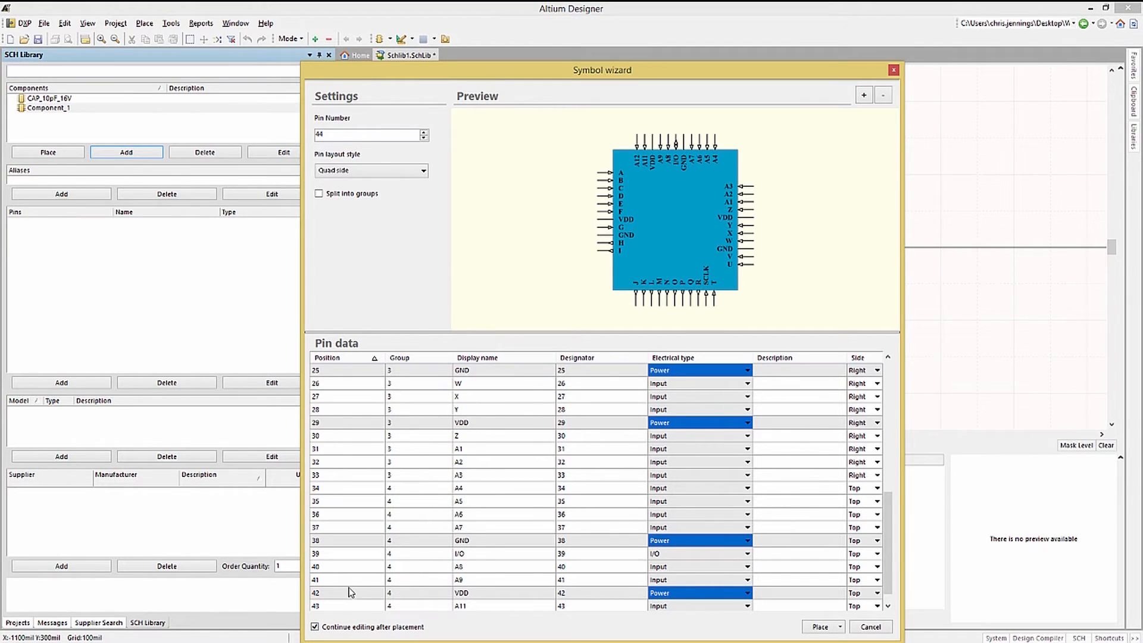
mouse_move(353, 581)
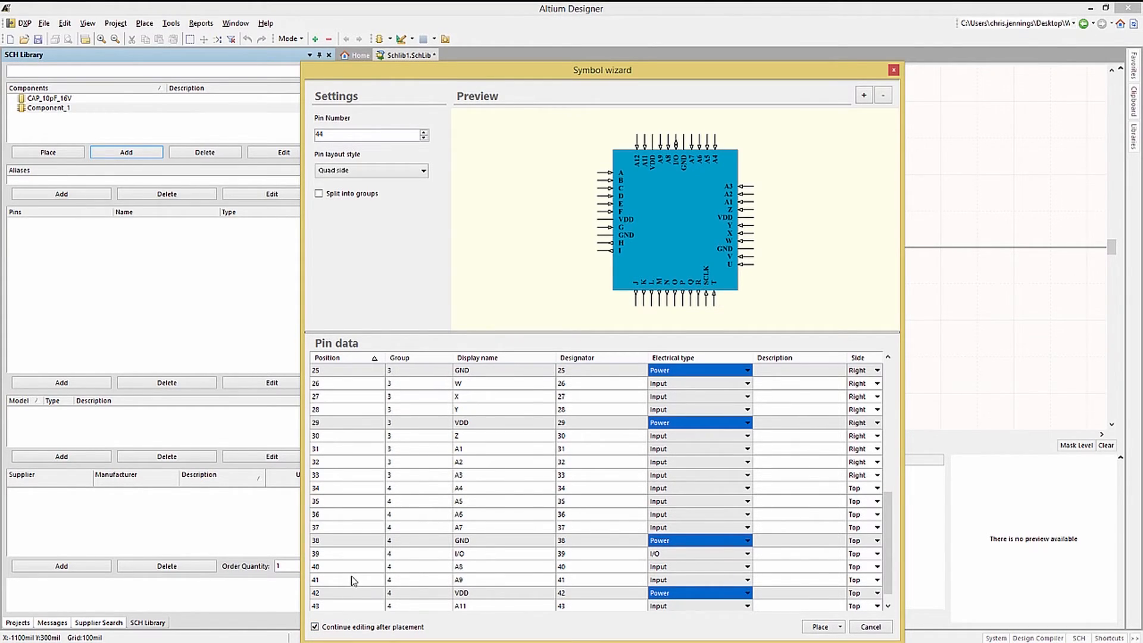
mouse_move(358, 576)
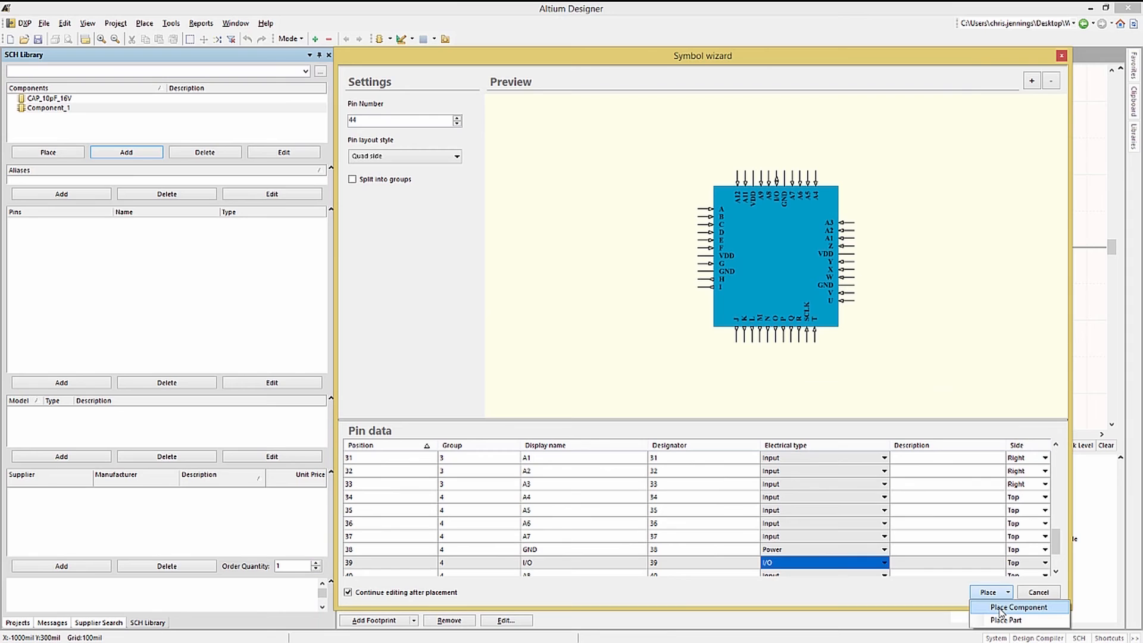
Place the 44-pin quad symbol into the component and close the wizard, answering No to re-placing.
left_click(1020, 606)
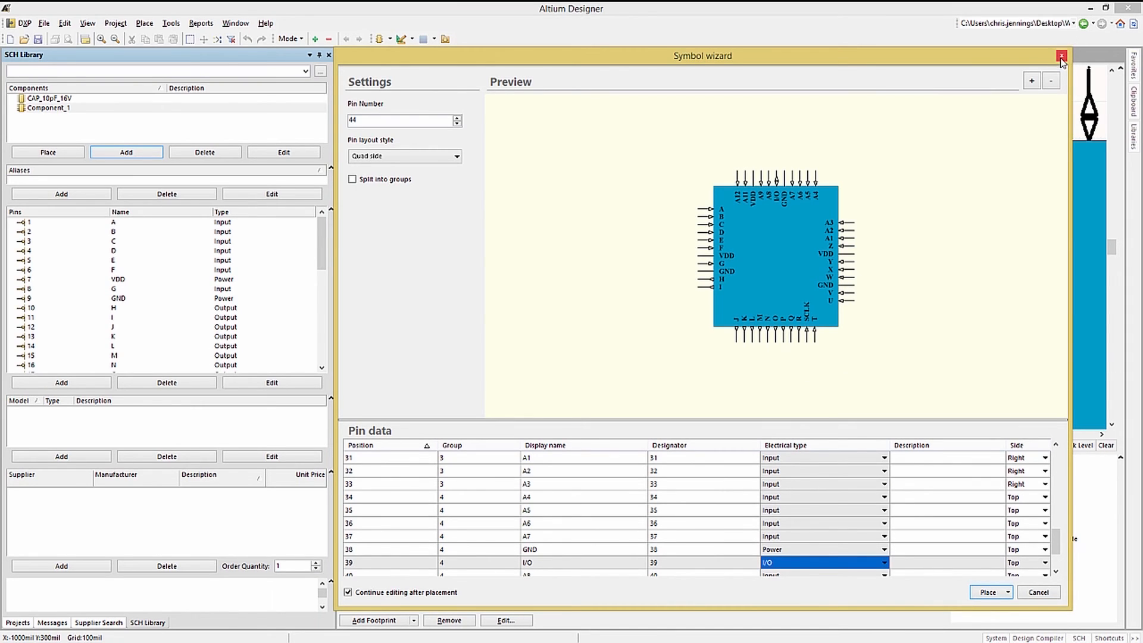
left_click(1061, 57)
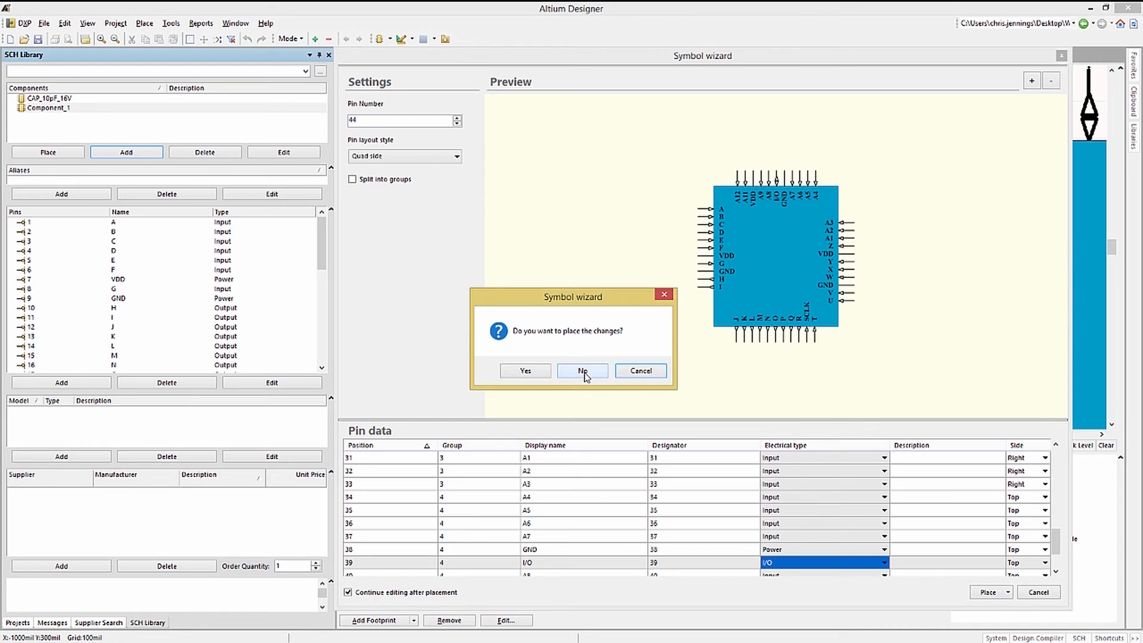
left_click(582, 370)
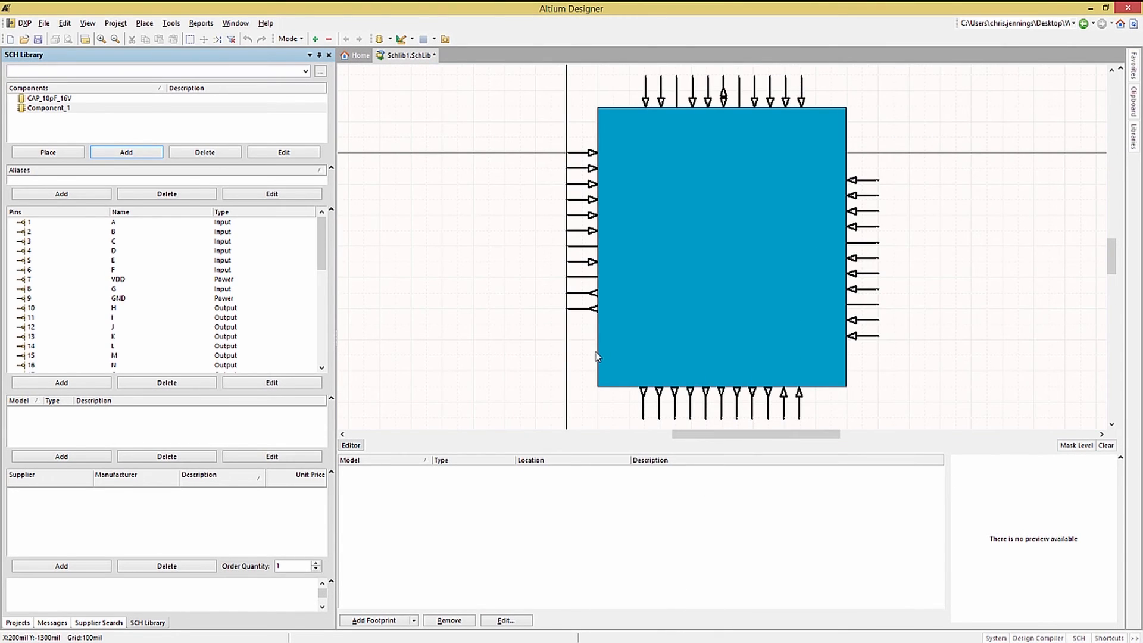
mouse_move(557, 358)
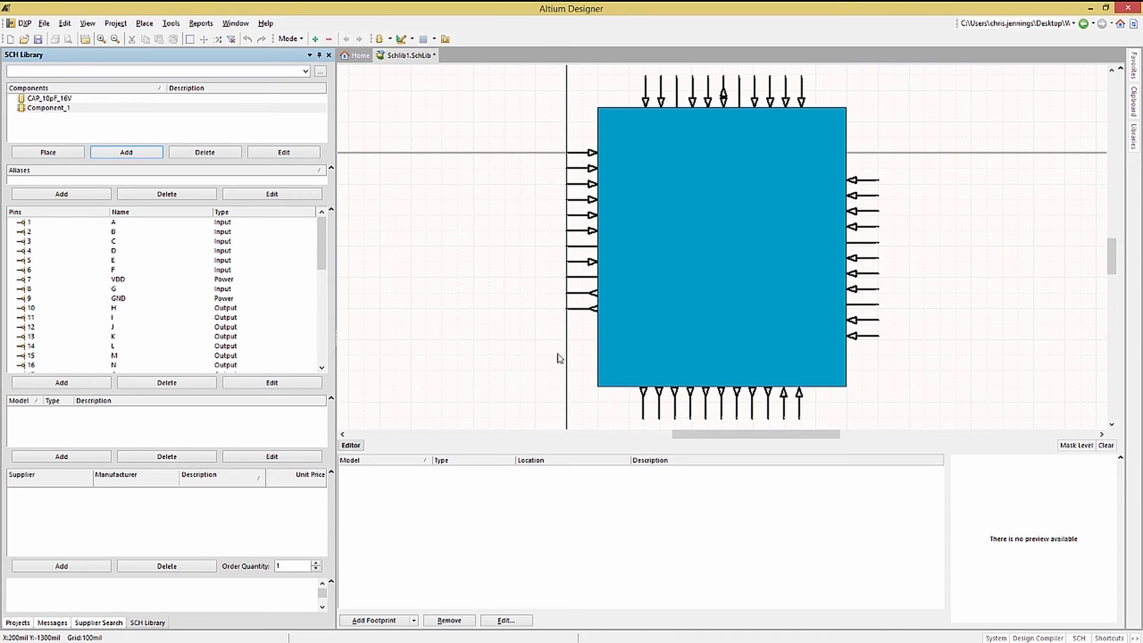
Open and dismiss the Edit menu so the canvas redraws with pin names visible.
left_click(64, 23)
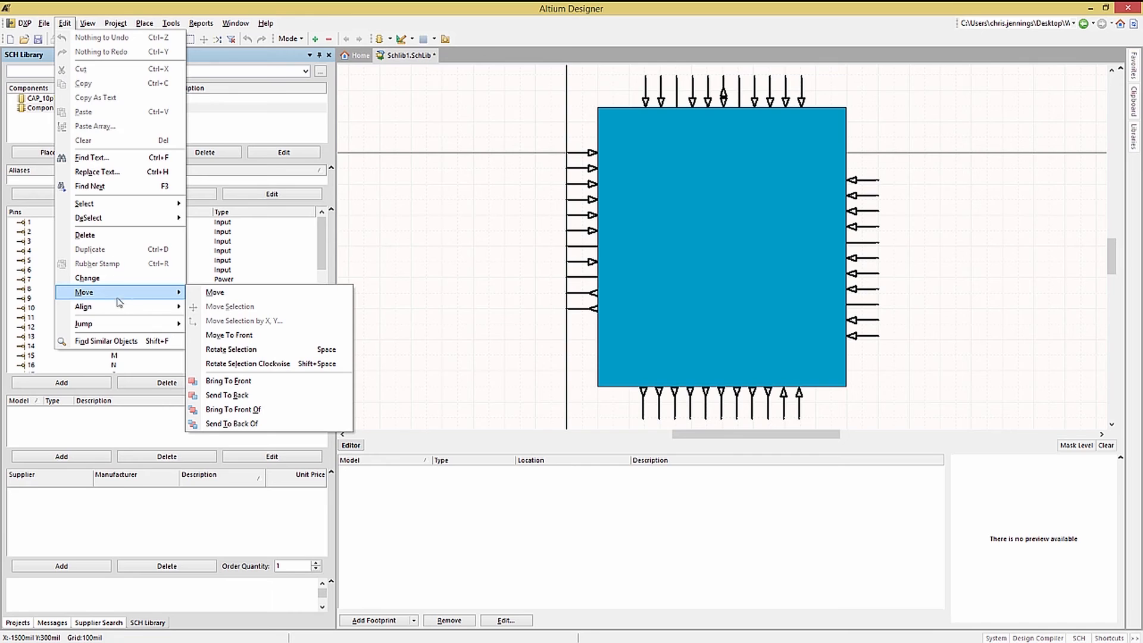
left_click(226, 394)
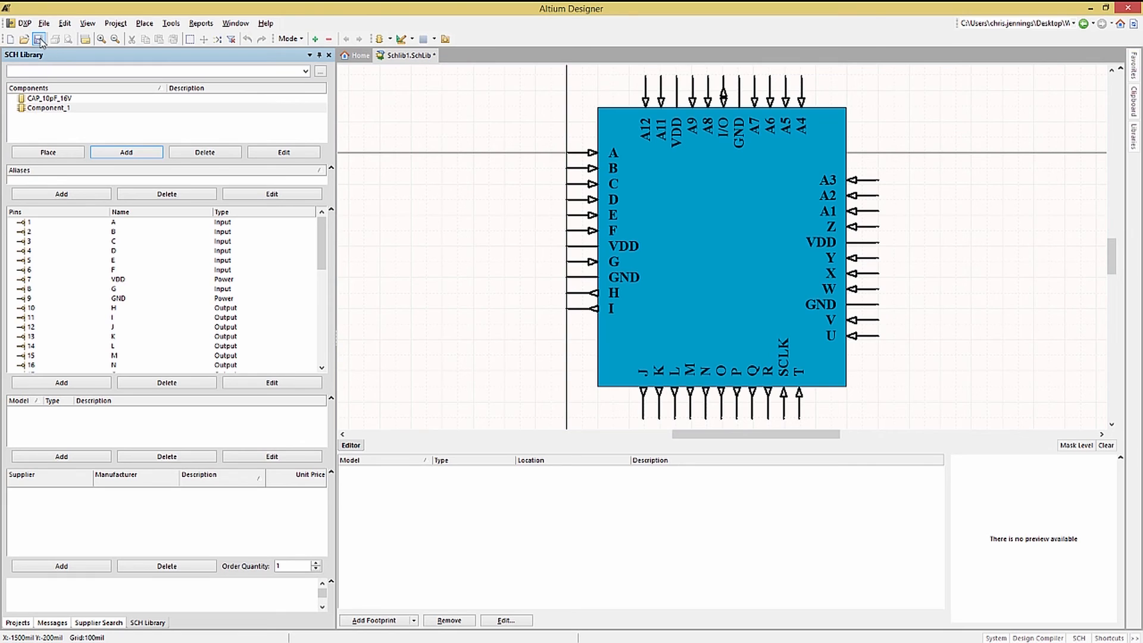
Set Component_1's default designator to U* and symbol reference to MyQuad44Pin.
double_click(48, 108)
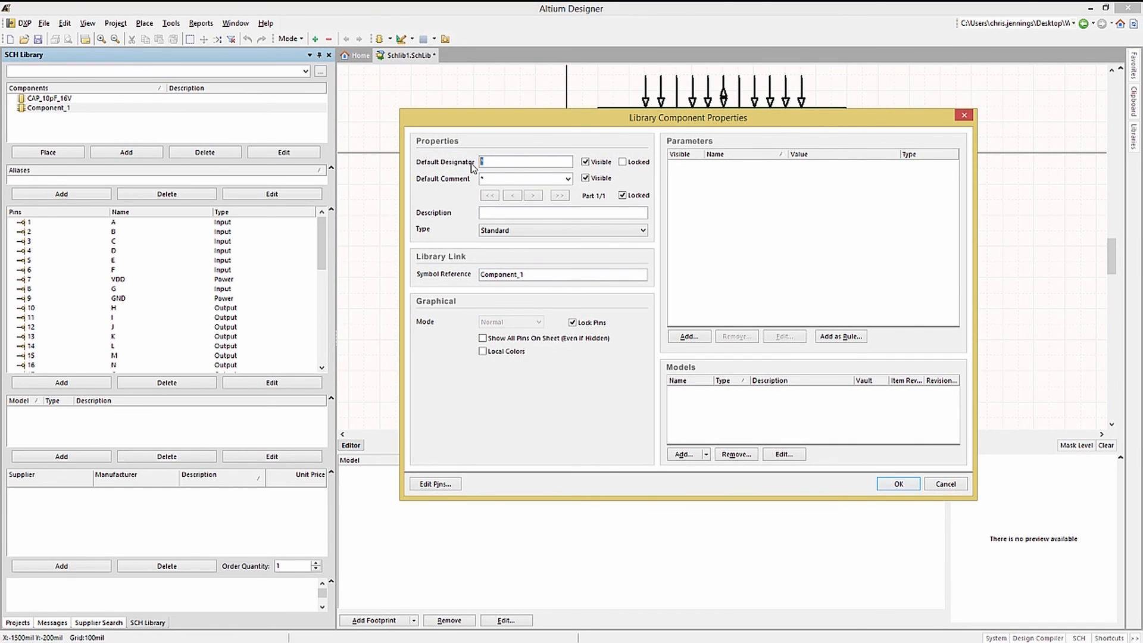
type("U*")
left_click(563, 273)
type("M")
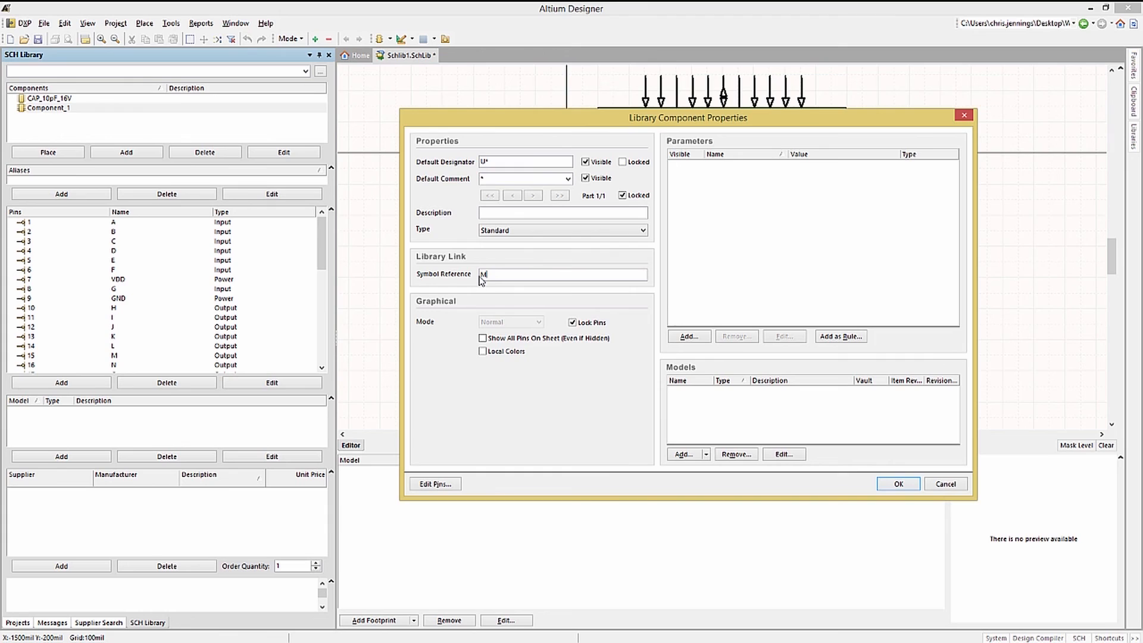
type("yQuad44")
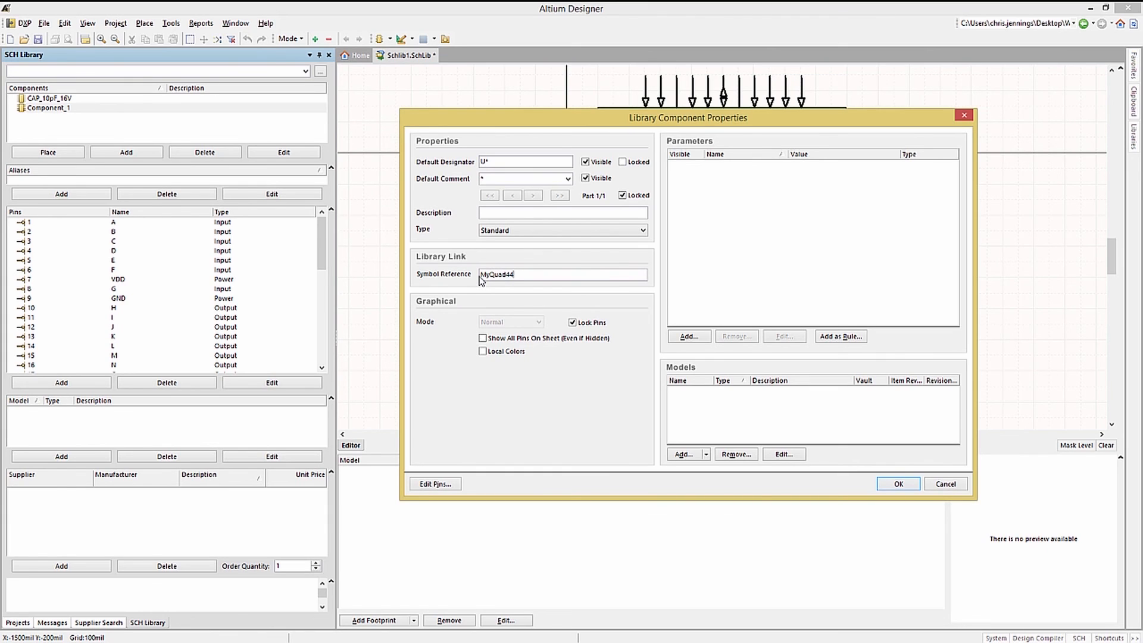
type("Pin")
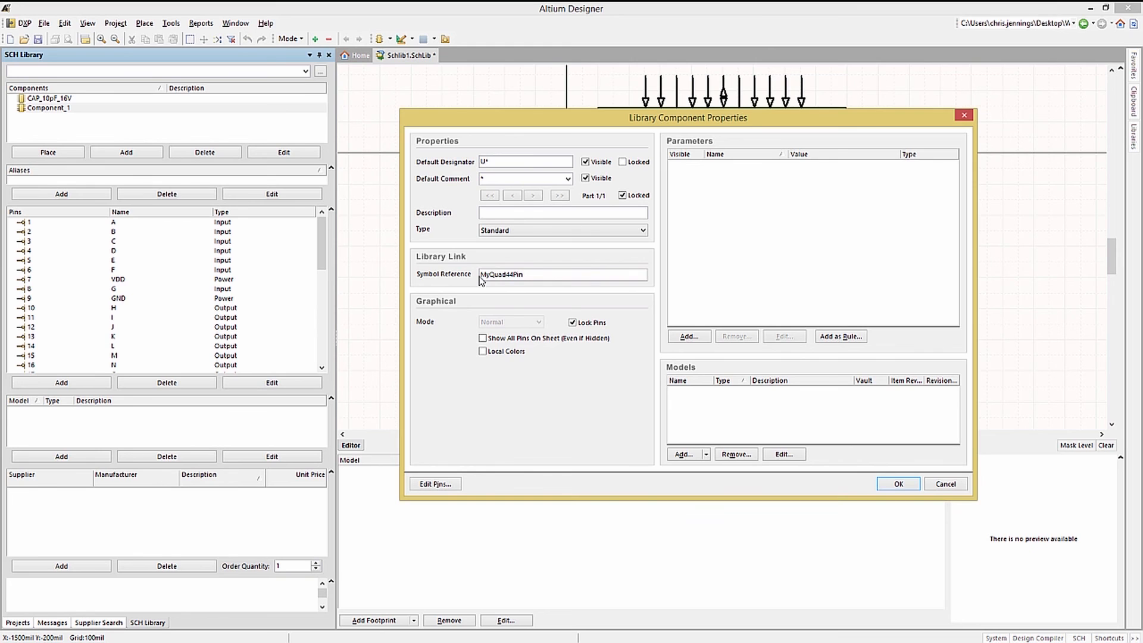